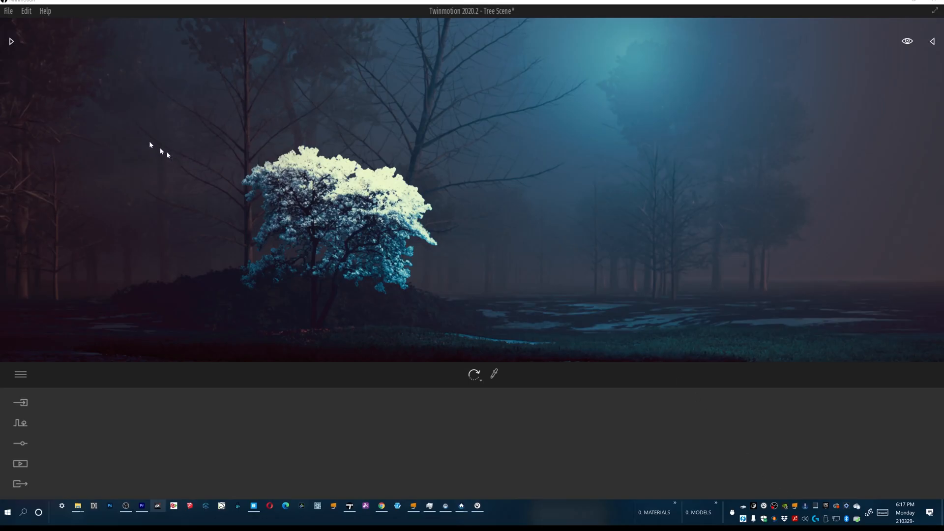
pyautogui.moveTo(790, 491)
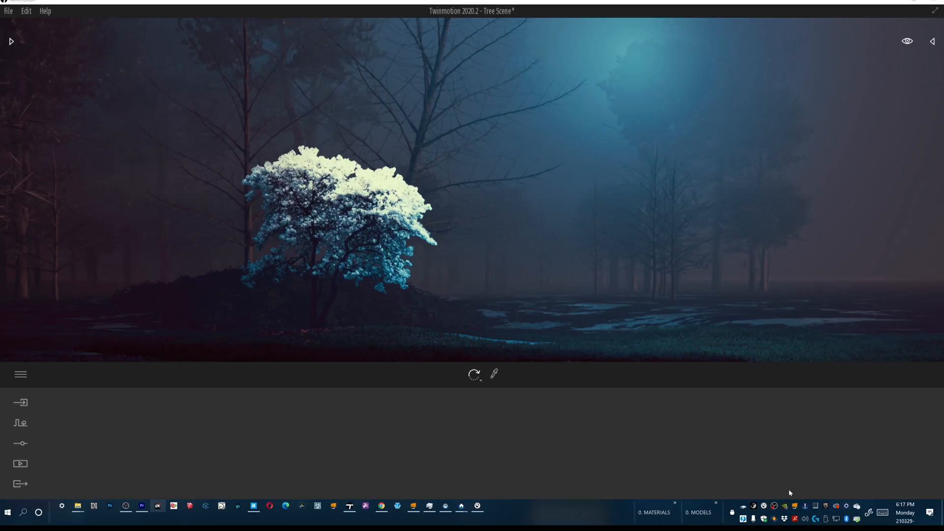
pyautogui.moveTo(63, 213)
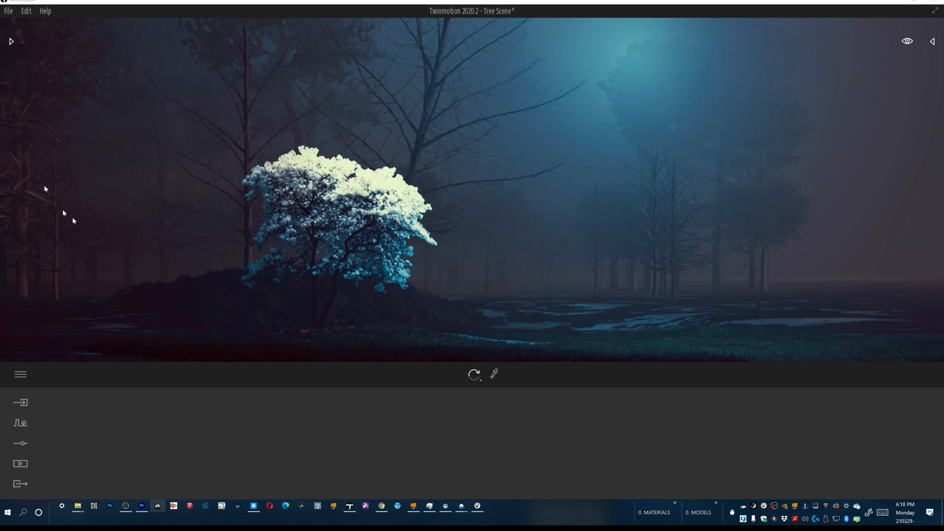
pyautogui.moveTo(505, 99)
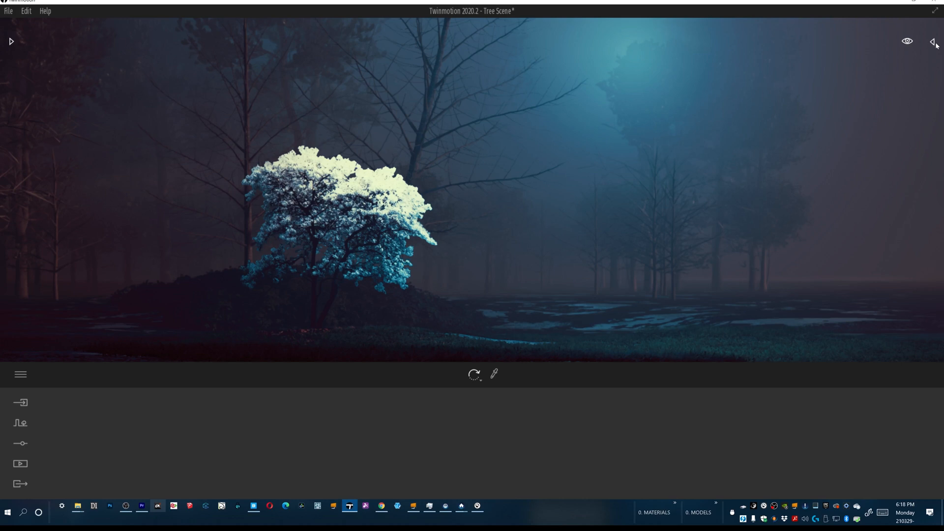
# Reveal the Library and Scene graph panels beside the foggy night tree scene
pyautogui.click(933, 42)
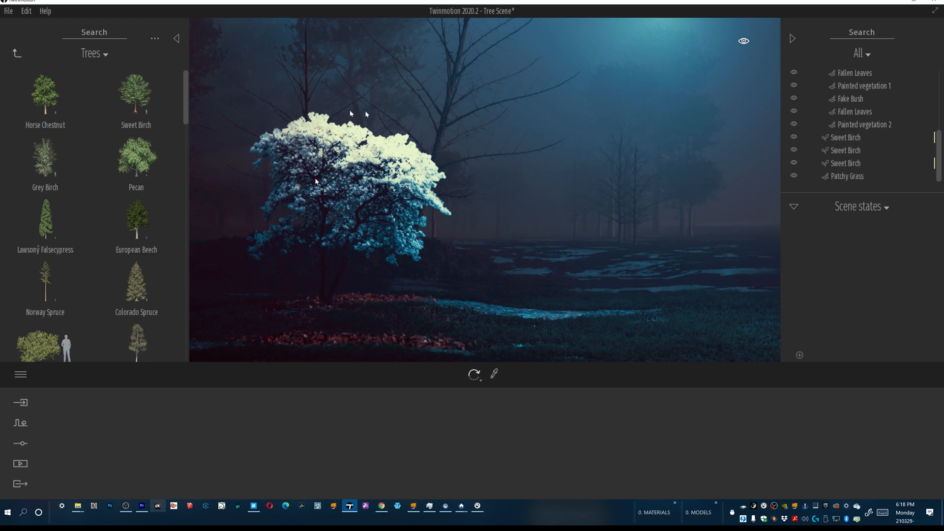
pyautogui.moveTo(510, 220)
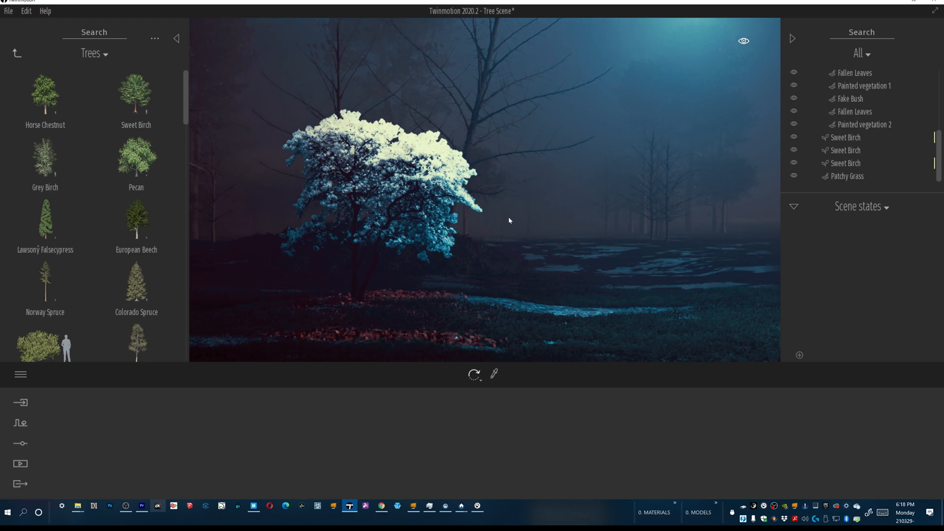
pyautogui.moveTo(515, 222)
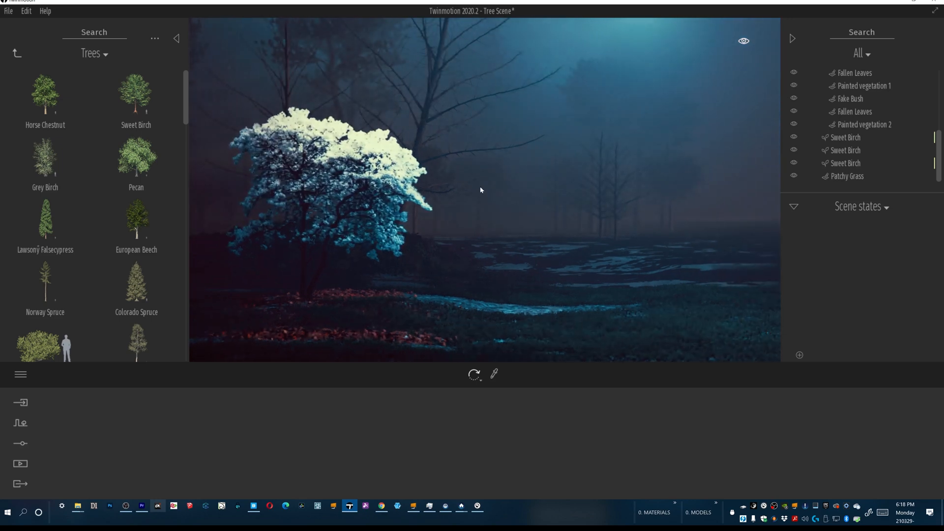
pyautogui.moveTo(533, 213)
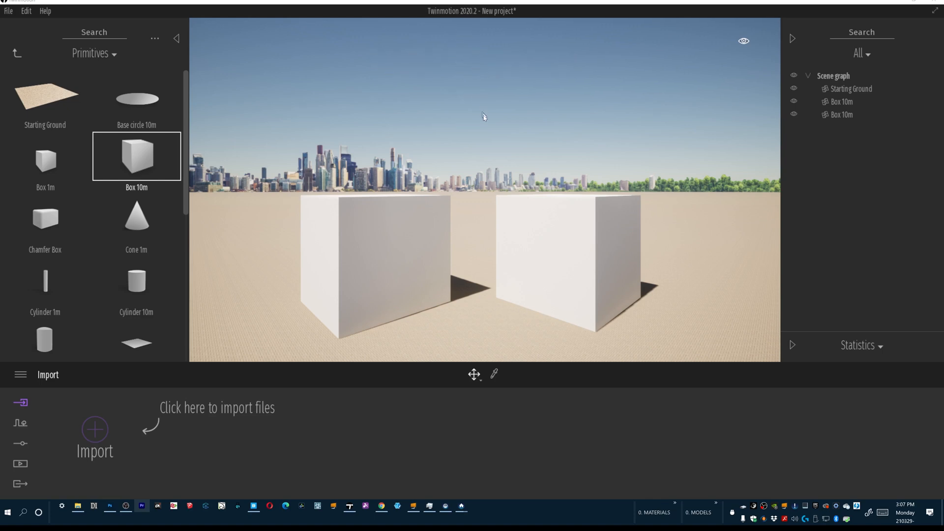
pyautogui.moveTo(692, 233)
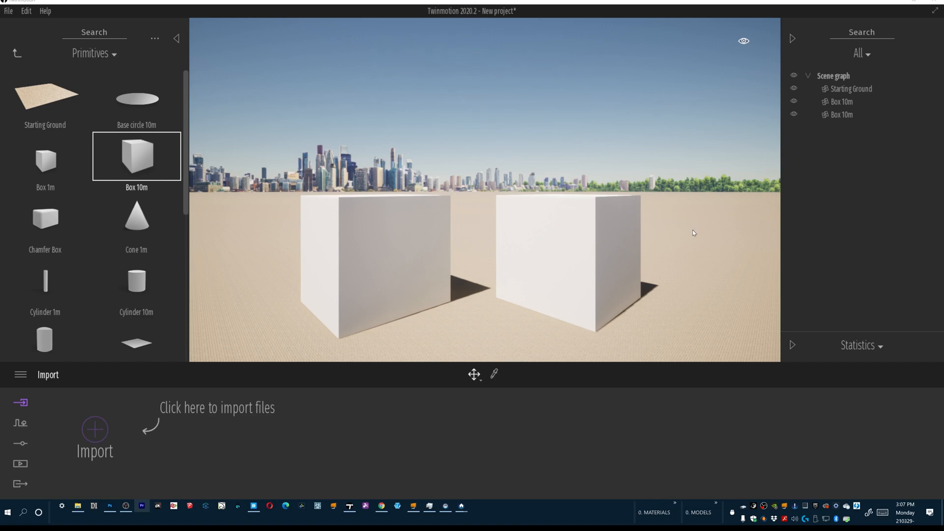
pyautogui.moveTo(232, 235)
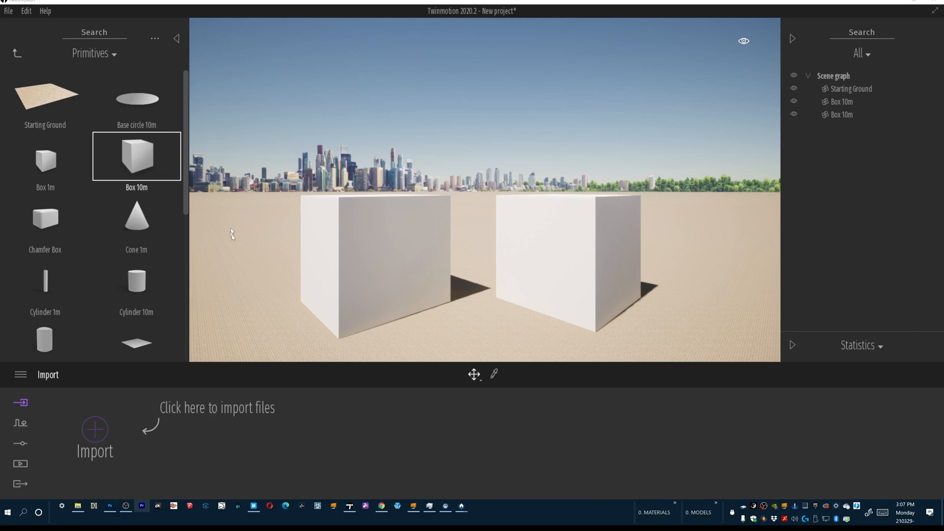
pyautogui.moveTo(561, 247)
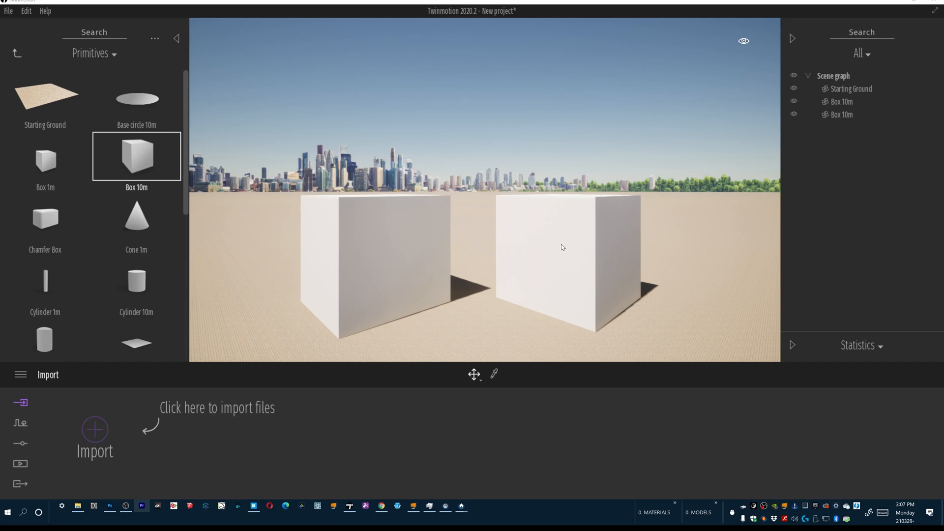
pyautogui.moveTo(845, 109)
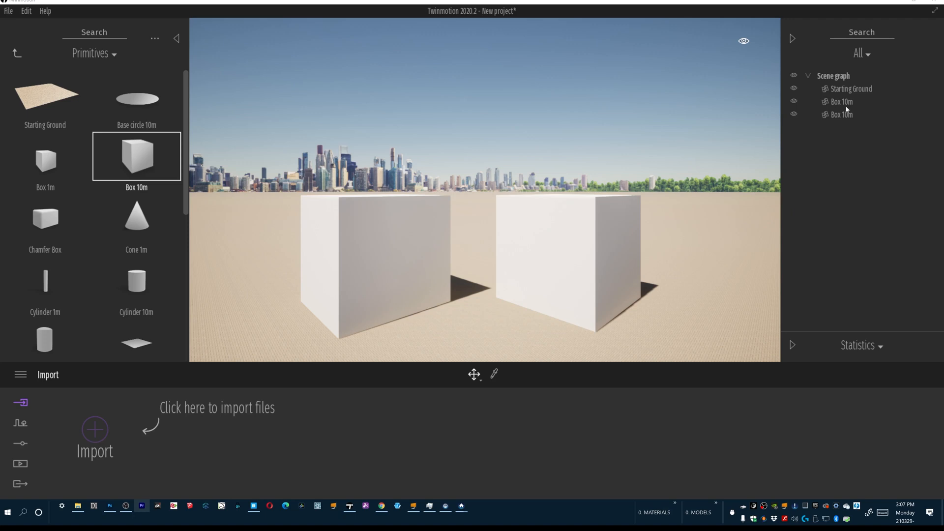
# Start renaming the second Box 10m in the Scene graph to Box 2
pyautogui.click(842, 114)
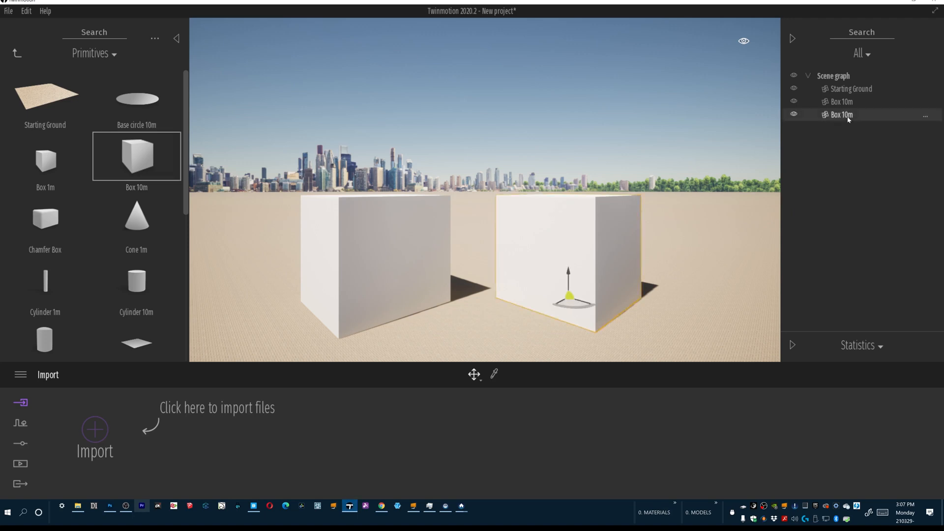
pyautogui.rightClick(842, 114)
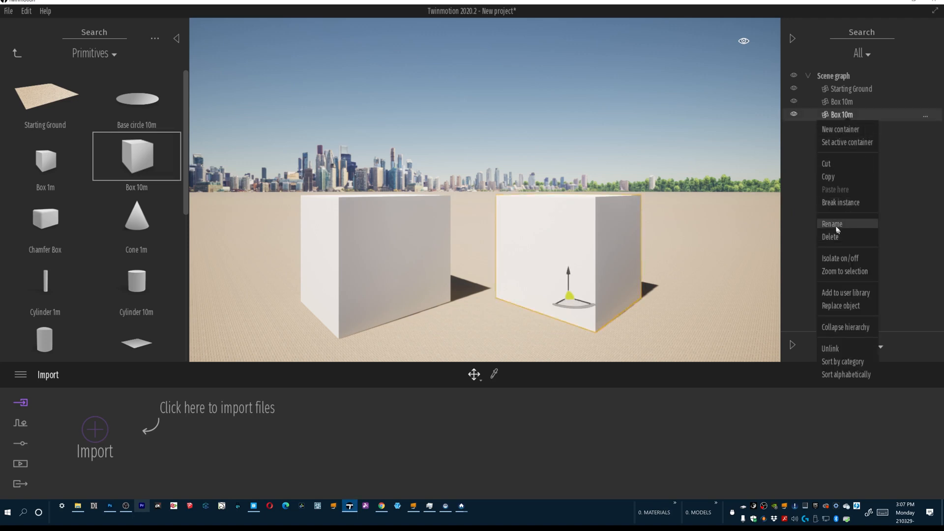
pyautogui.click(831, 223)
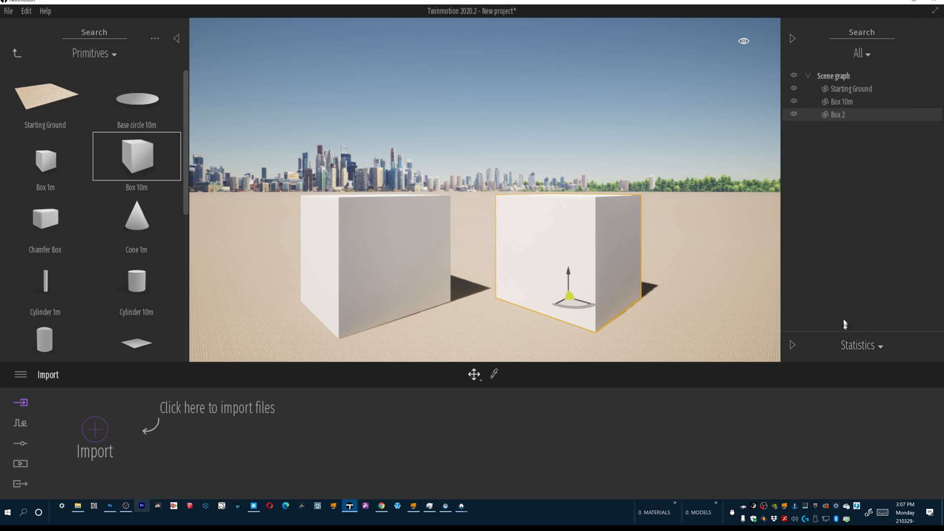
pyautogui.moveTo(838, 289)
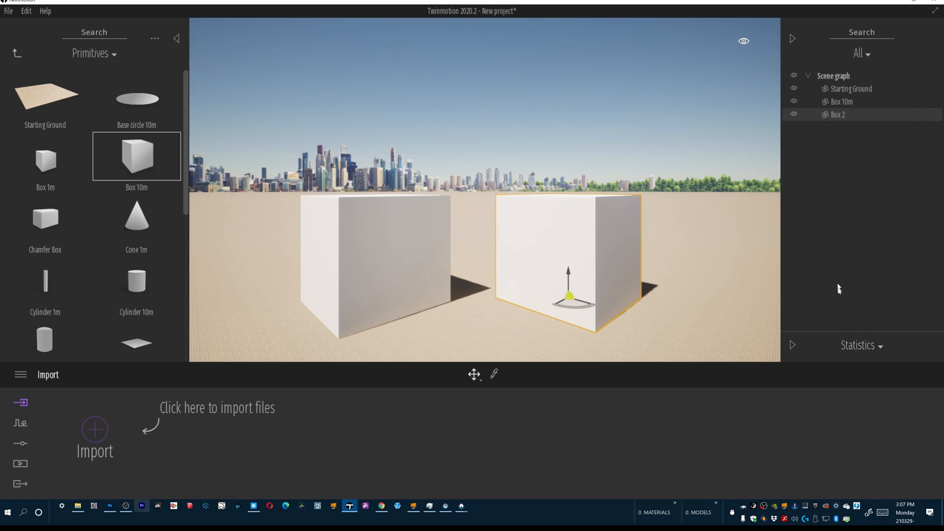
pyautogui.moveTo(874, 339)
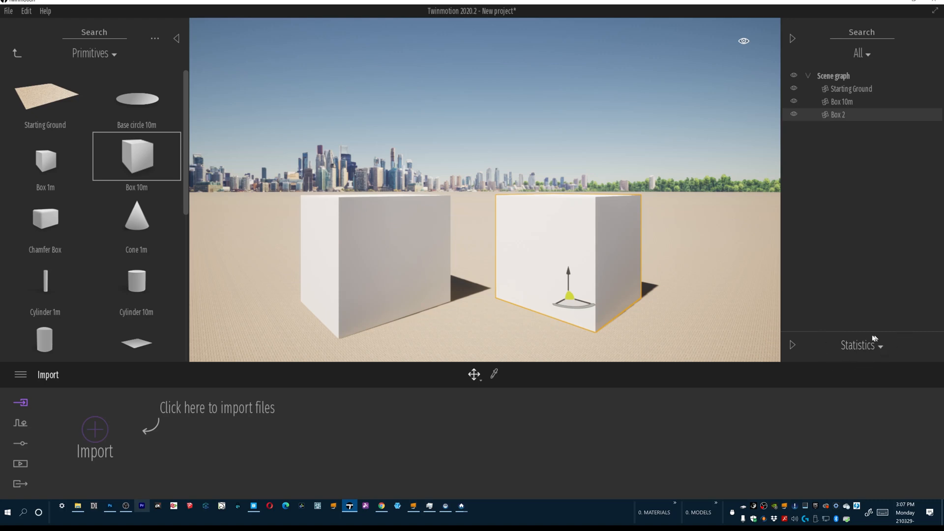
pyautogui.moveTo(793, 346)
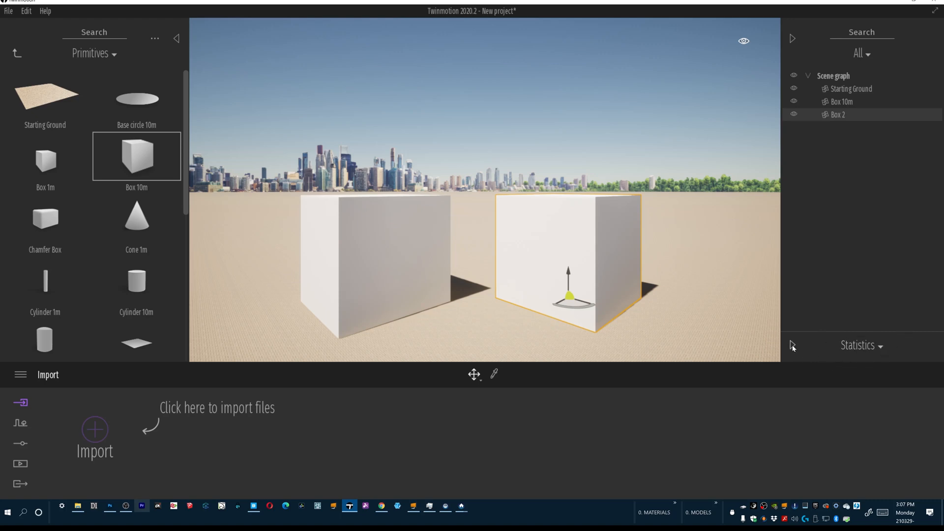
pyautogui.moveTo(791, 354)
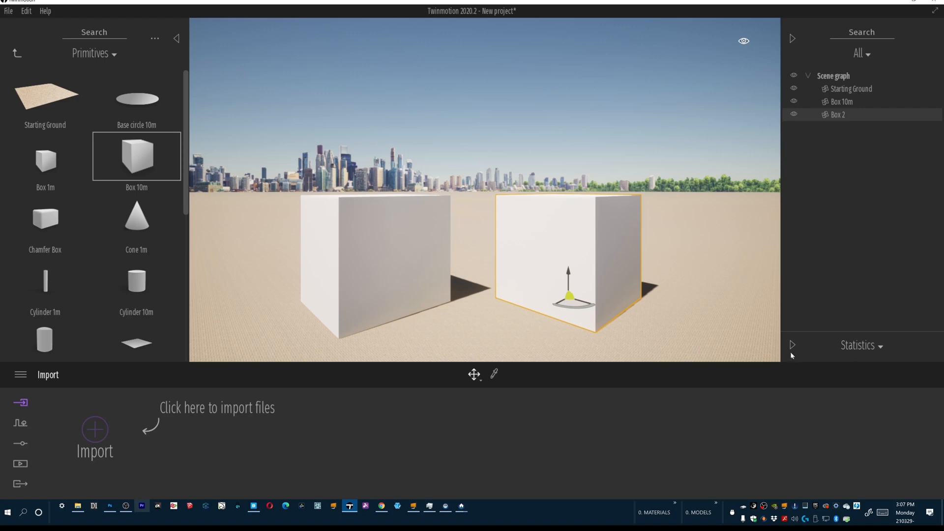
# Switch the expanded Statistics panel's section type to Scene states
pyautogui.click(793, 345)
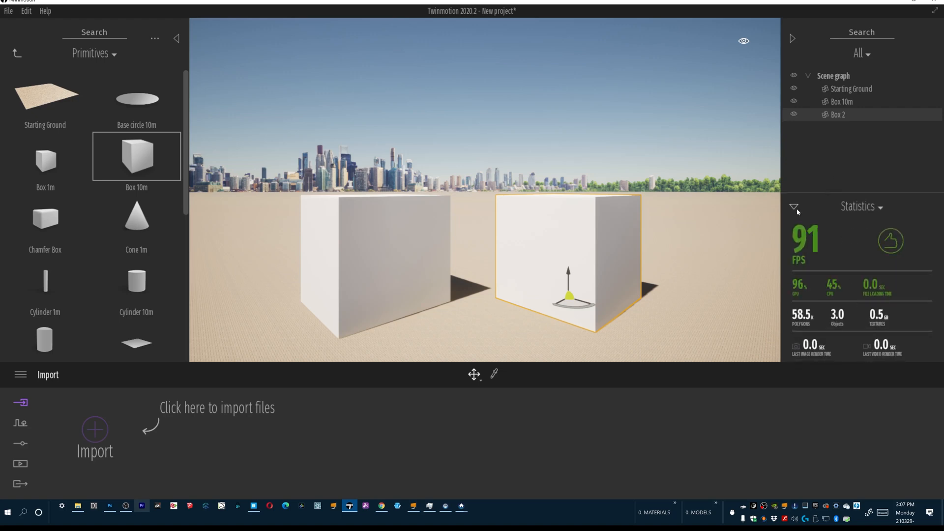
pyautogui.click(794, 206)
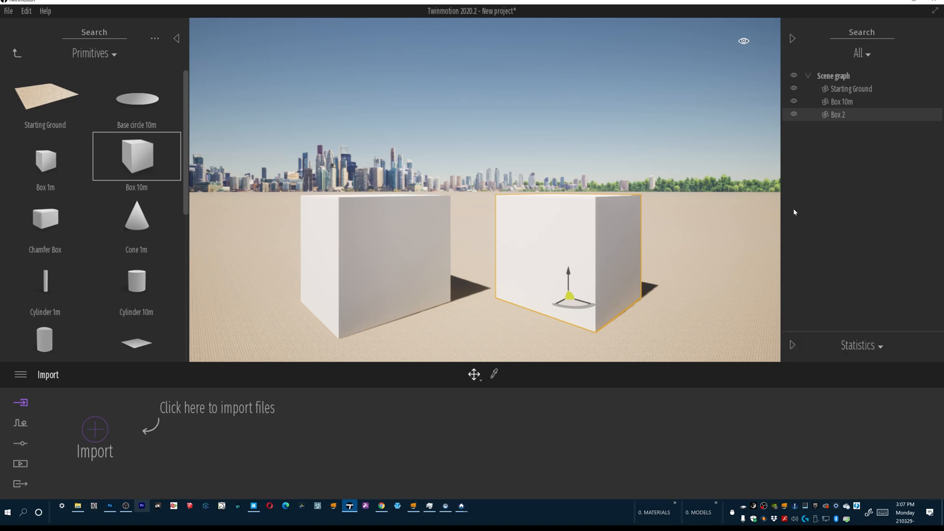
pyautogui.moveTo(794, 346)
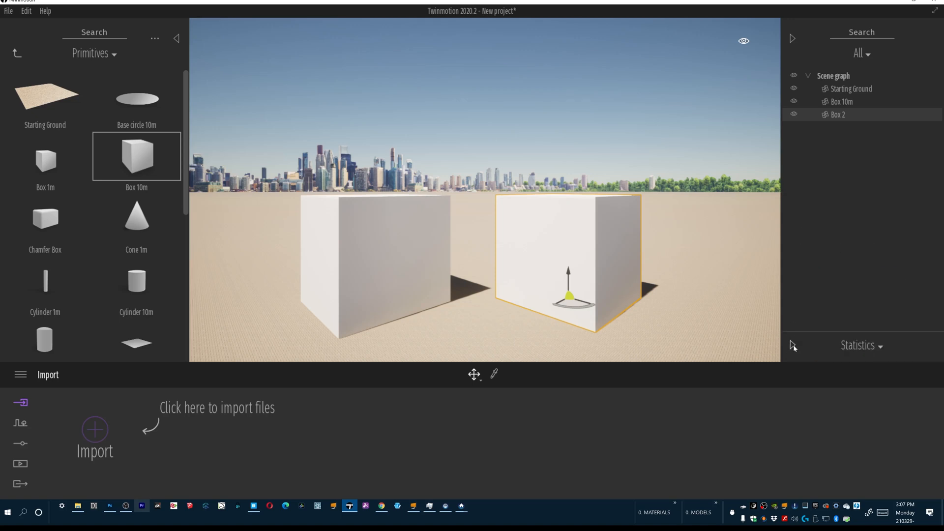
pyautogui.click(858, 345)
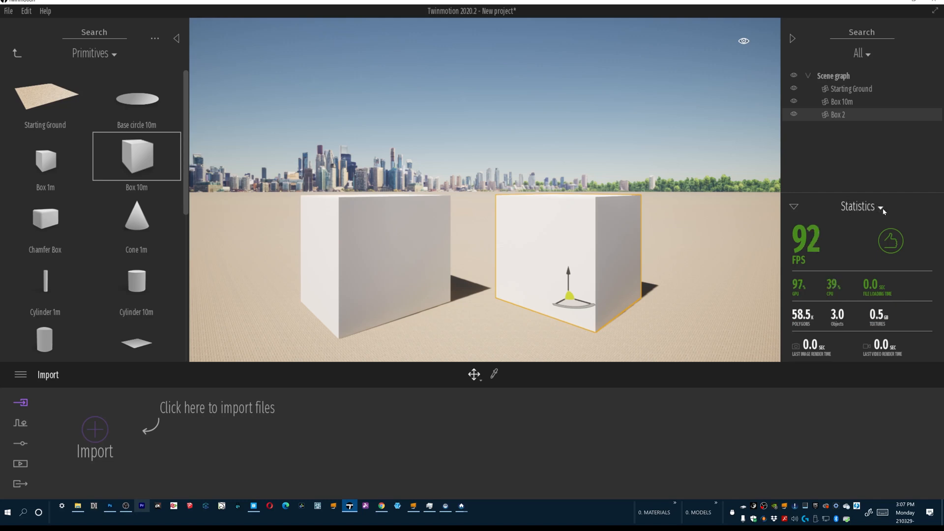
pyautogui.click(862, 207)
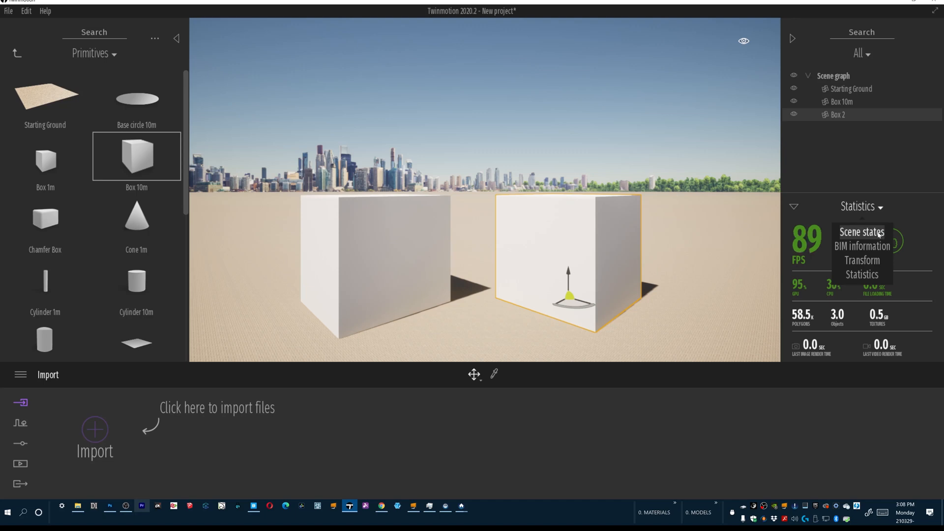
pyautogui.click(861, 232)
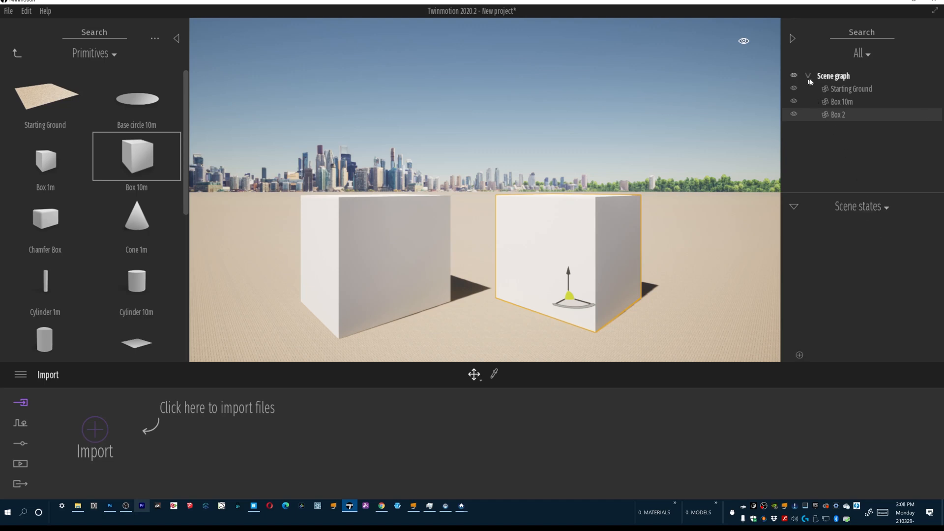
pyautogui.moveTo(809, 360)
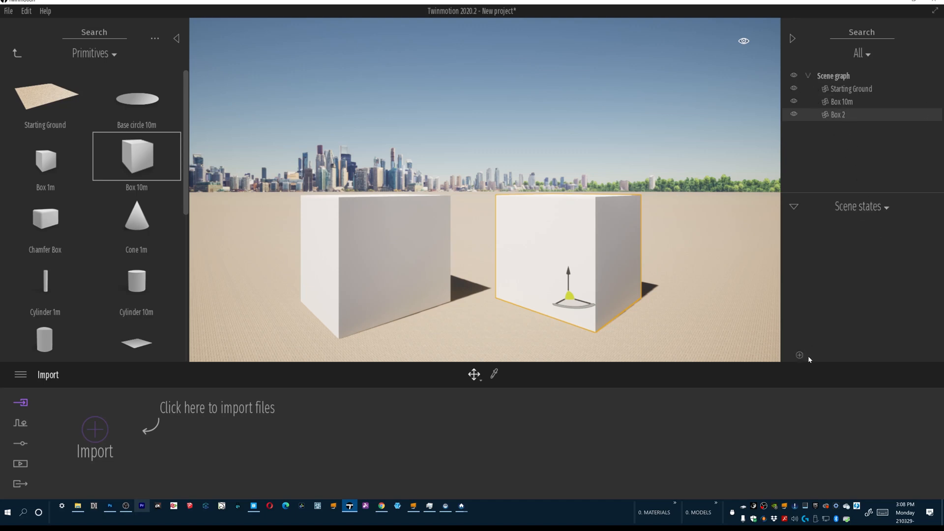
pyautogui.moveTo(802, 360)
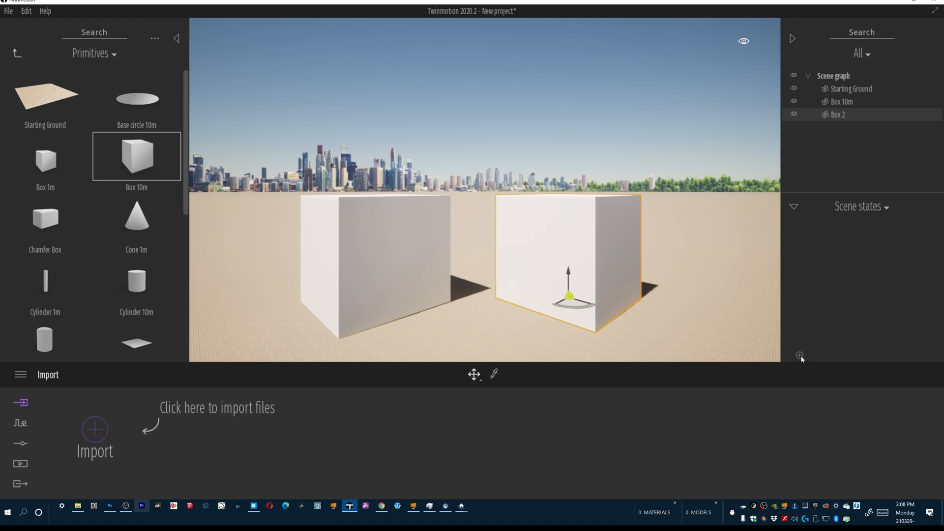
# Add a first scene state named State to the scene states list
pyautogui.click(800, 355)
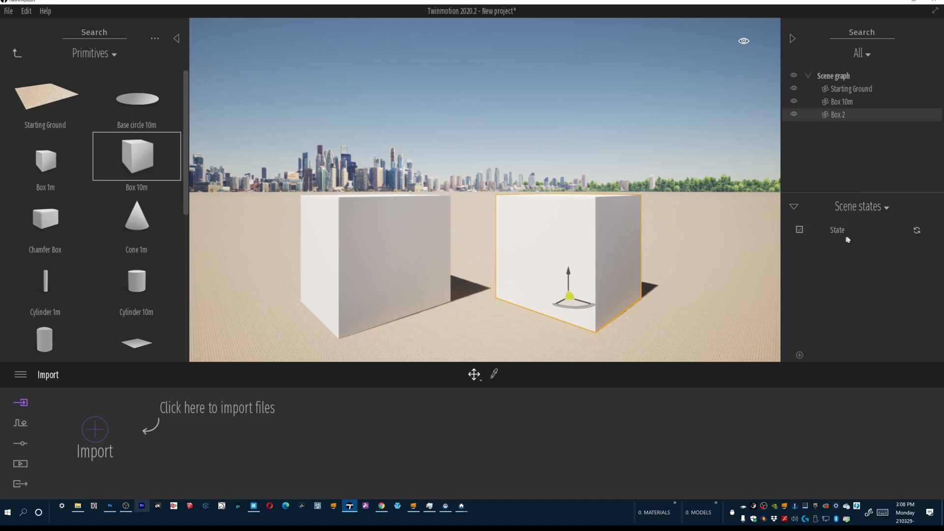
pyautogui.moveTo(862, 224)
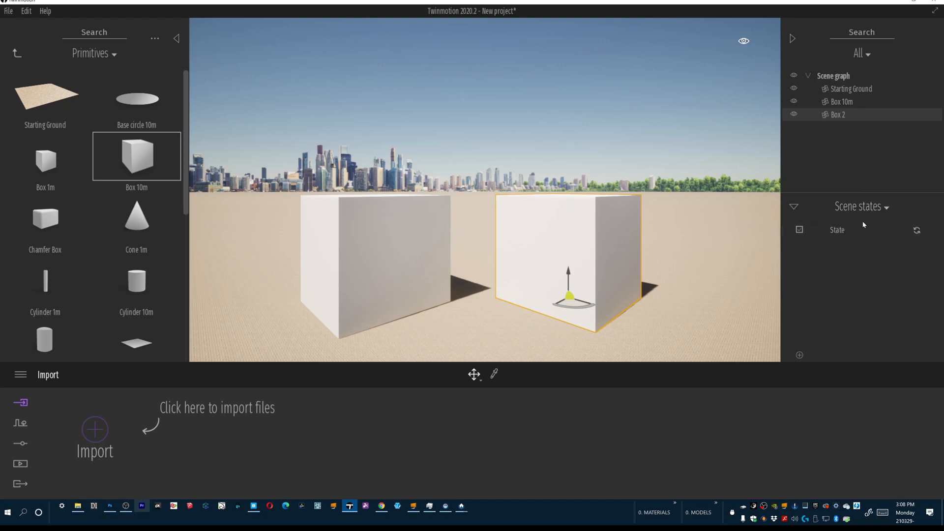
pyautogui.moveTo(849, 254)
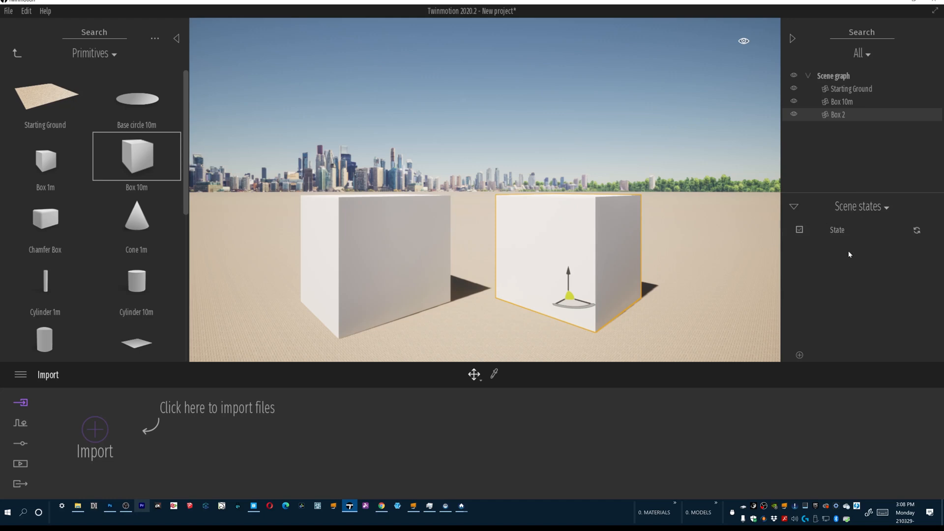
pyautogui.moveTo(861, 263)
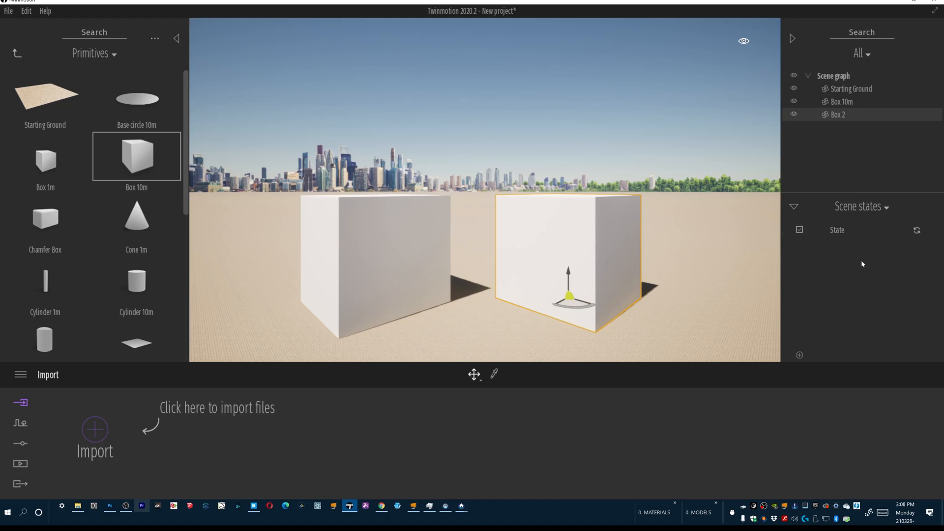
pyautogui.moveTo(835, 229)
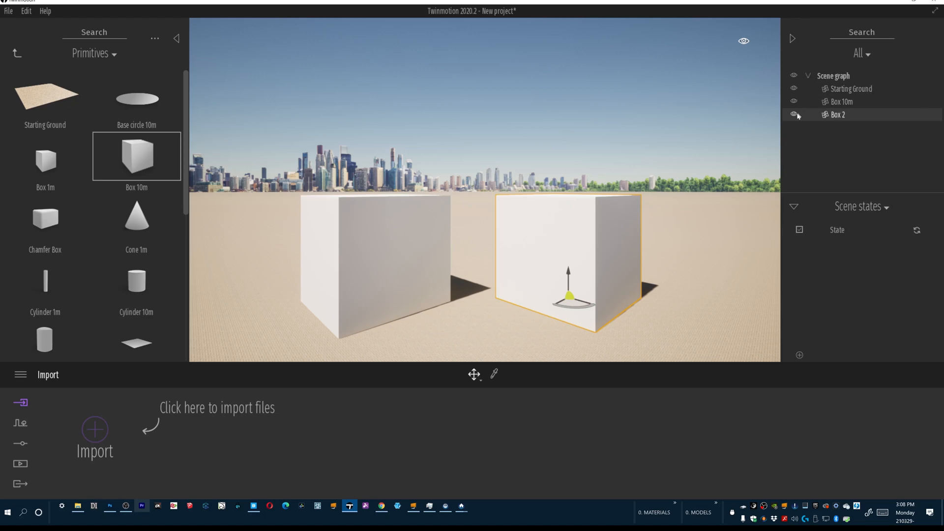
pyautogui.moveTo(794, 116)
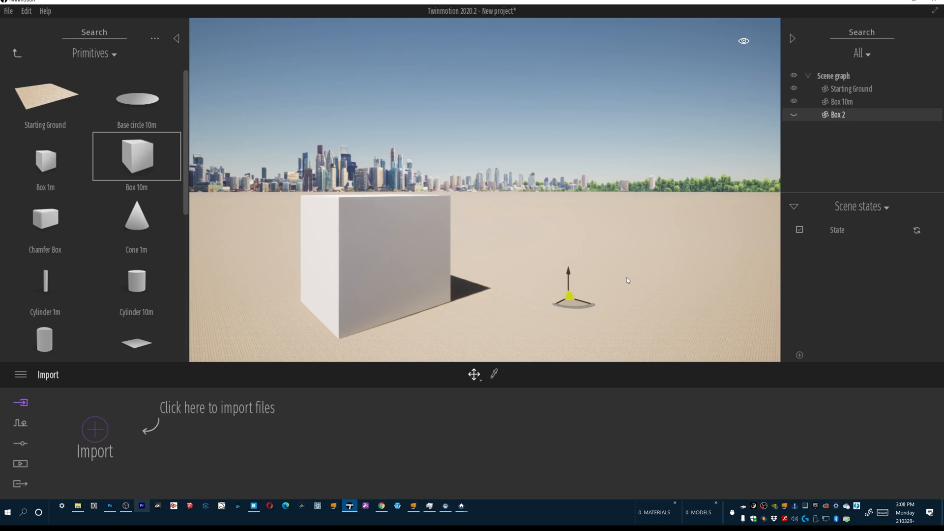
pyautogui.moveTo(881, 224)
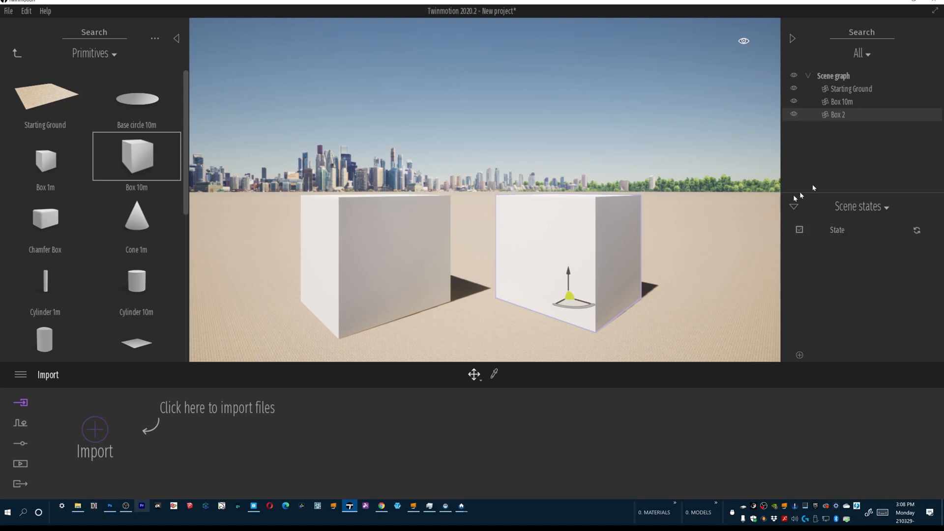
pyautogui.moveTo(868, 171)
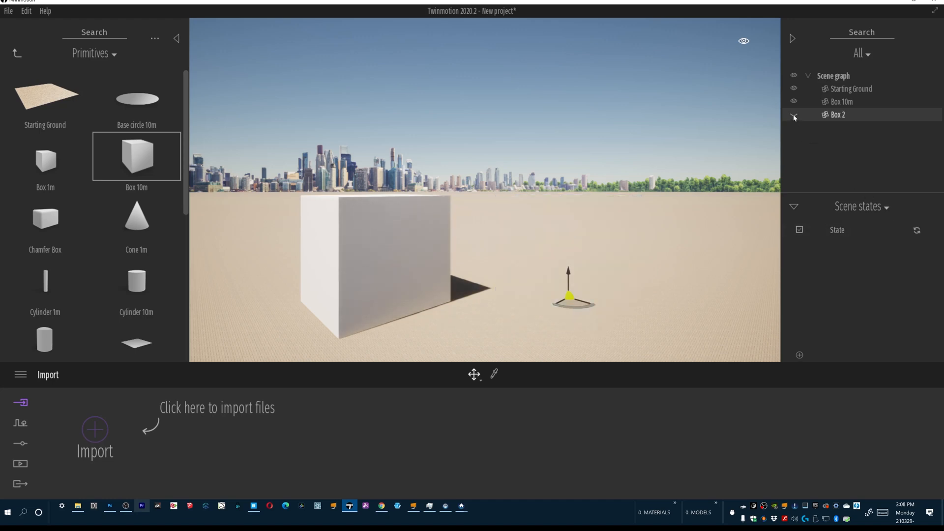
# Make Box 2 visible again and add a second scene state, State_1
pyautogui.click(793, 114)
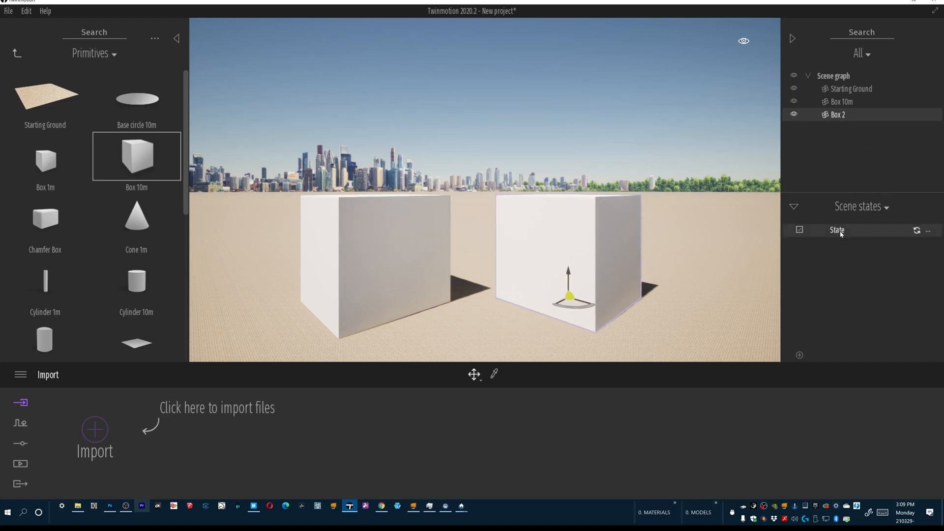
pyautogui.click(793, 114)
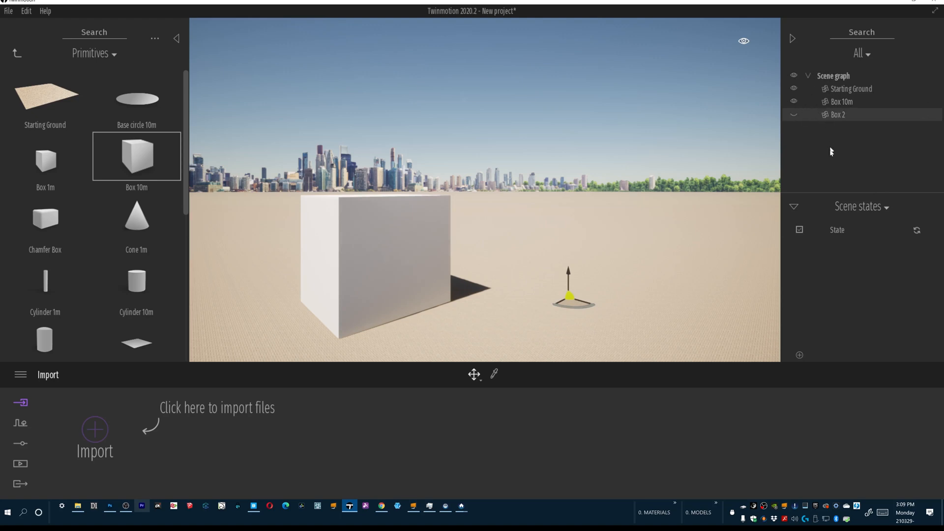
pyautogui.moveTo(800, 357)
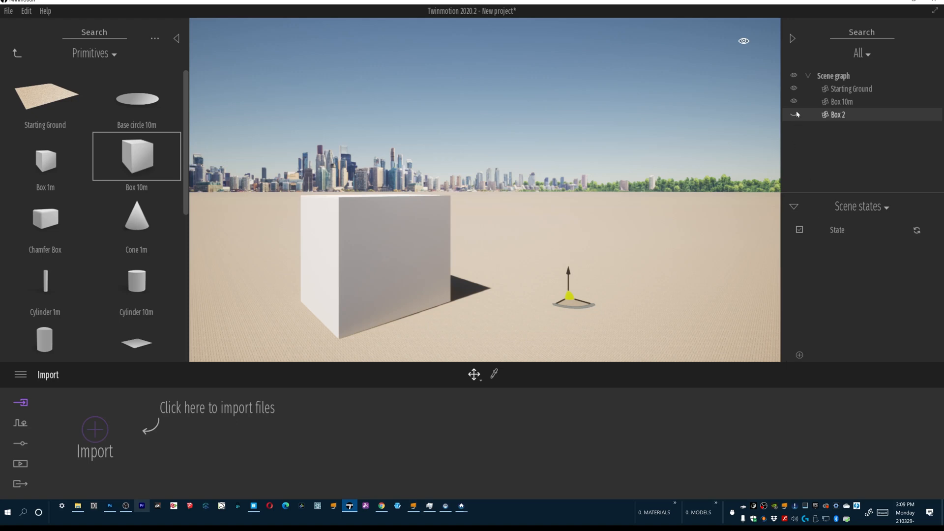
pyautogui.click(793, 114)
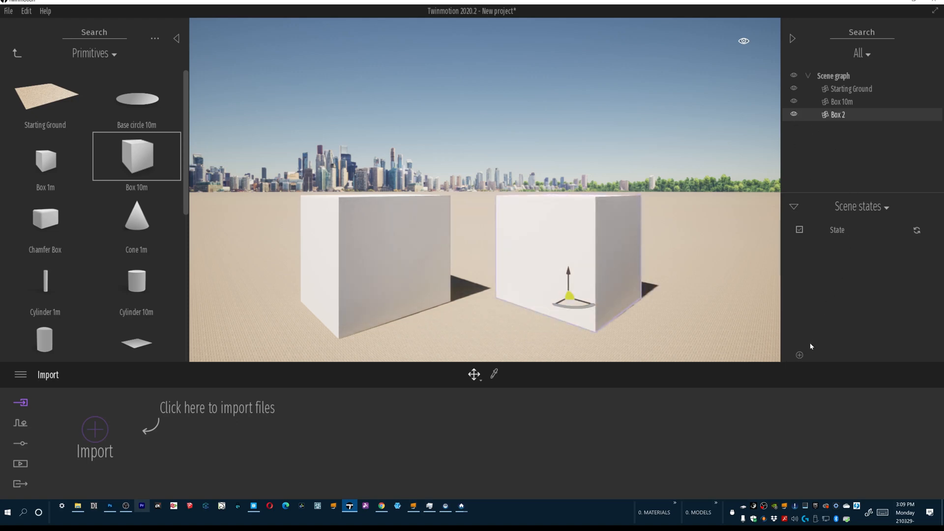
pyautogui.moveTo(836, 230)
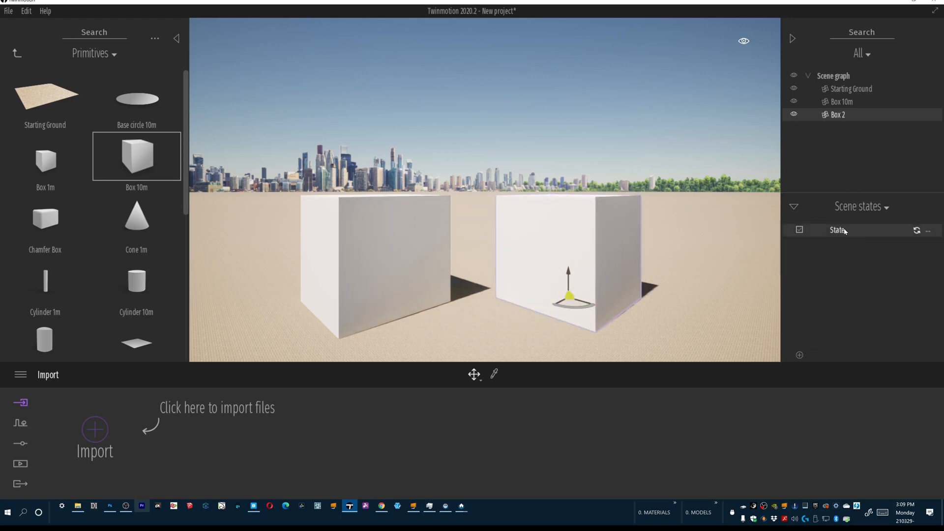
pyautogui.click(799, 355)
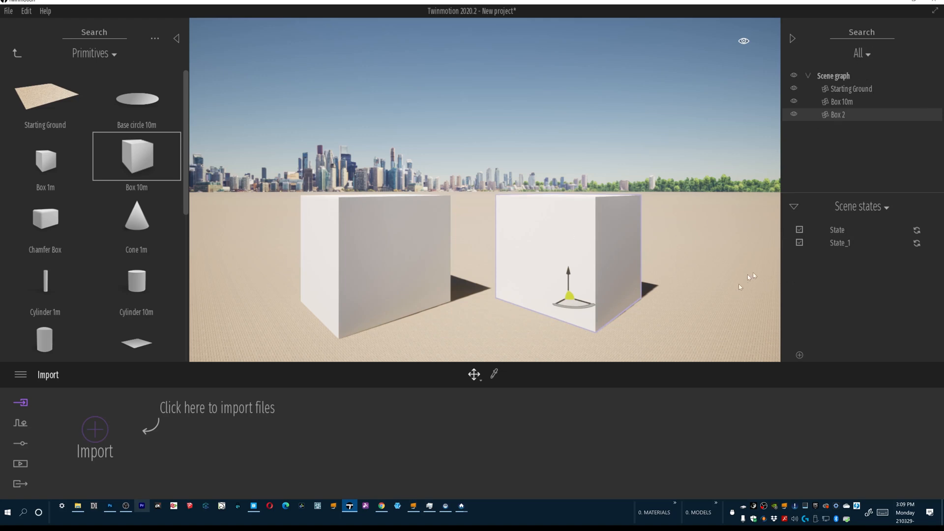
pyautogui.moveTo(873, 274)
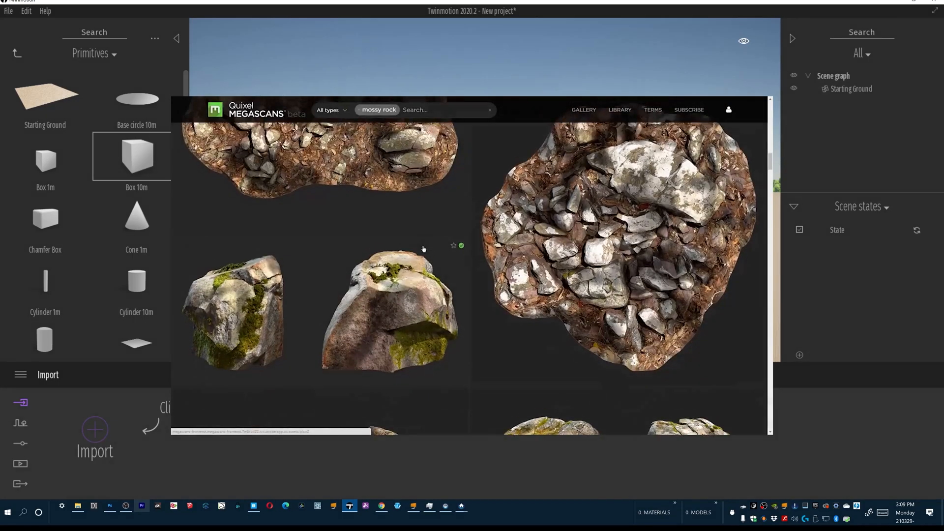
# Look over the mossy rock Megascans results, then bring Quixel Bridge to the front
pyautogui.click(391, 307)
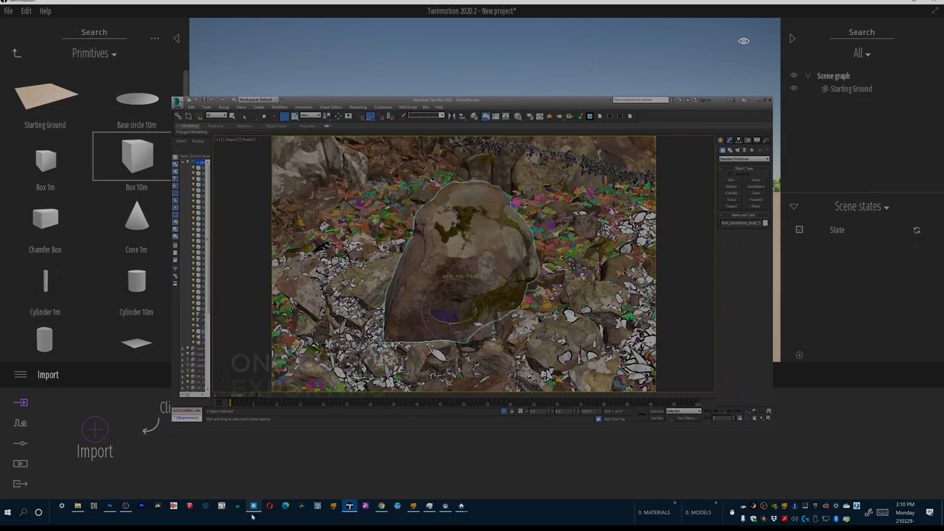
pyautogui.click(253, 505)
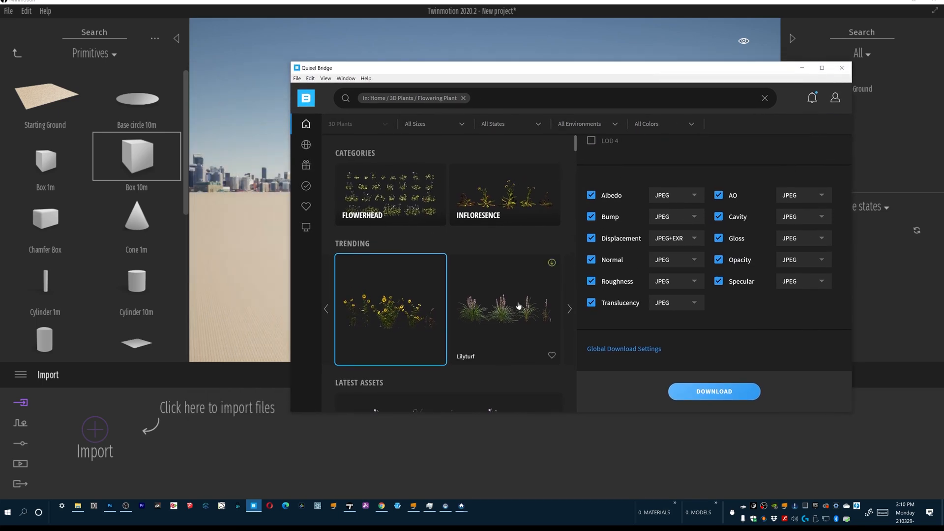
# Select the Crownbeard plant in the Flowering Plant collection and view its download settings
pyautogui.scroll(-3)
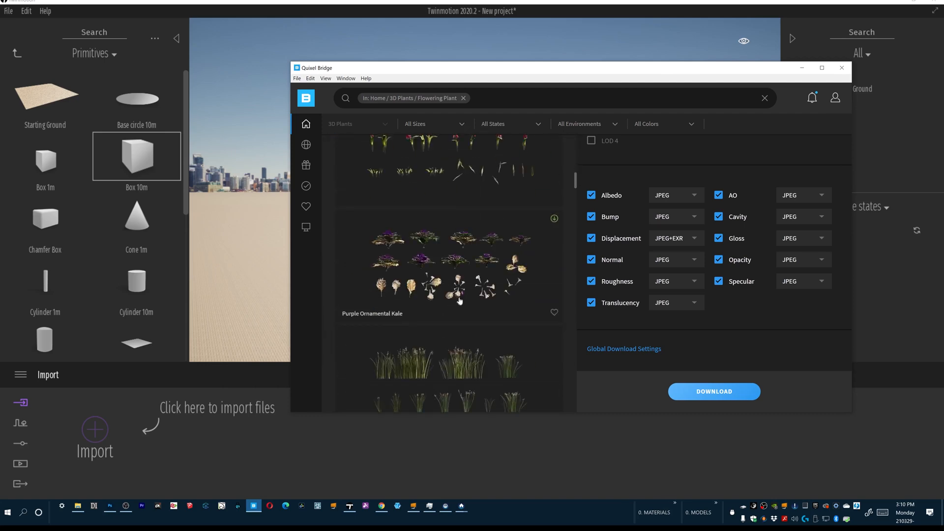
pyautogui.scroll(-3)
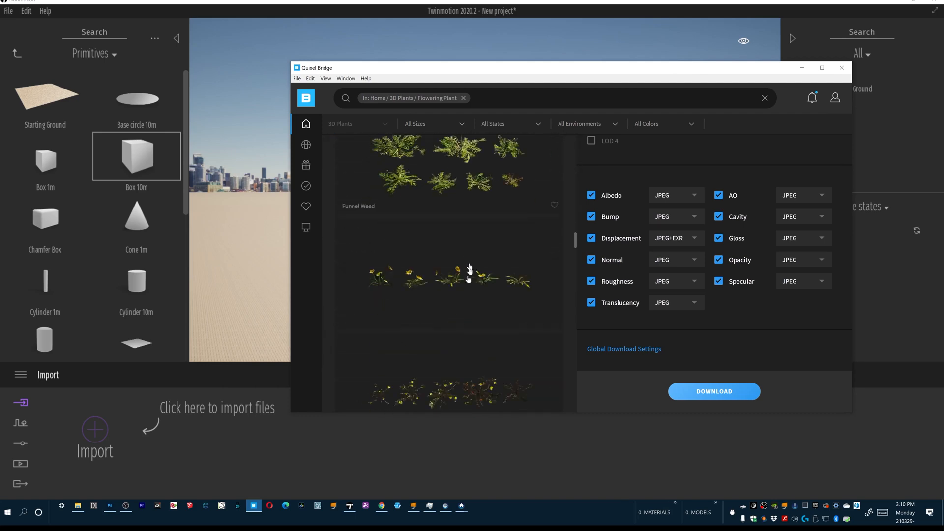
pyautogui.click(448, 319)
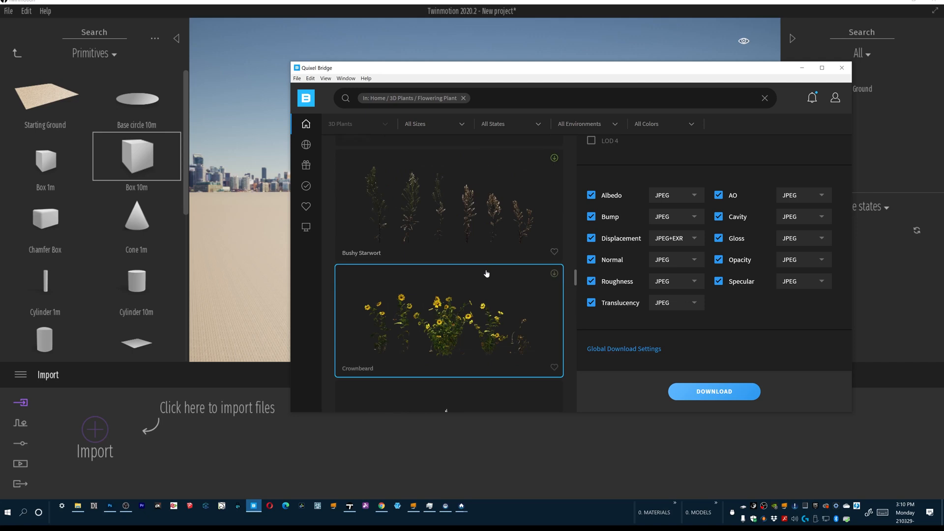
pyautogui.scroll(-3)
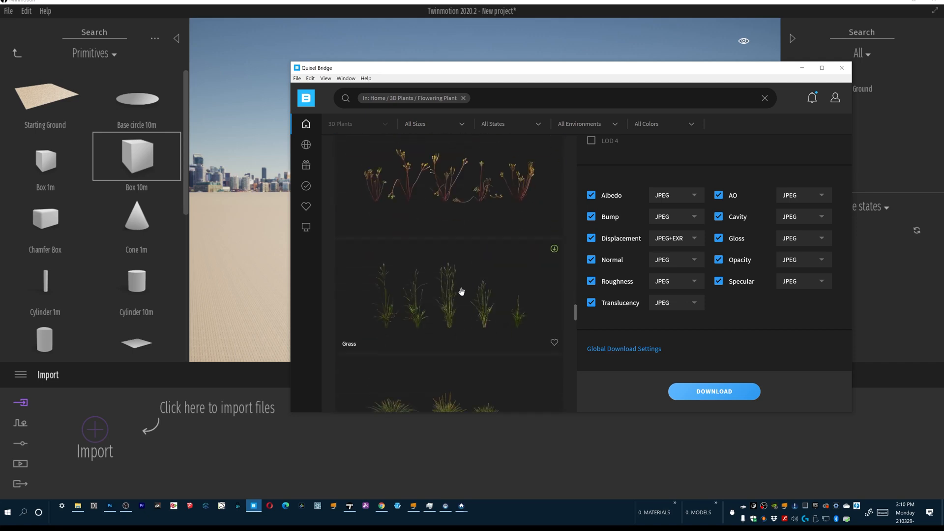
pyautogui.scroll(-3)
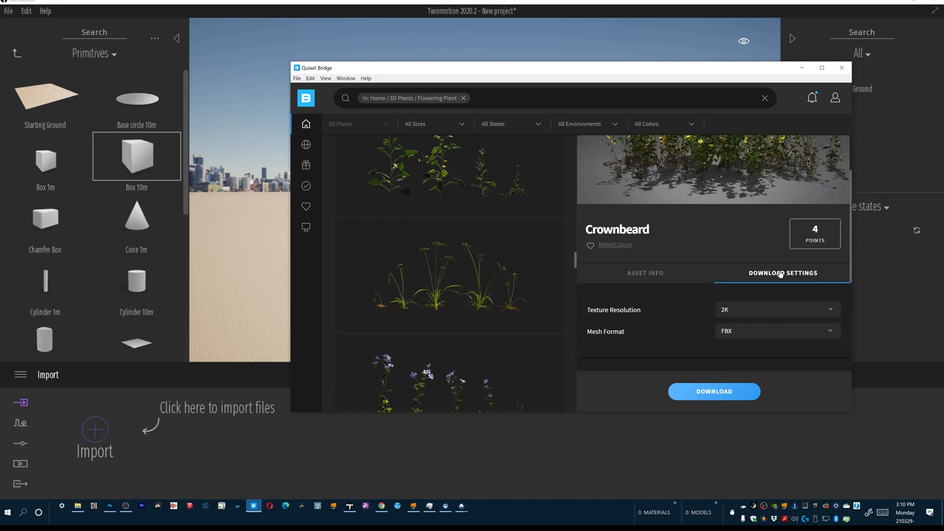
pyautogui.moveTo(821, 282)
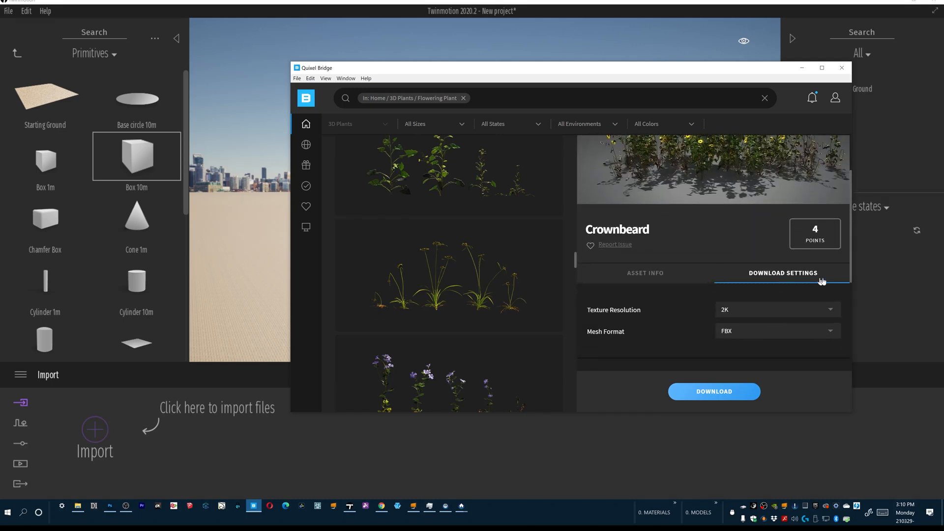
# Review Crownbeard's download settings: 2K textures, FBX mesh, LODs 0–2, JPEG maps with JPEG+EXR displacement
pyautogui.scroll(-3)
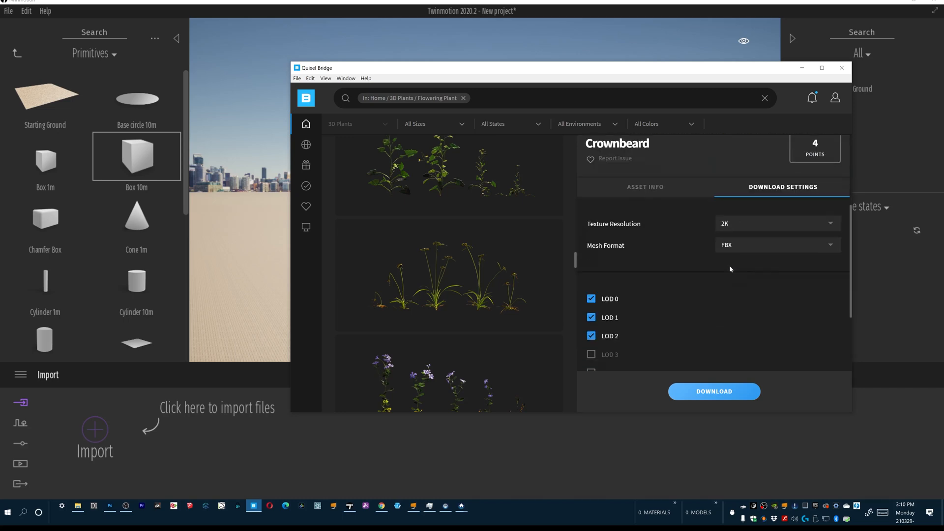
pyautogui.scroll(-3)
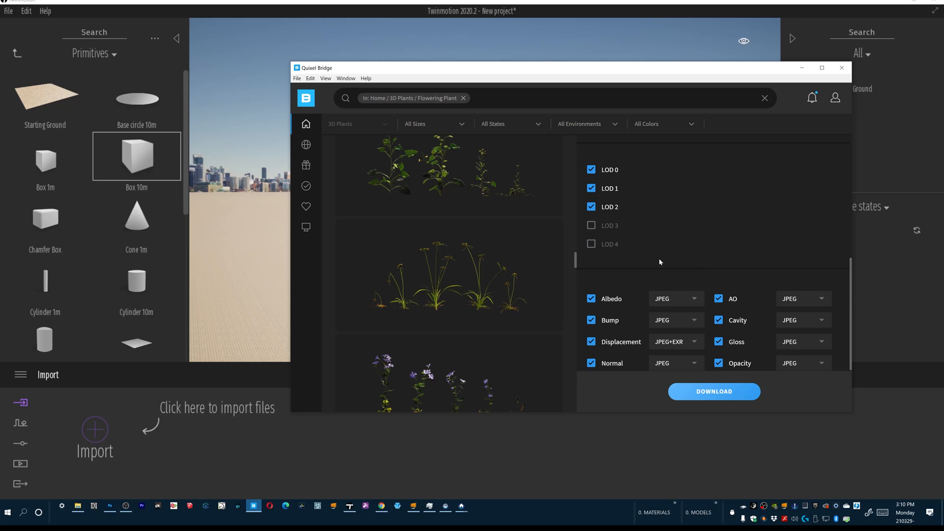
pyautogui.scroll(3)
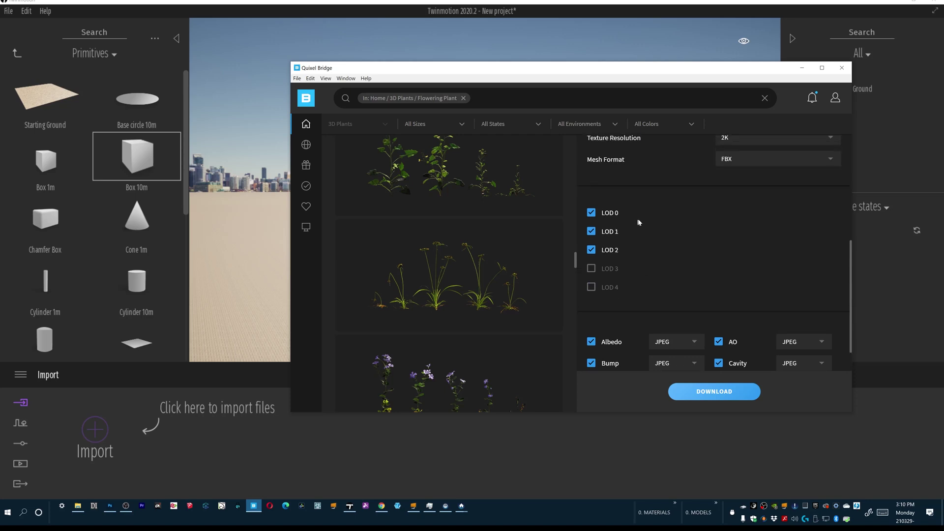
pyautogui.moveTo(624, 194)
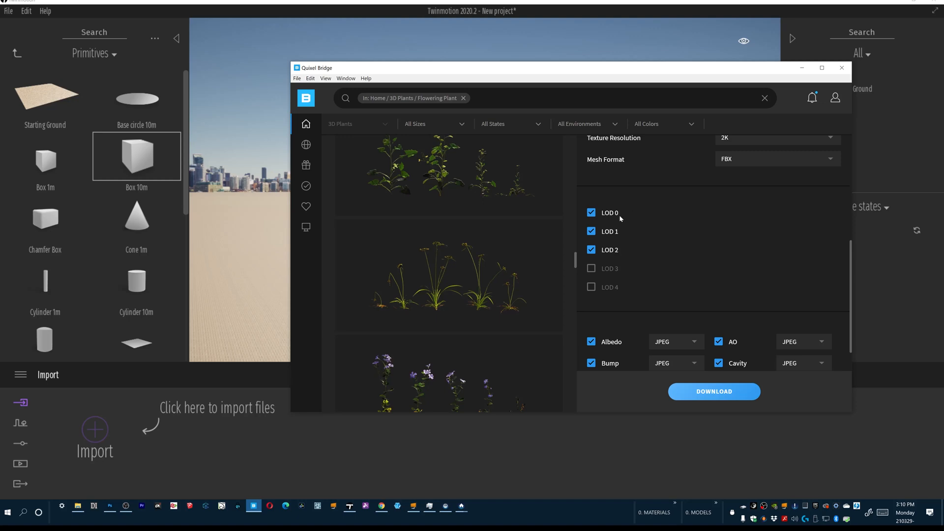
pyautogui.moveTo(645, 256)
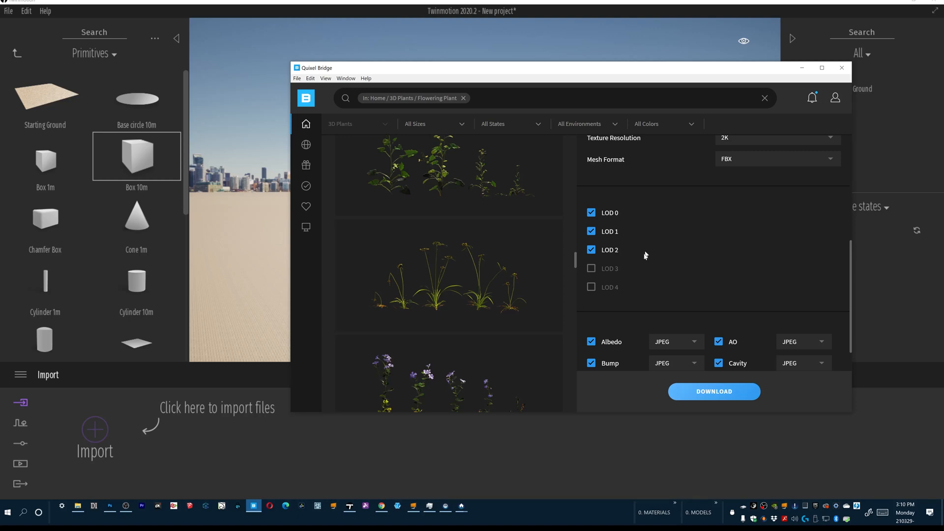
pyautogui.moveTo(616, 221)
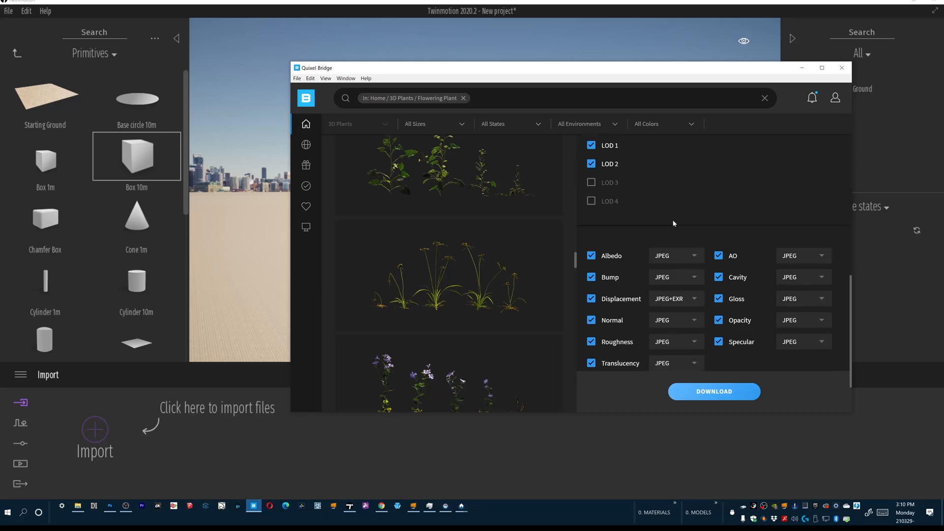
pyautogui.scroll(-3)
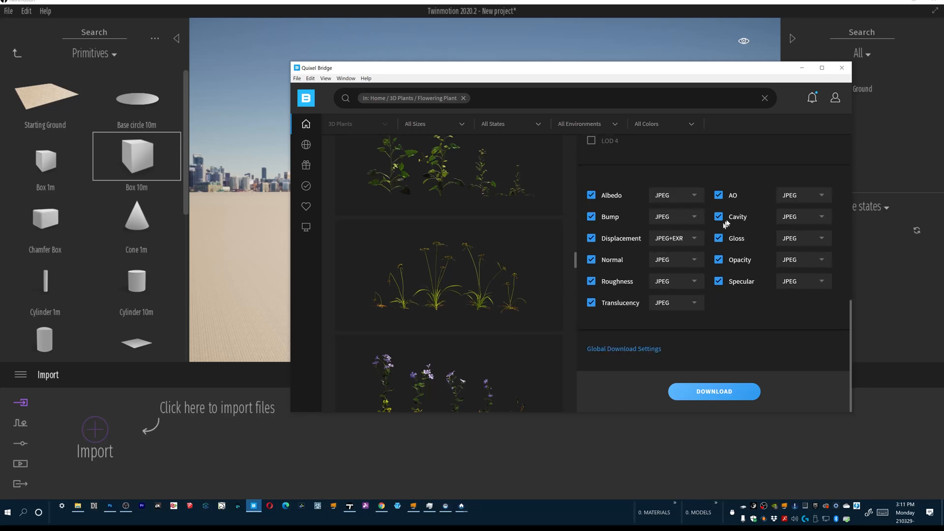
pyautogui.moveTo(699, 274)
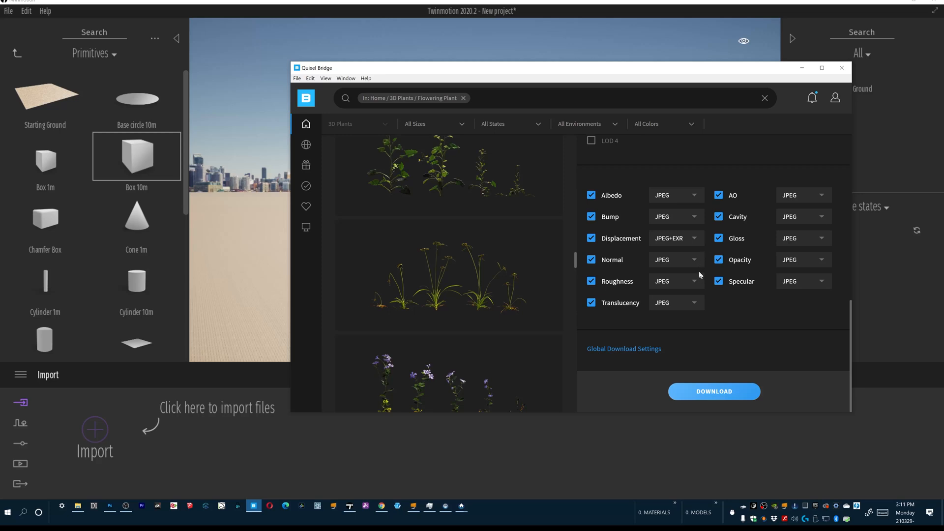
pyautogui.scroll(3)
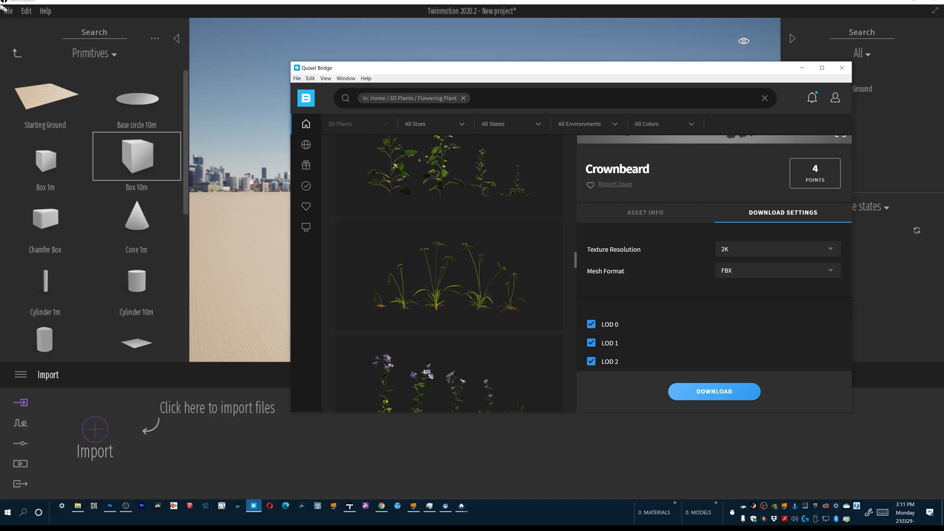
# Start a geometry import and browse into Megascans Library > Downloaded
pyautogui.click(8, 11)
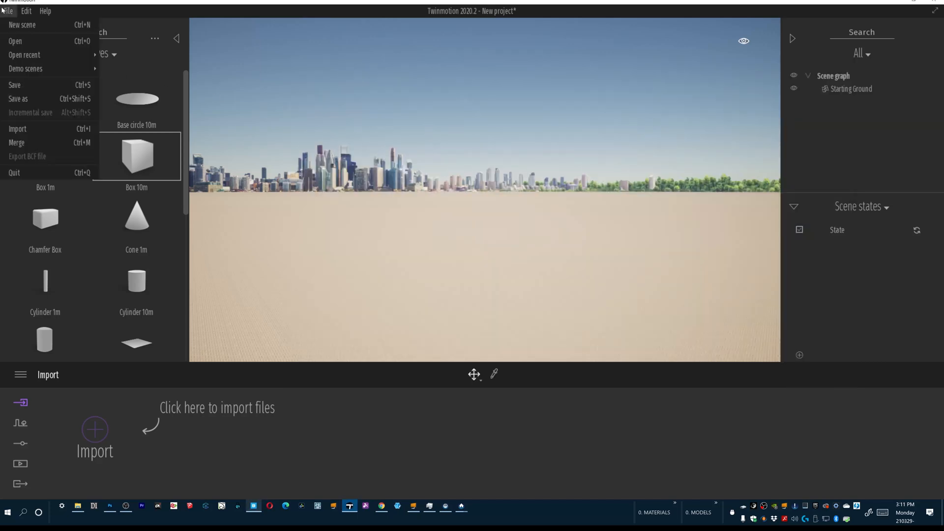
pyautogui.click(18, 128)
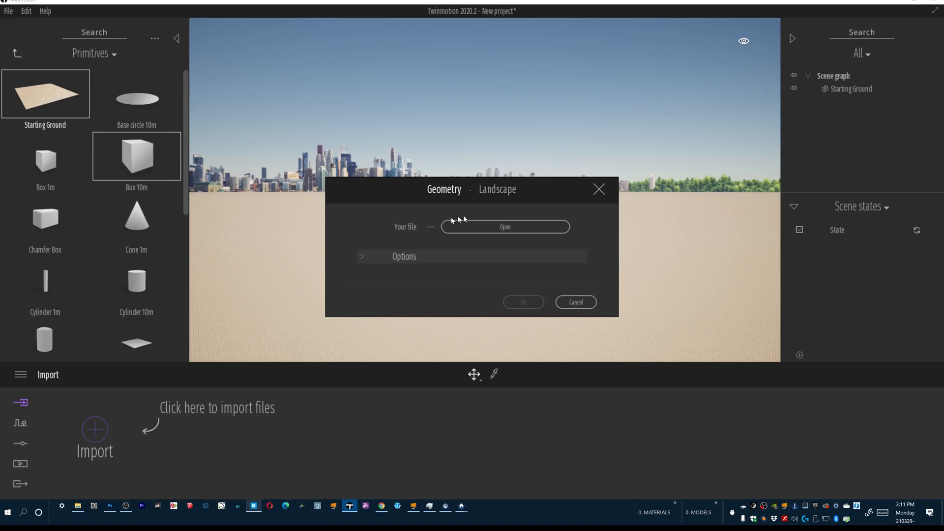
pyautogui.click(504, 227)
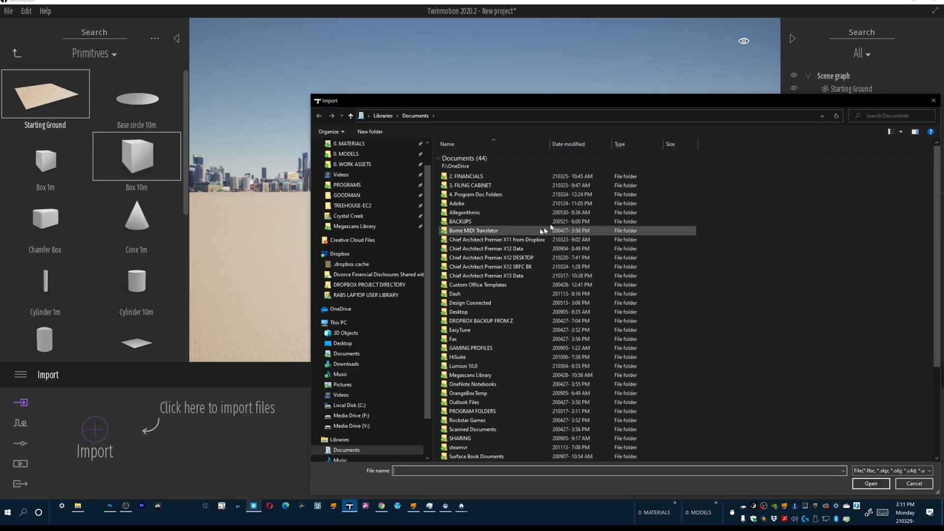
pyautogui.click(490, 257)
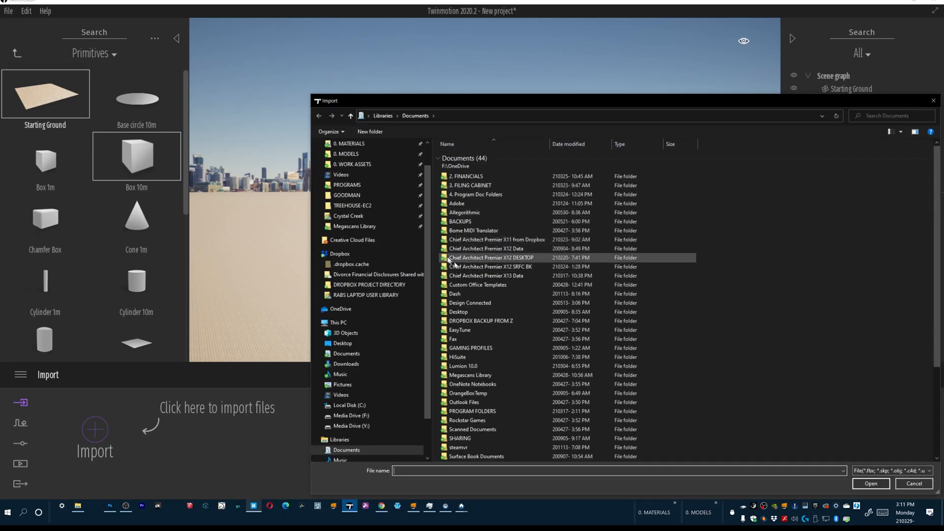
pyautogui.doubleClick(354, 226)
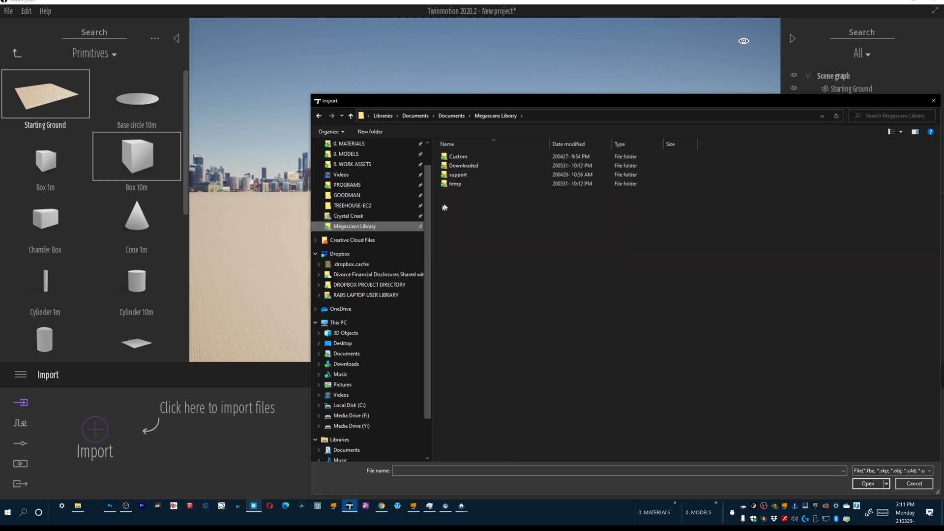
pyautogui.doubleClick(463, 165)
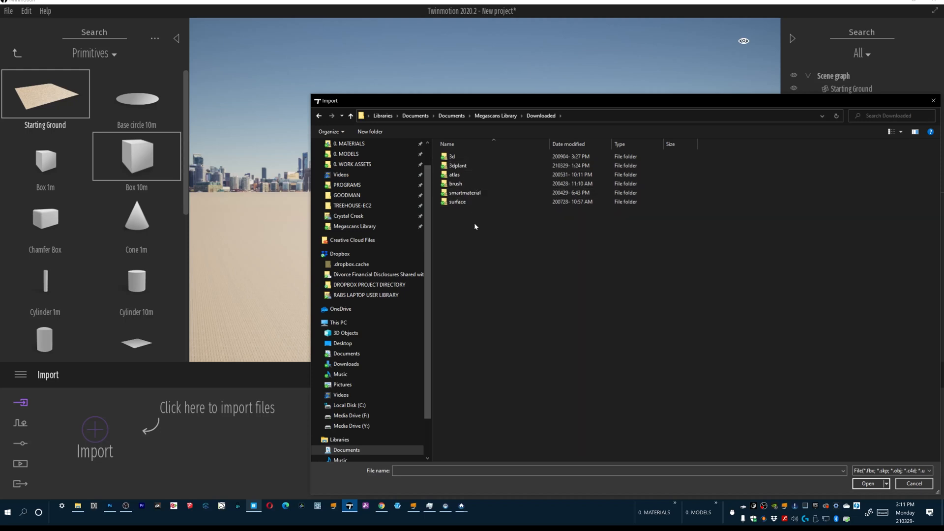
# Navigate into the 3dplant folder's Var3 variation and pick Var3_LOD4 as the import file
pyautogui.click(457, 165)
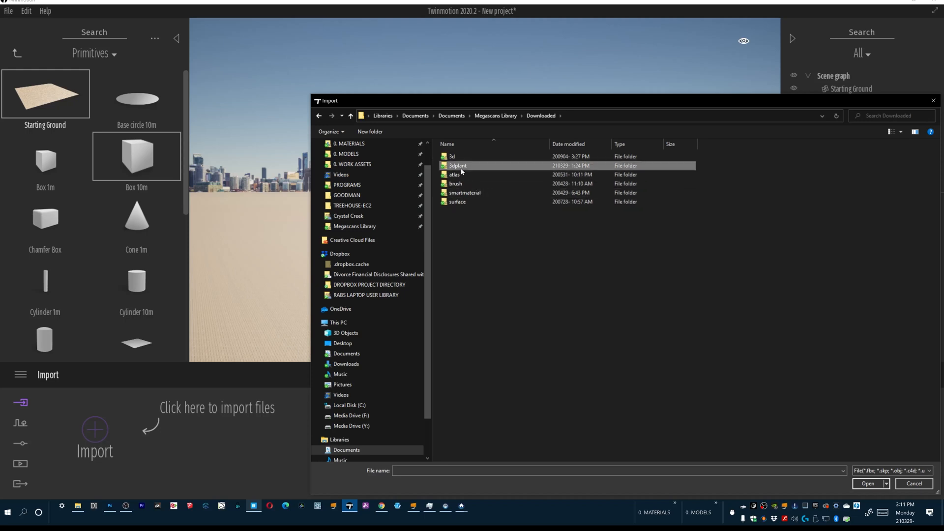
pyautogui.doubleClick(458, 165)
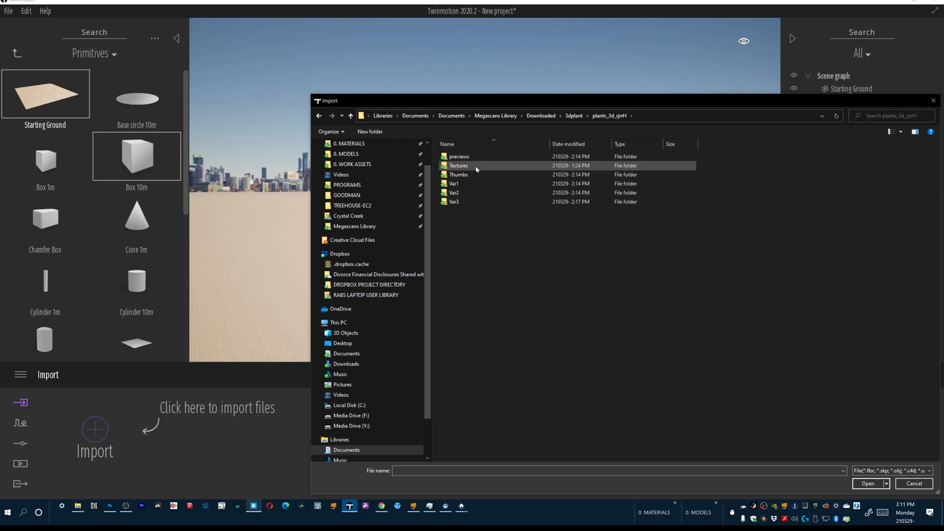
pyautogui.moveTo(487, 211)
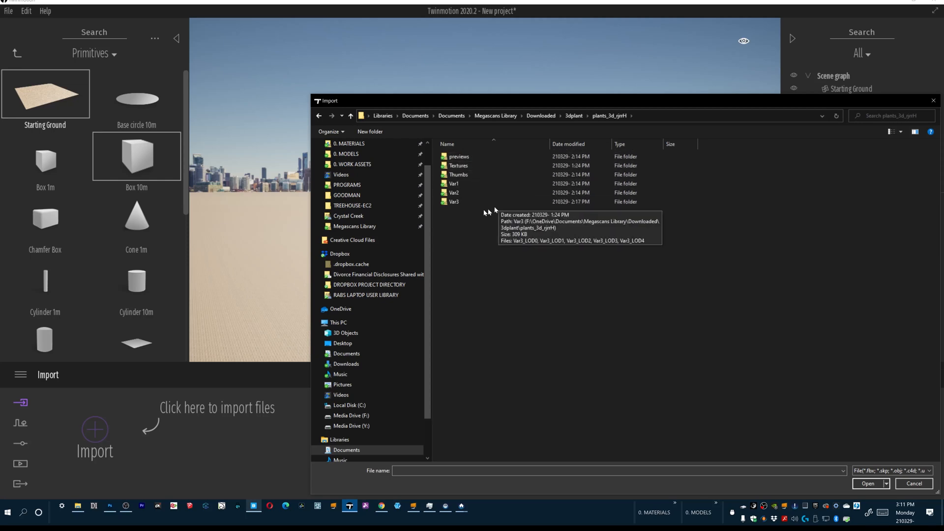
pyautogui.moveTo(475, 218)
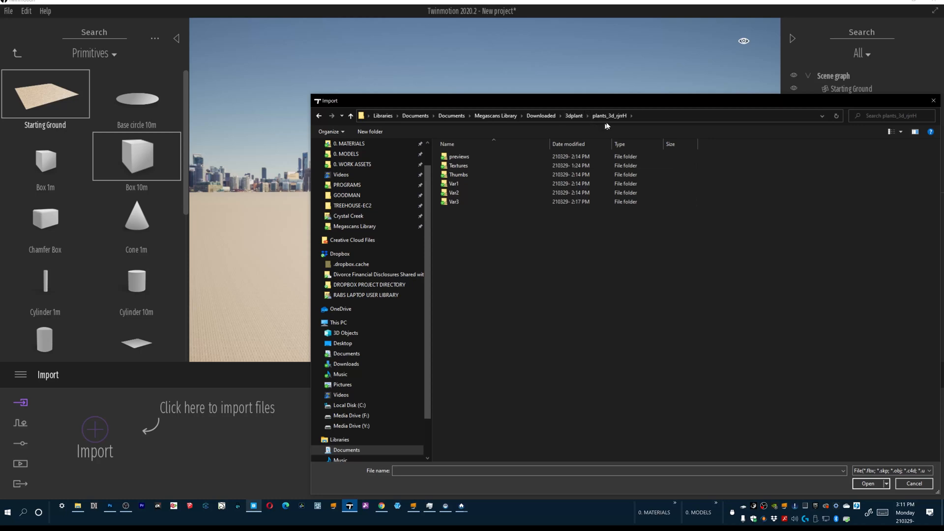
pyautogui.moveTo(608, 117)
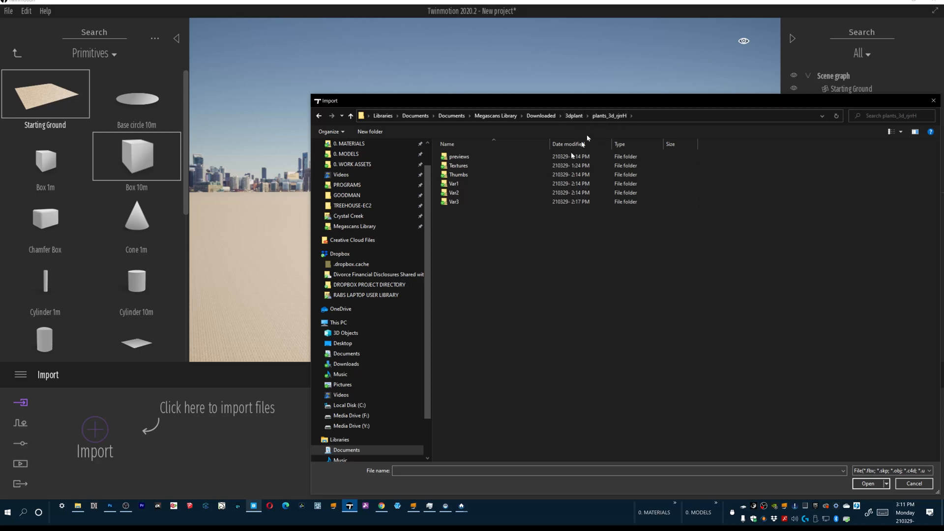
pyautogui.moveTo(608, 116)
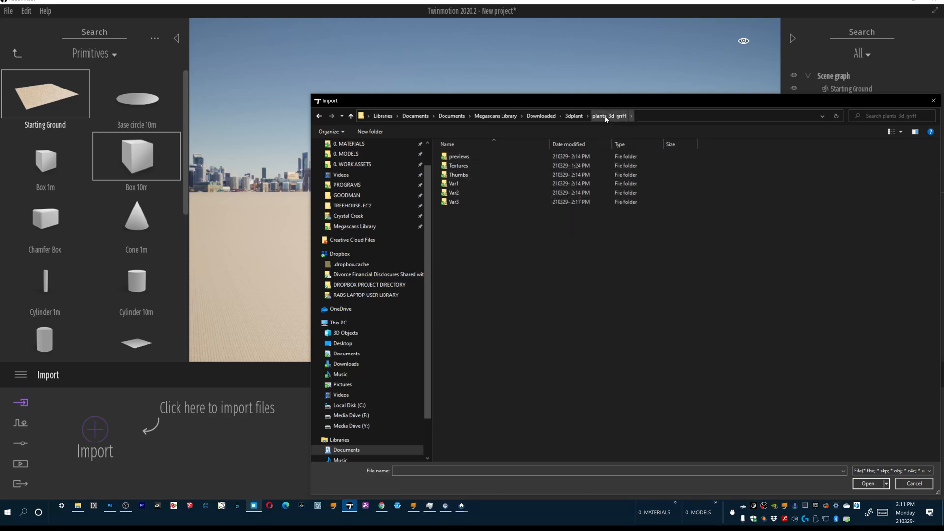
pyautogui.moveTo(454, 184)
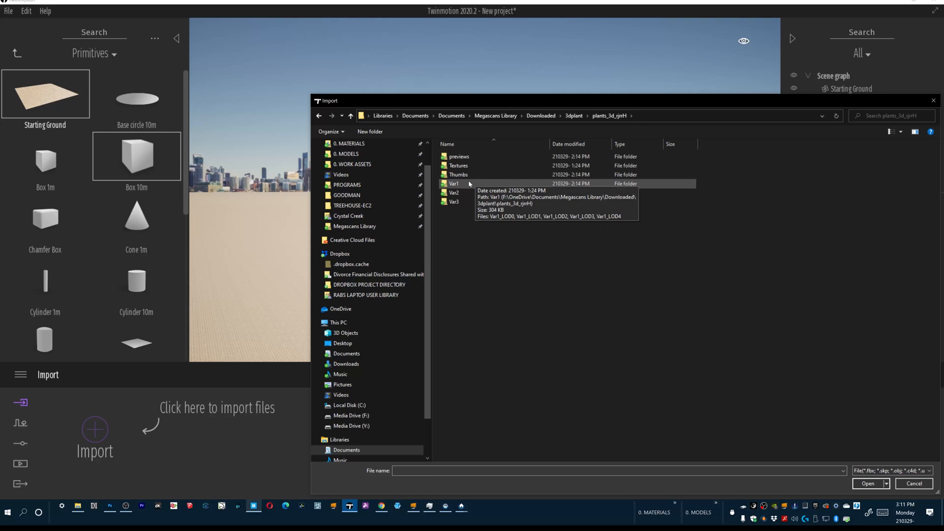
pyautogui.moveTo(460, 187)
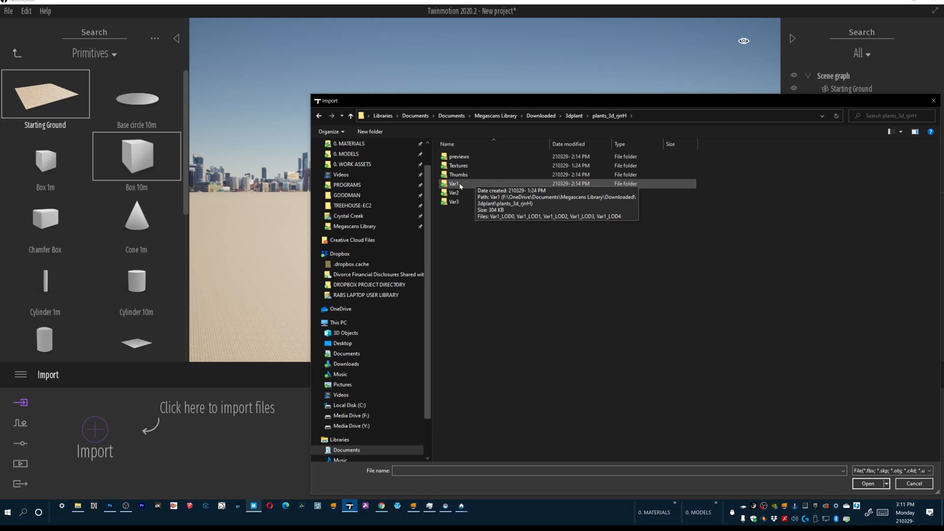
pyautogui.moveTo(467, 216)
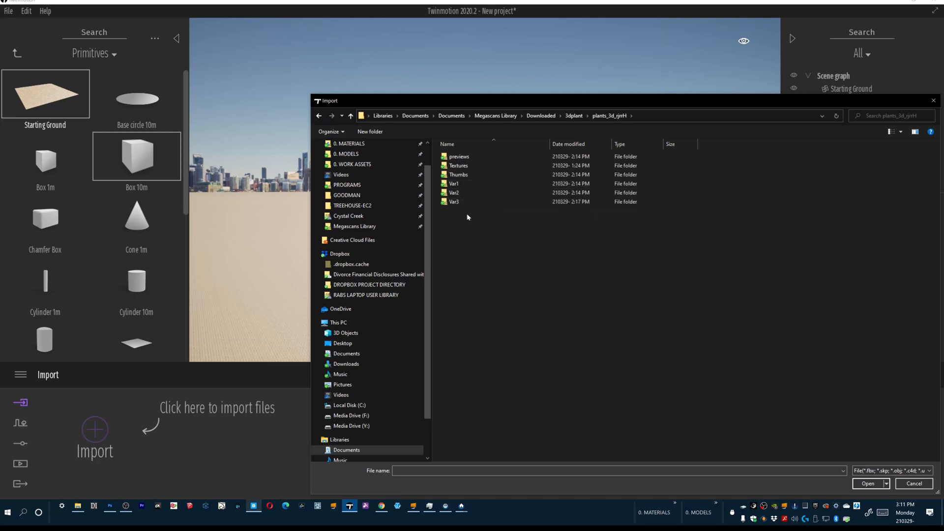
pyautogui.doubleClick(455, 201)
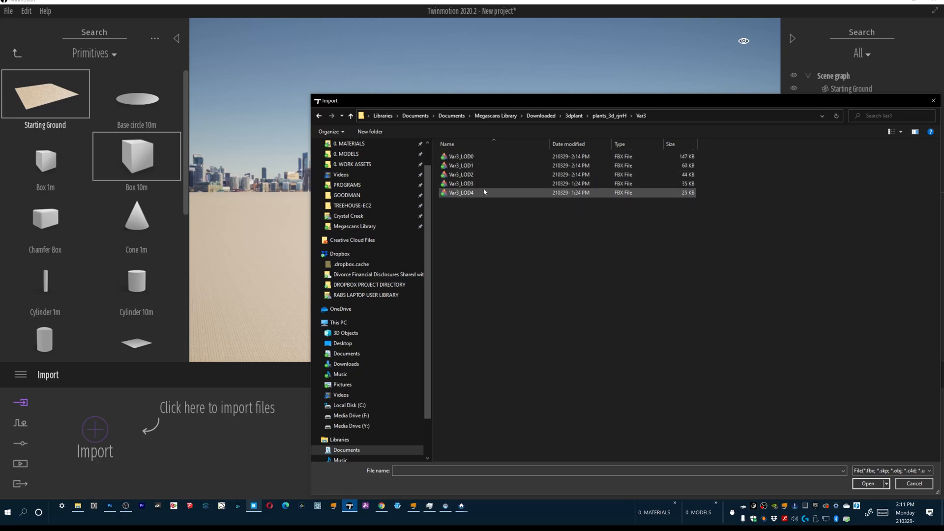
pyautogui.moveTo(482, 196)
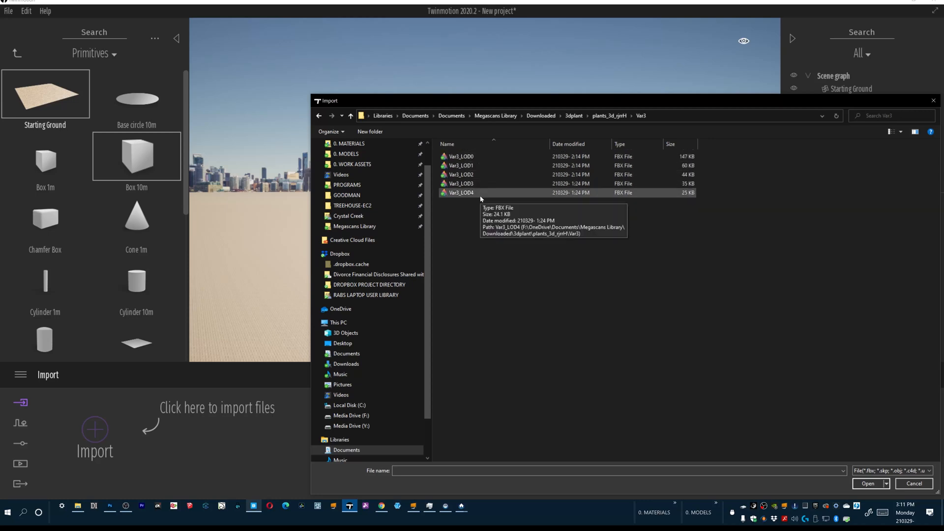
pyautogui.click(867, 483)
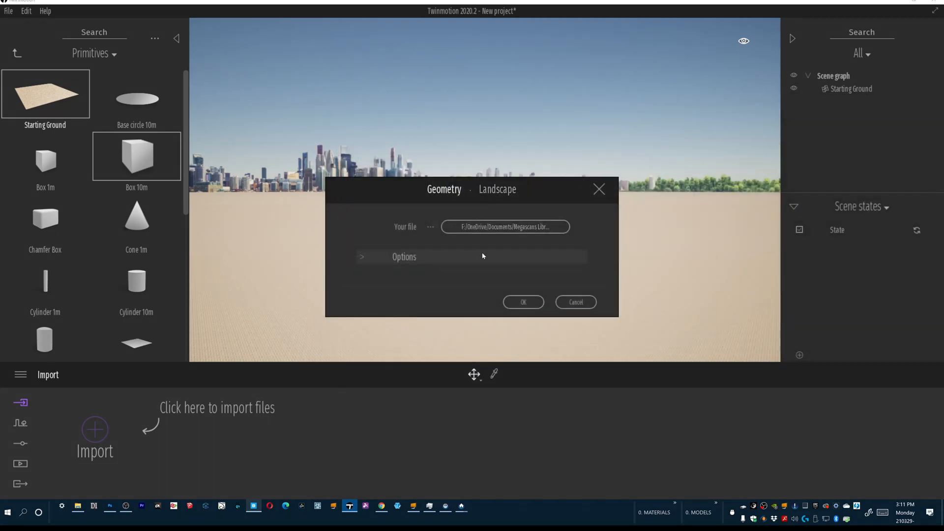
# Import Var3_LOD4 with Collapse all and the chosen up axis, then expand it in the scene graph
pyautogui.click(362, 257)
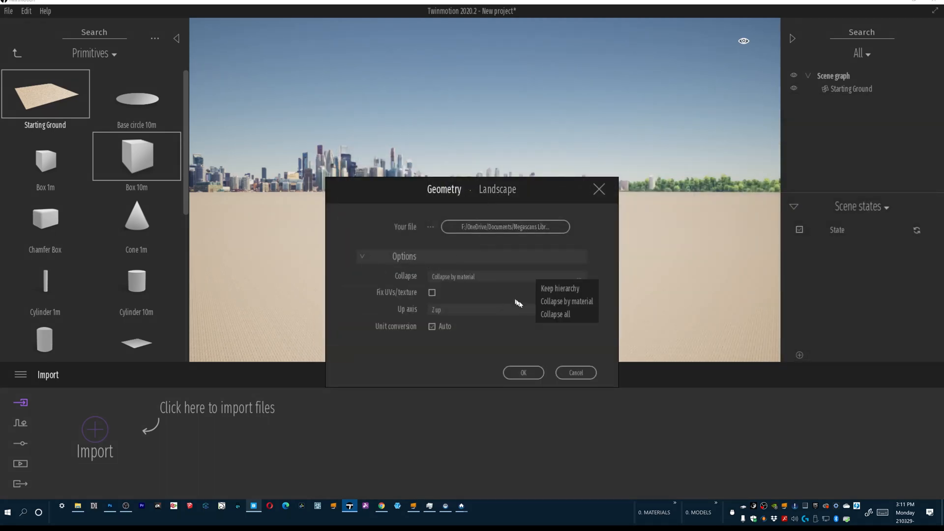
pyautogui.click(555, 314)
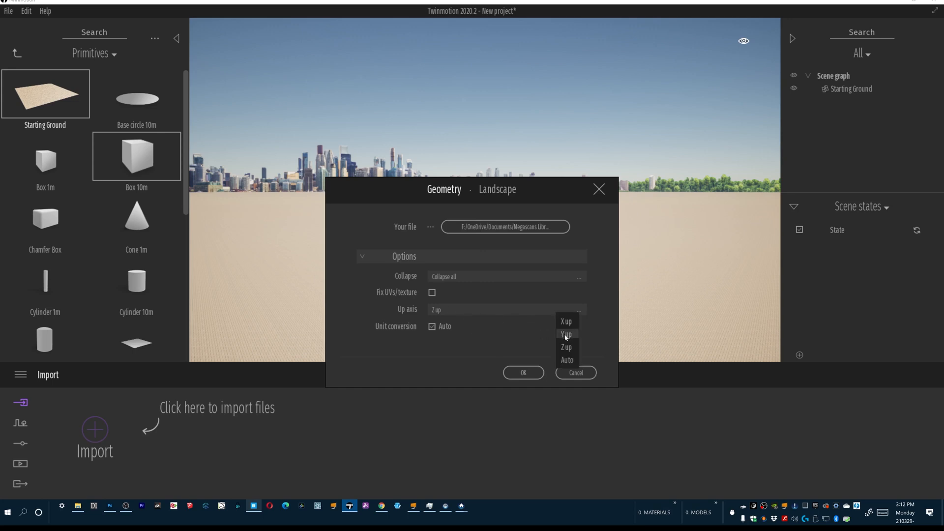
pyautogui.click(523, 371)
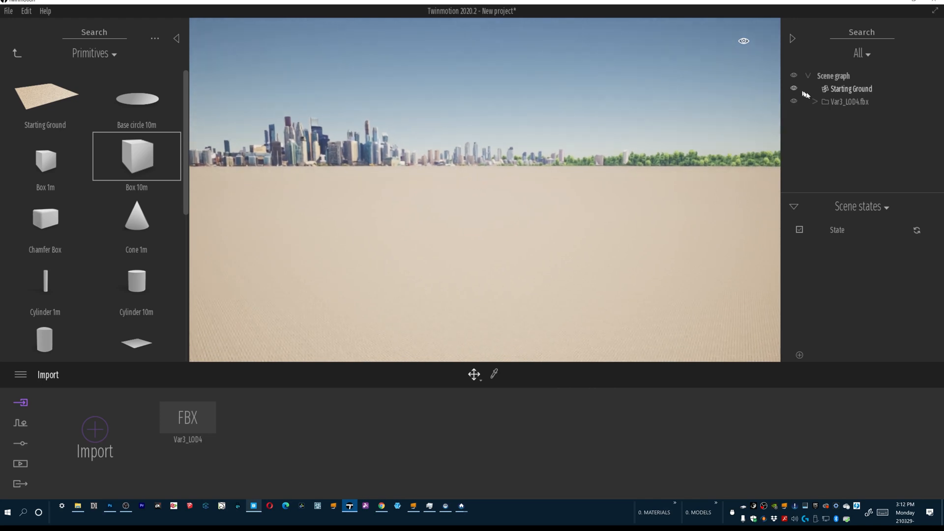
pyautogui.click(815, 101)
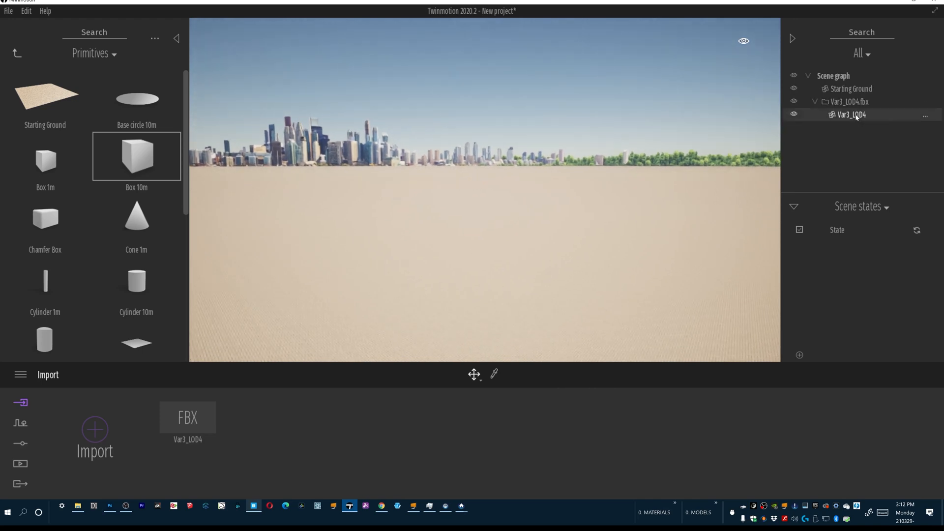
# Zoom to selection on Var3_LOD4 so the imported plant fills the view
pyautogui.rightClick(851, 114)
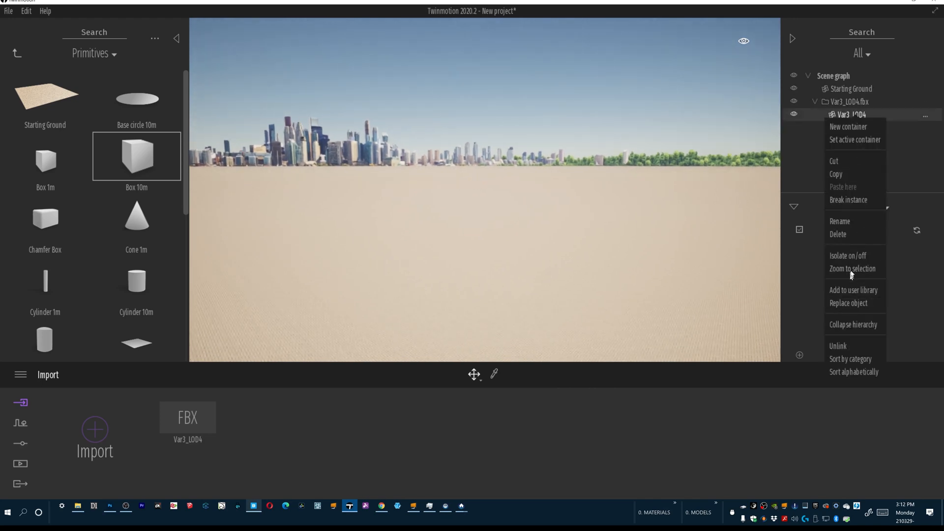
pyautogui.click(851, 269)
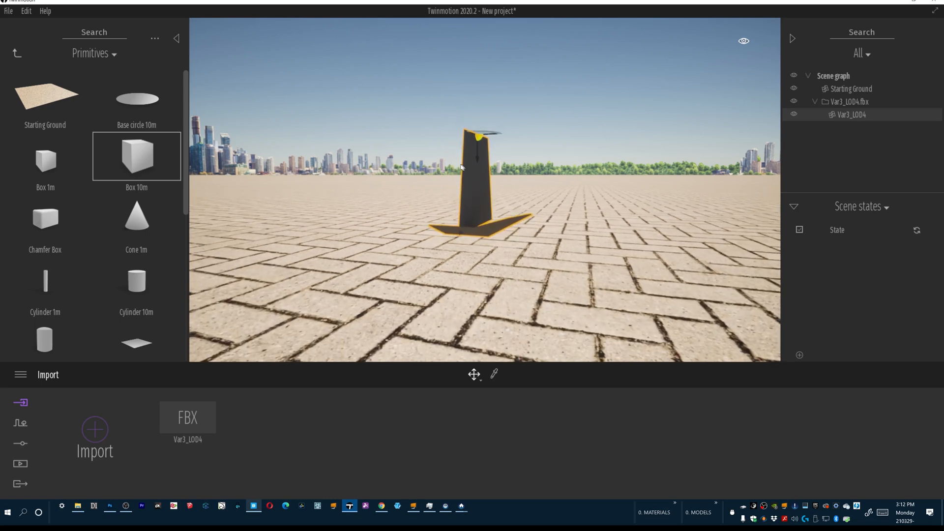
pyautogui.moveTo(482, 188)
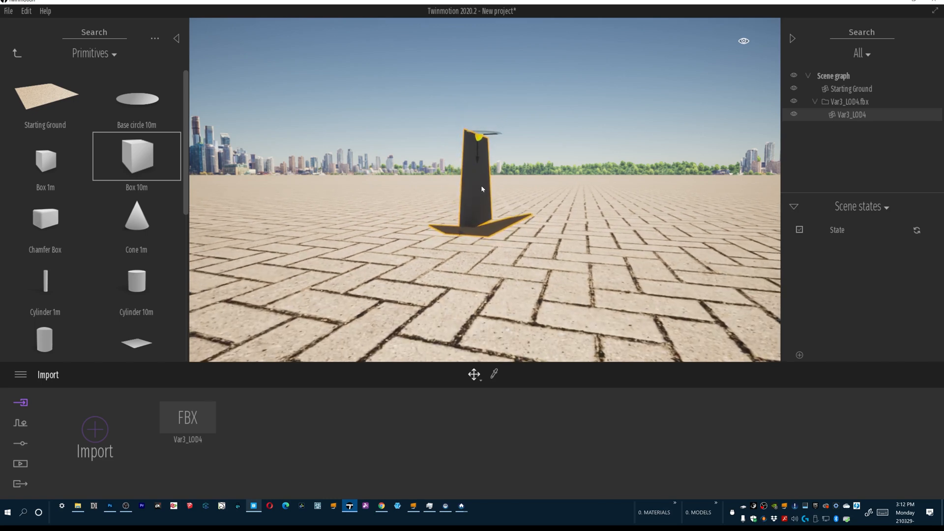
# Pick the plant's lambert1 material and switch its Two-sided setting On
pyautogui.click(474, 373)
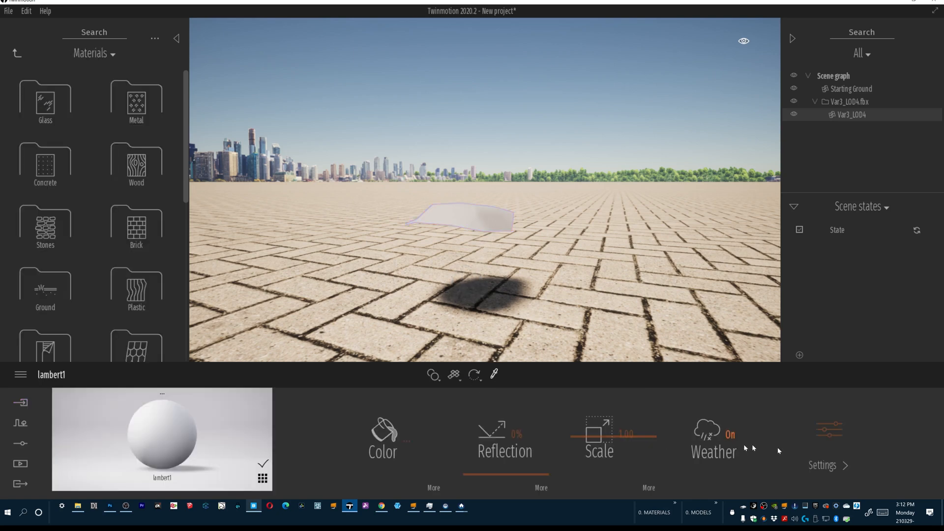
pyautogui.click(825, 465)
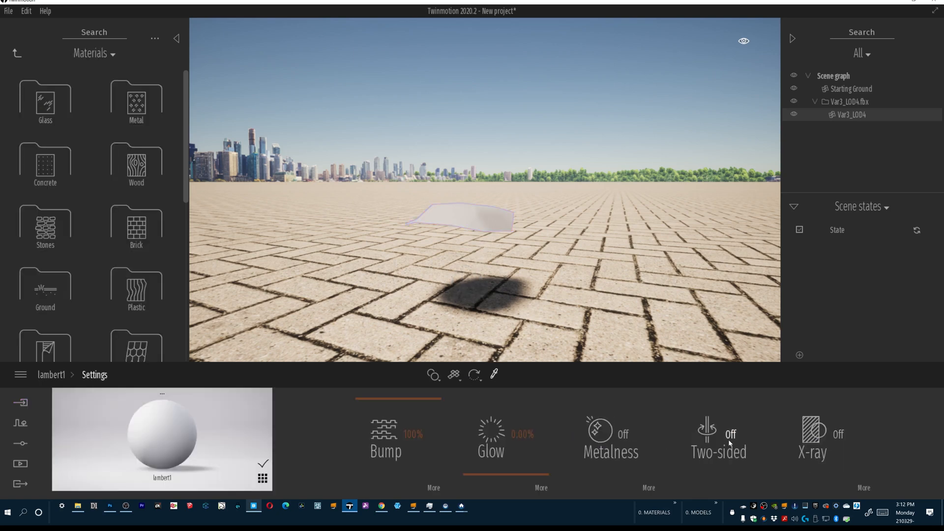
pyautogui.click(718, 434)
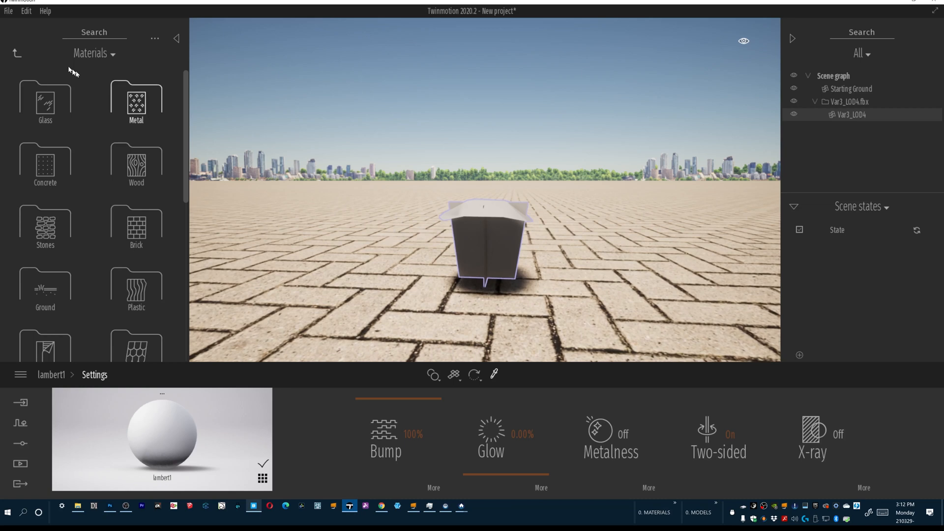
# Import Var3_LOD2.fbx with collapse options, keeping the scene's lambert1 material, and select it to reposition
pyautogui.click(8, 11)
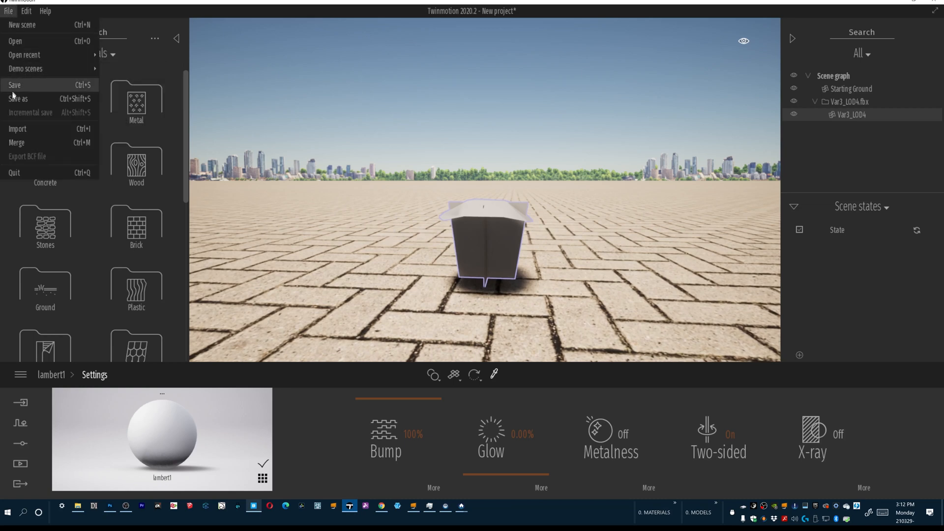
pyautogui.click(18, 128)
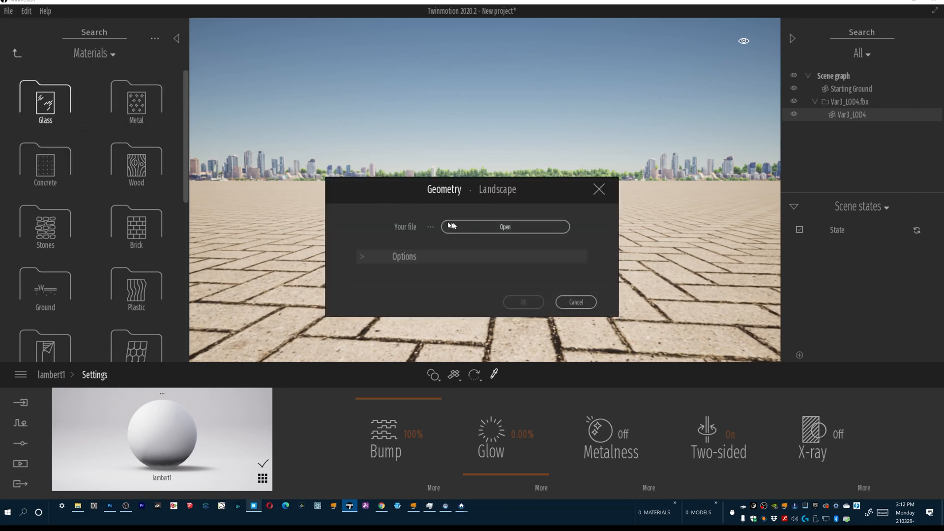
pyautogui.click(504, 227)
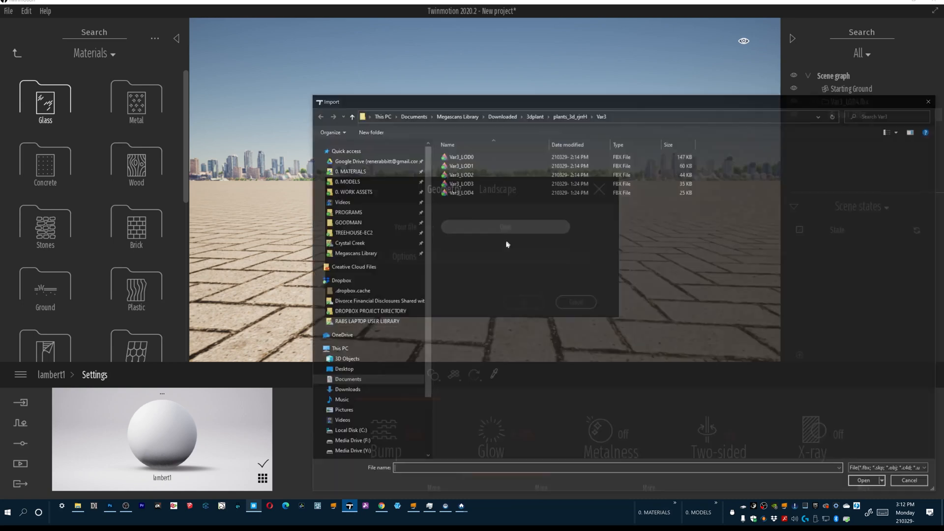
pyautogui.click(863, 480)
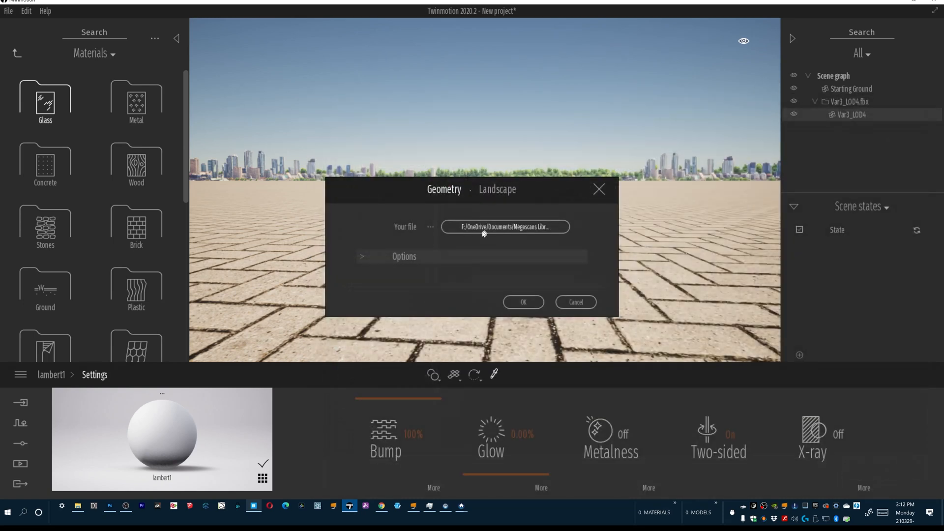
pyautogui.click(363, 255)
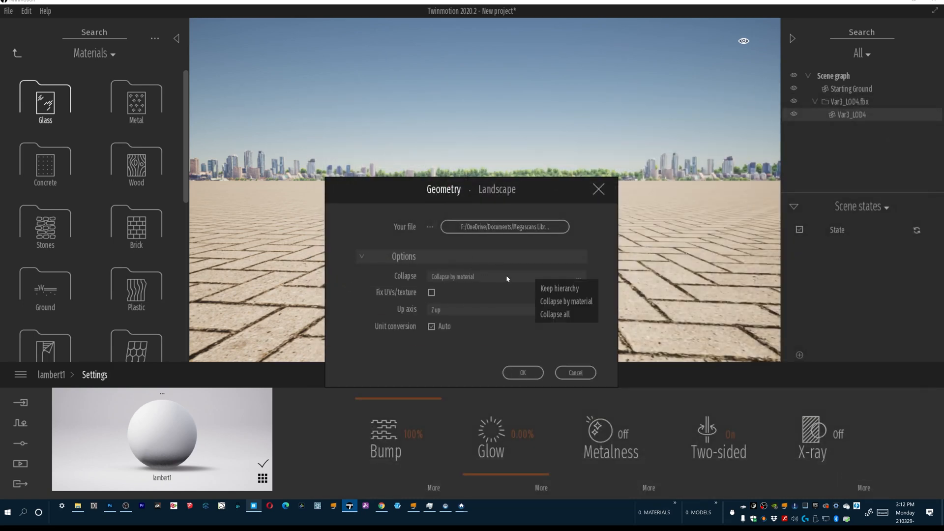
pyautogui.click(521, 371)
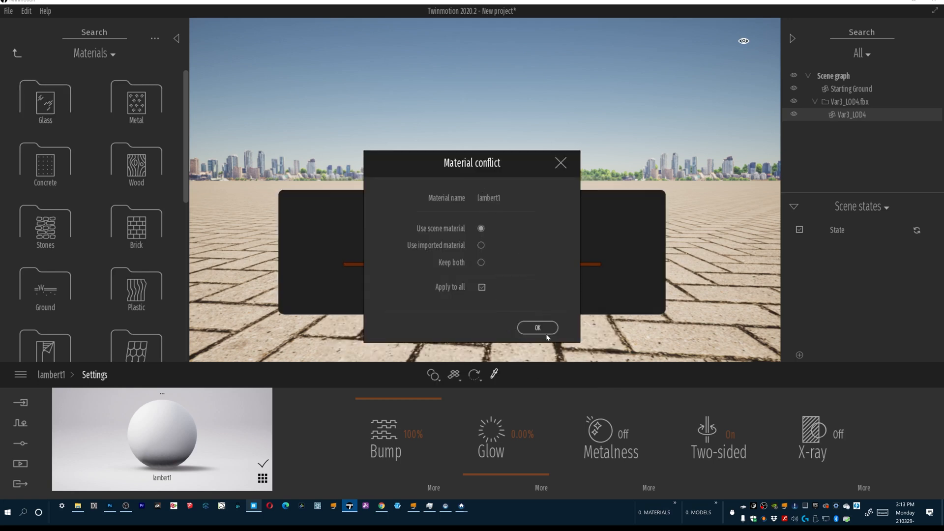
pyautogui.moveTo(538, 307)
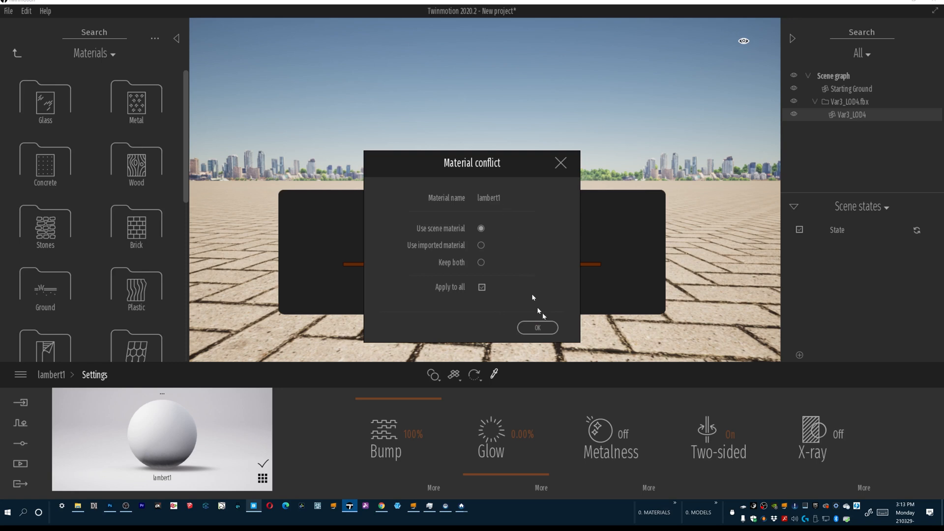
pyautogui.click(536, 328)
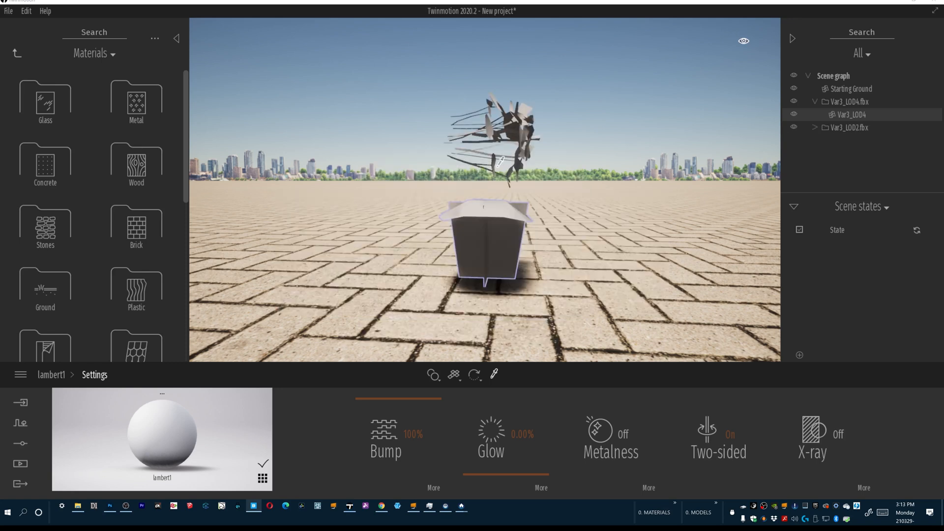
pyautogui.click(831, 127)
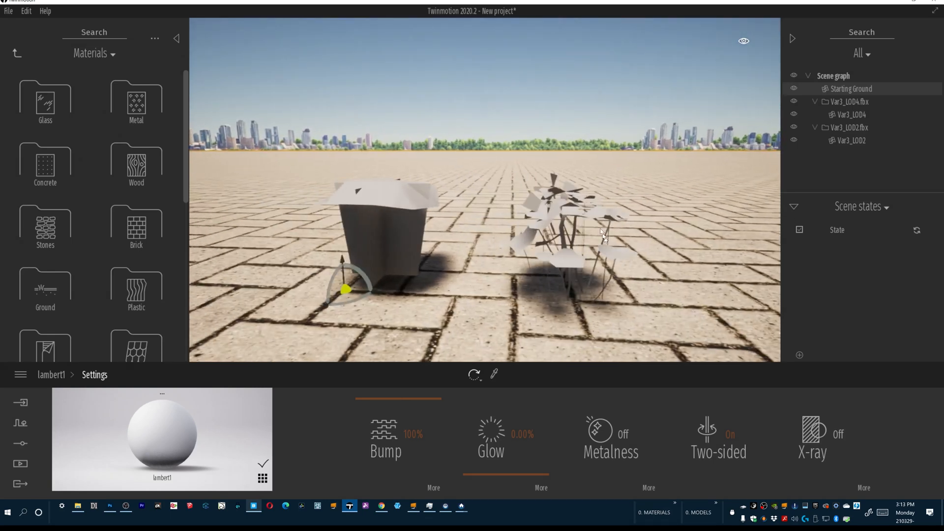
# Import Var3_LOD0.fbx with Keep hierarchy, reusing the scene's lambert1 material
pyautogui.click(8, 11)
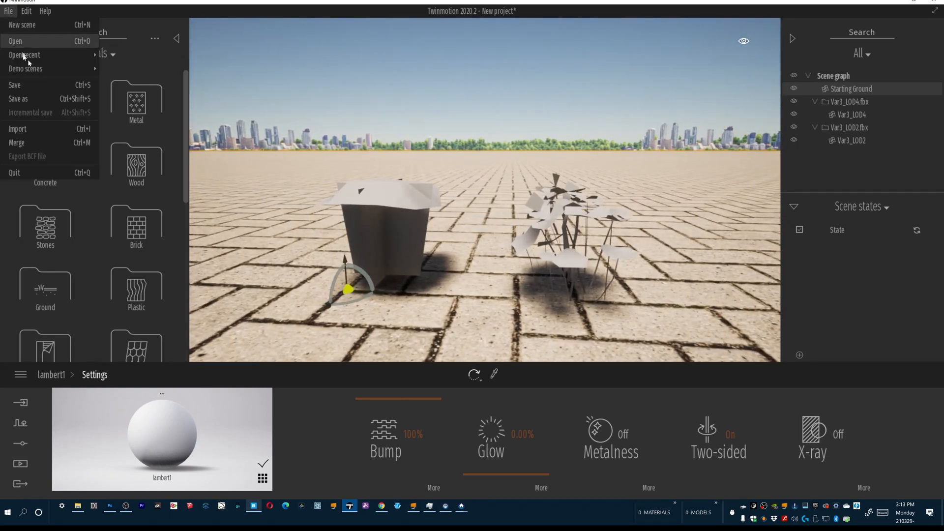
pyautogui.click(17, 128)
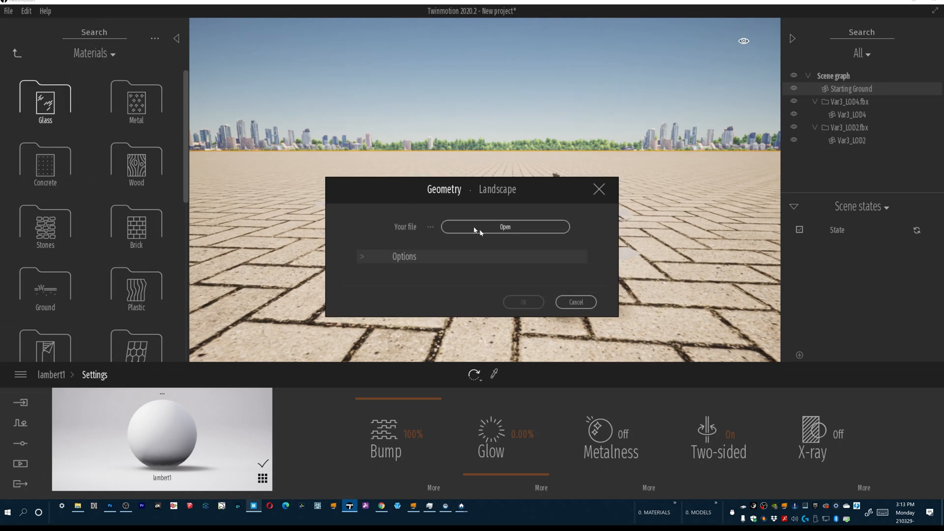
pyautogui.click(505, 227)
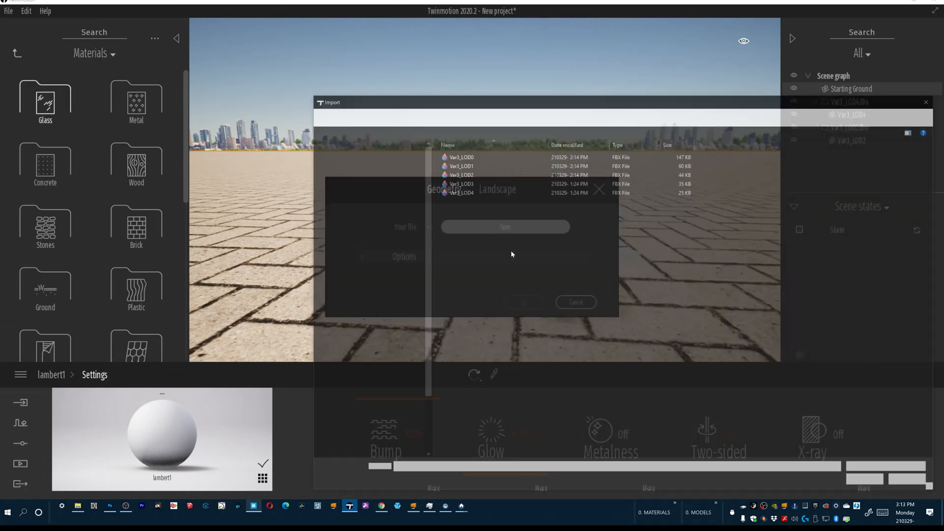
pyautogui.click(505, 227)
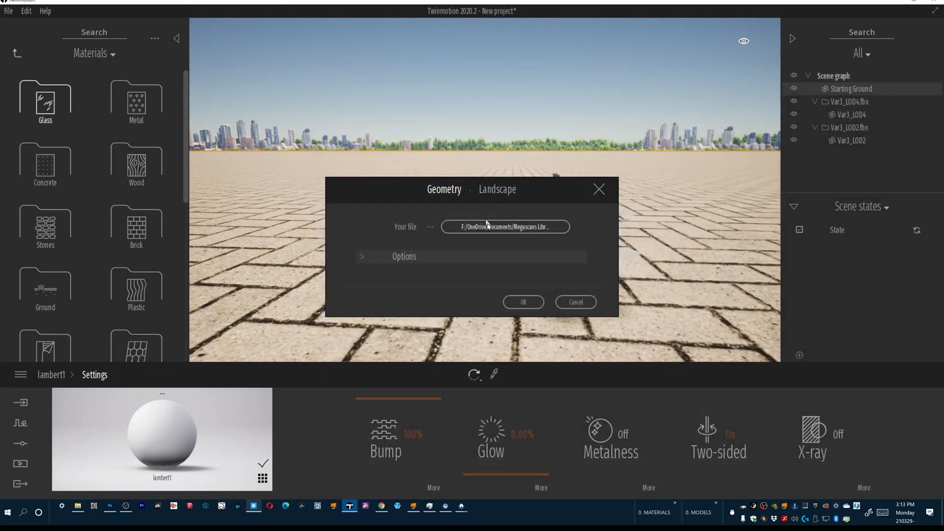
pyautogui.moveTo(386, 264)
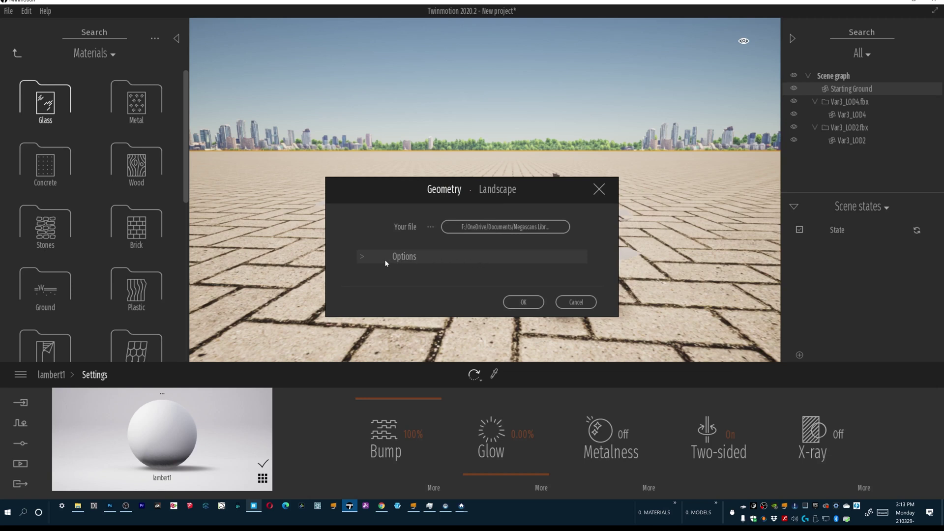
pyautogui.click(361, 256)
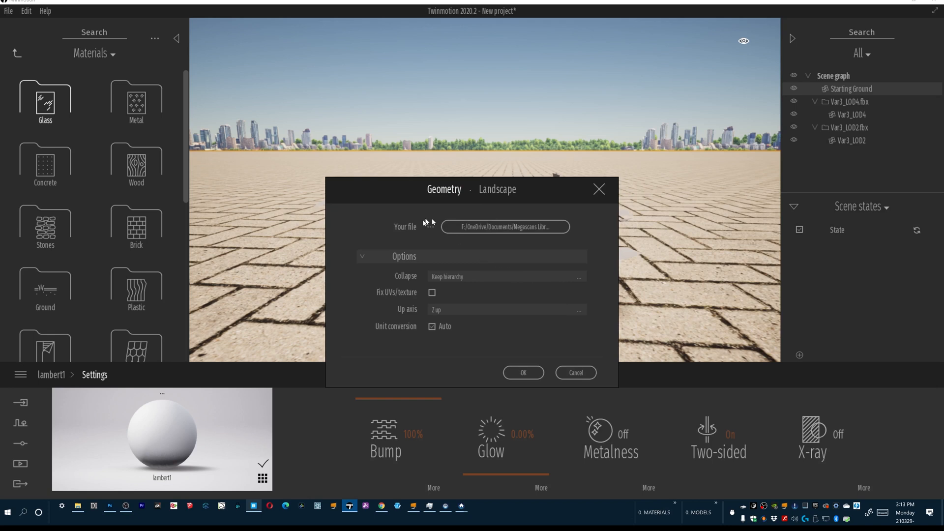
pyautogui.click(522, 372)
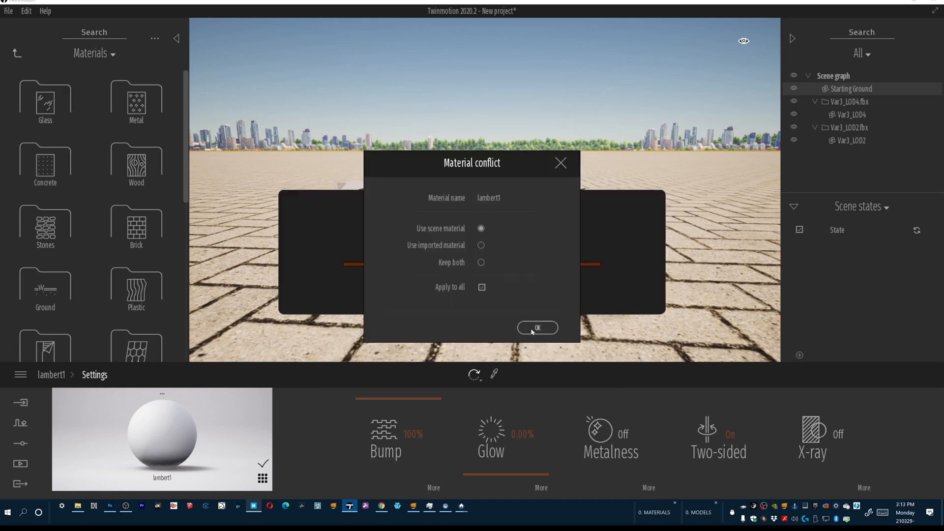
pyautogui.moveTo(548, 325)
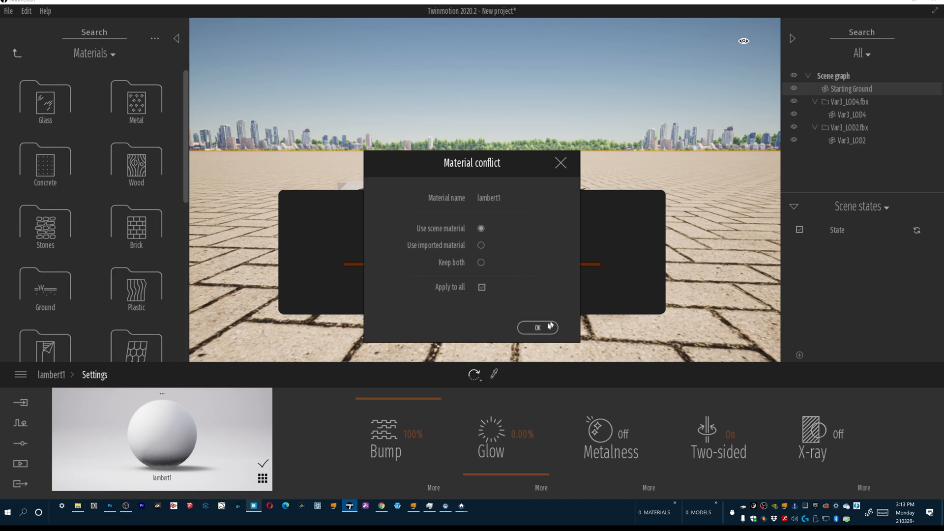
pyautogui.click(537, 327)
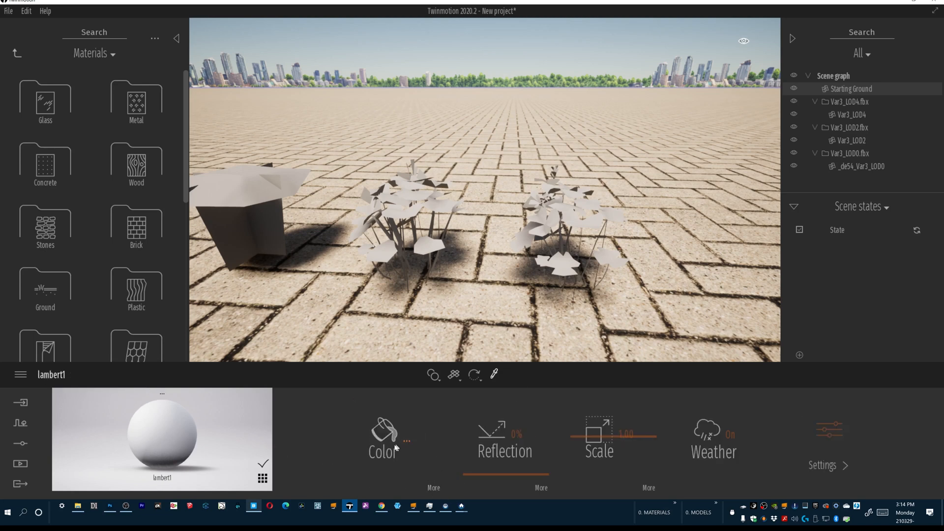
# Browse lambert1's Color texture to 3dplant/plants_3d_rjmH/Textures/Atlas for the BlackOxalis albedo
pyautogui.click(382, 434)
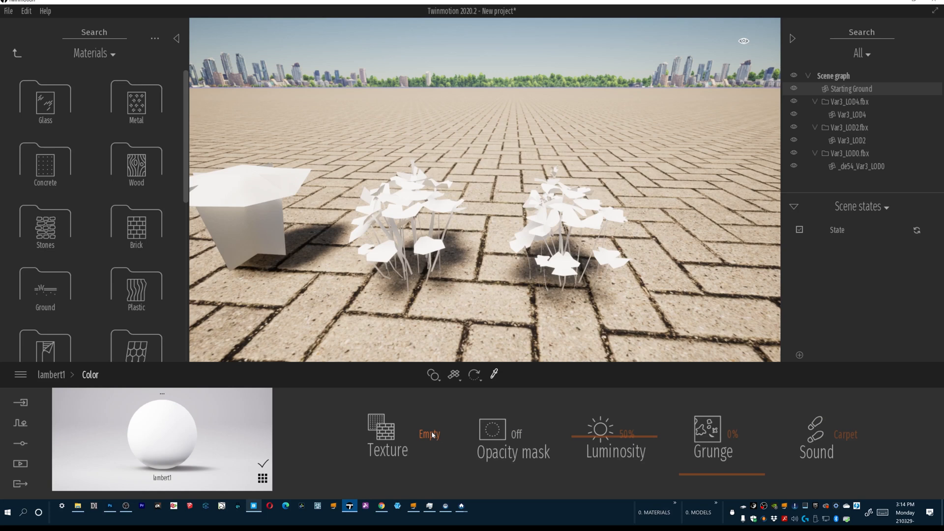
pyautogui.click(386, 440)
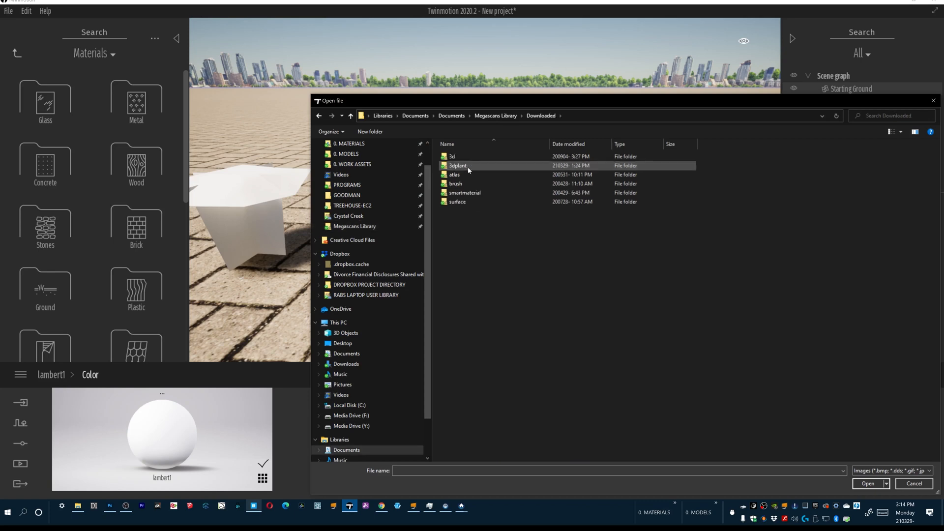
pyautogui.doubleClick(457, 166)
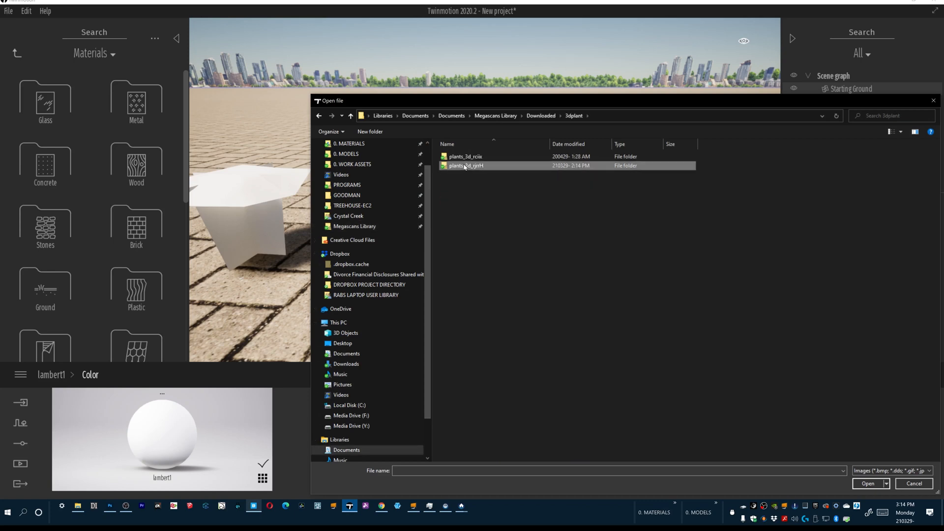
pyautogui.doubleClick(465, 166)
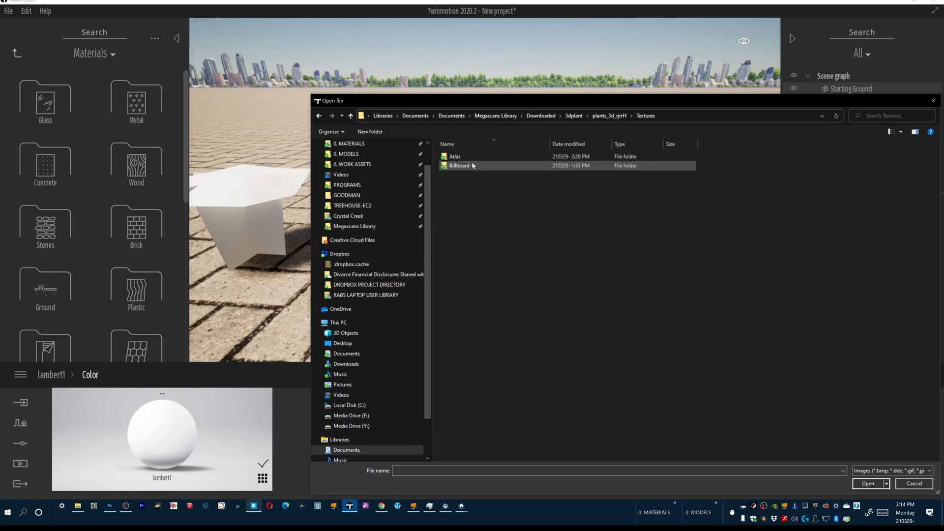
pyautogui.click(454, 156)
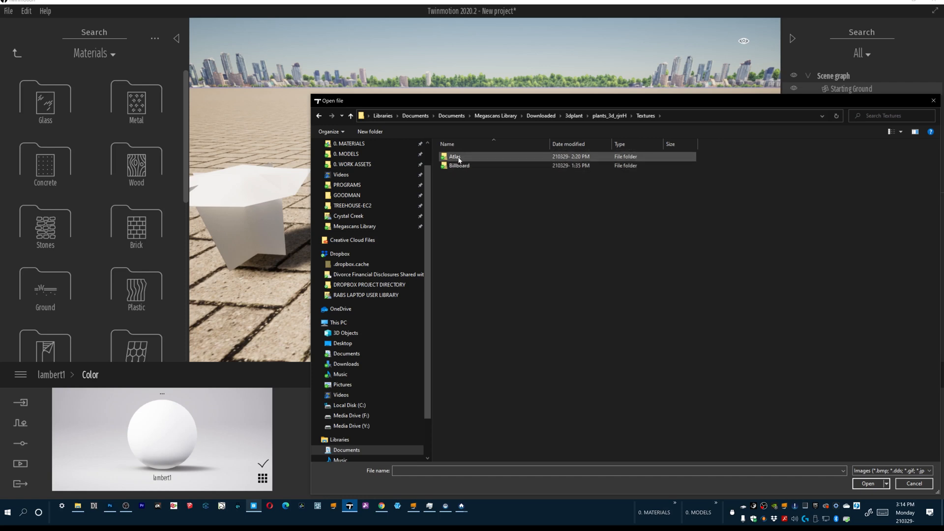
pyautogui.doubleClick(454, 156)
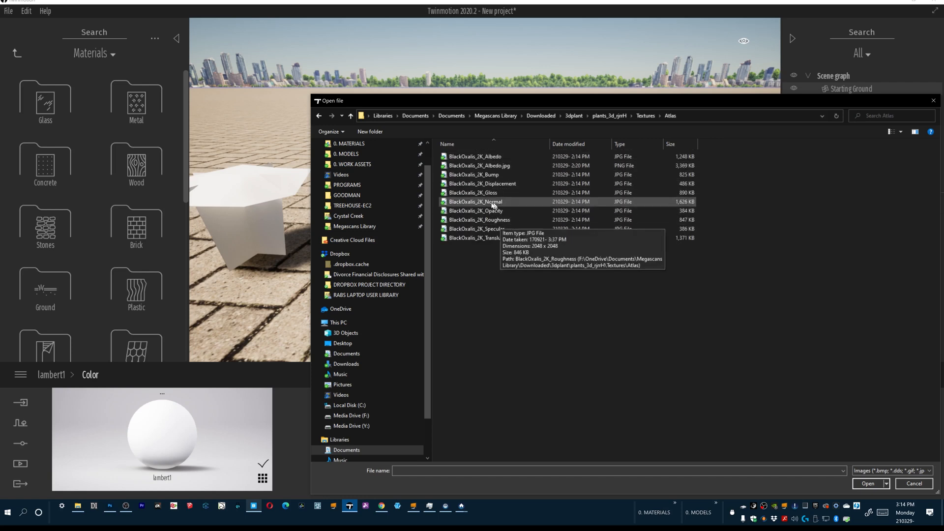
pyautogui.moveTo(475, 156)
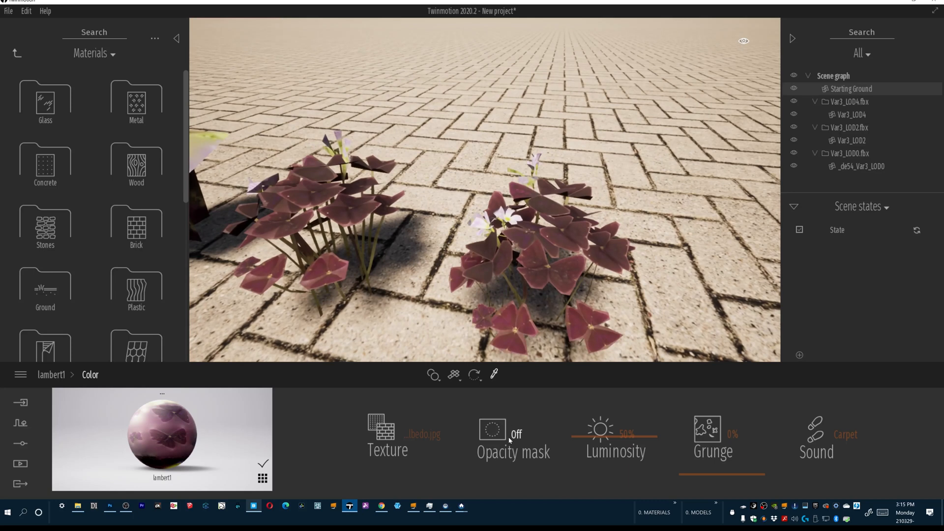
# Turn lambert1's Opacity mask On so the leaves render cut out, then move to Photoshop
pyautogui.click(514, 430)
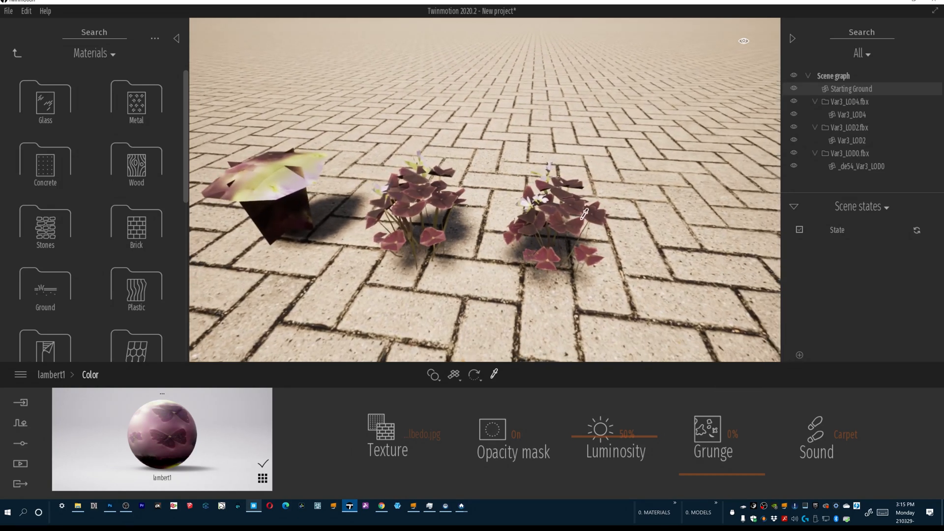
pyautogui.moveTo(479, 175)
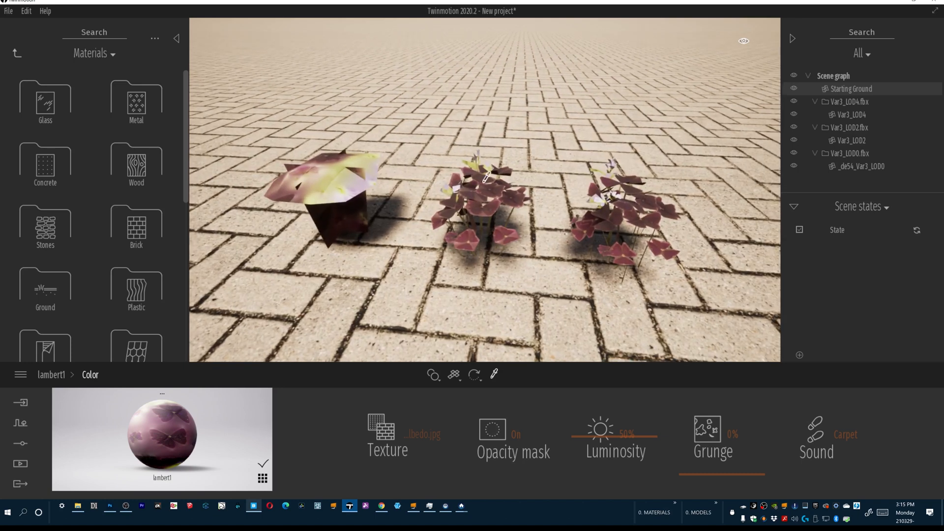
pyautogui.moveTo(629, 184)
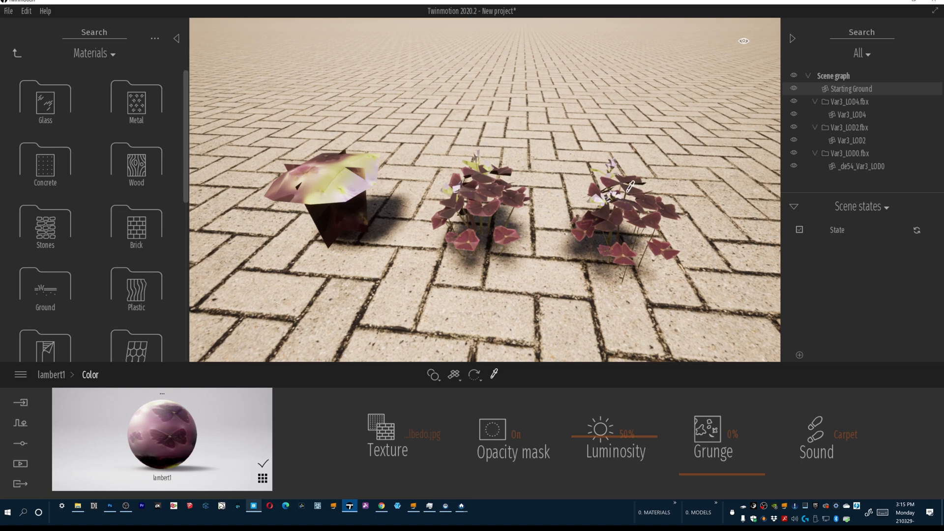
pyautogui.moveTo(172, 353)
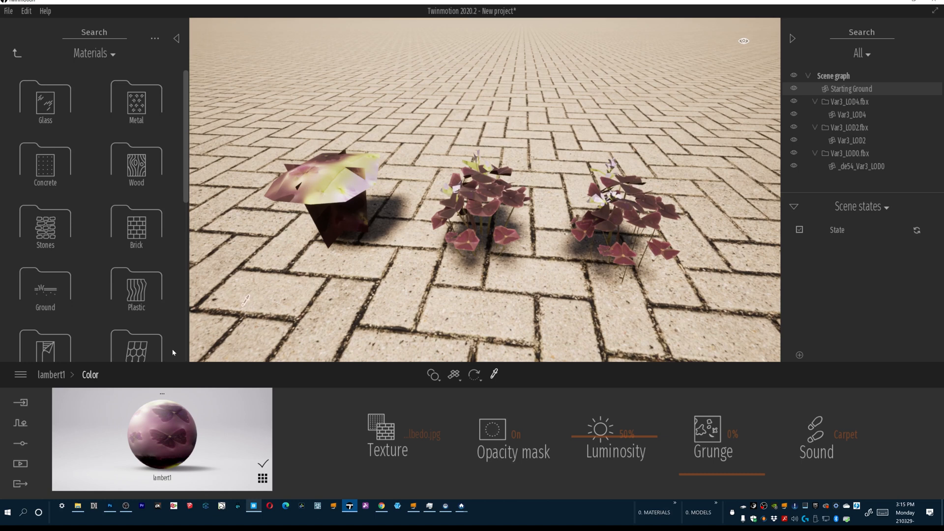
pyautogui.click(109, 506)
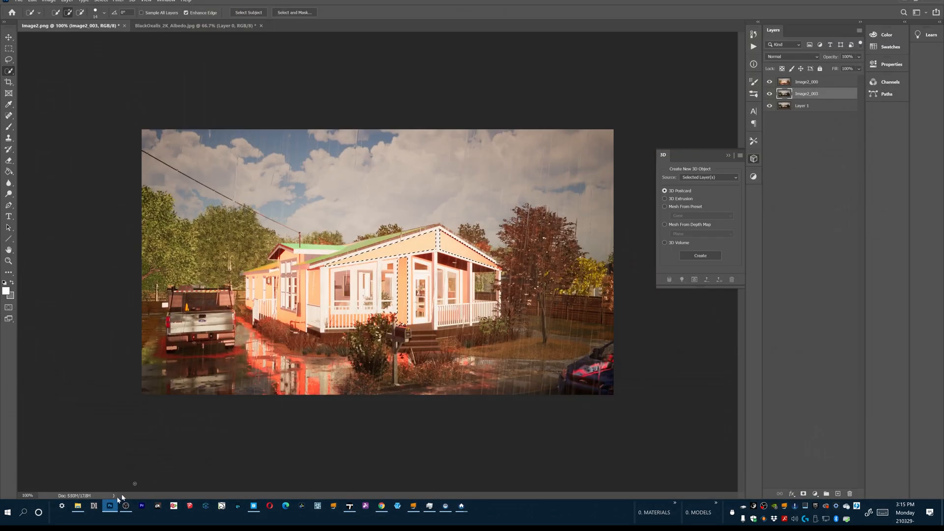
# In the BlackOxalis_2K_Albedo document, reorder layers to pad the leaf background, then Save As
pyautogui.click(175, 25)
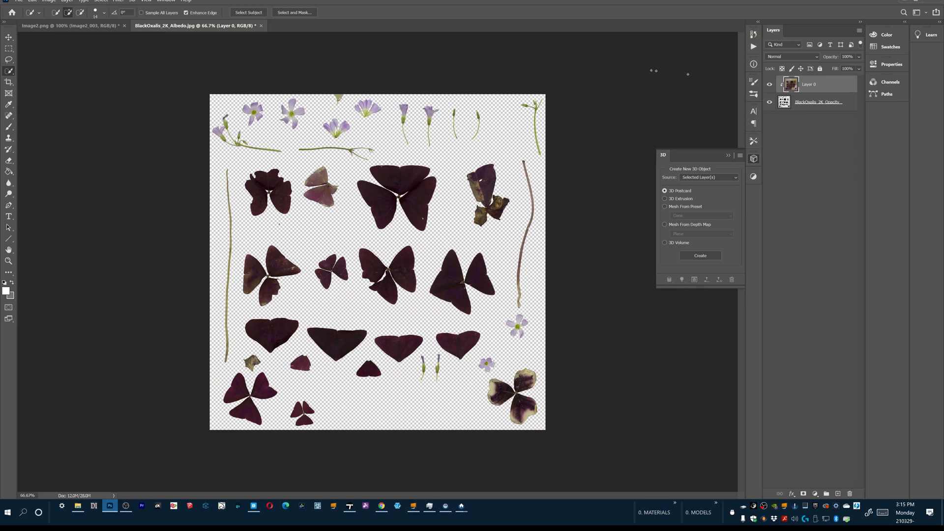
pyautogui.moveTo(159, 210)
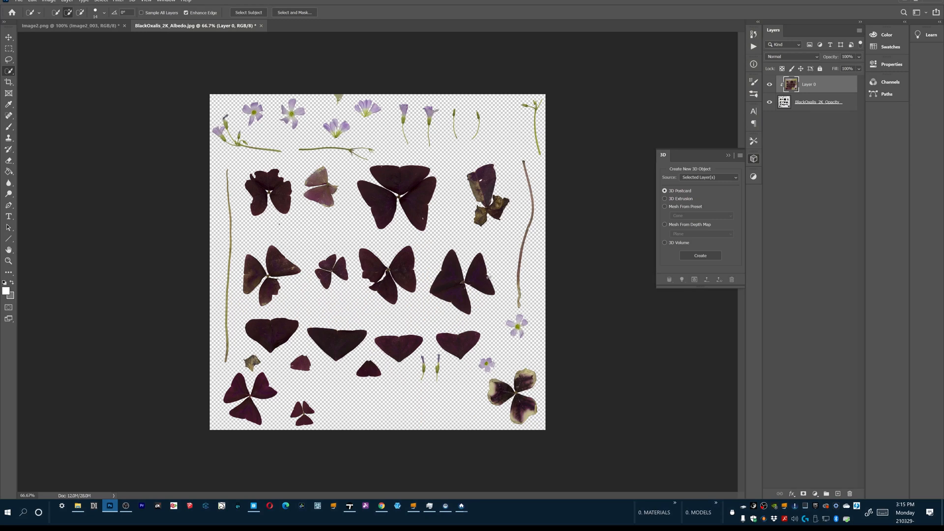
pyautogui.moveTo(587, 152)
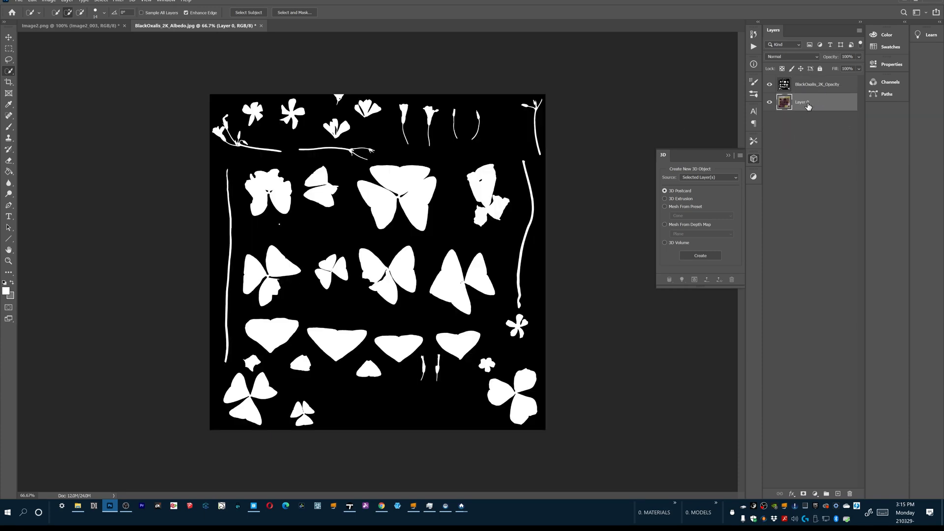
pyautogui.moveTo(813, 88)
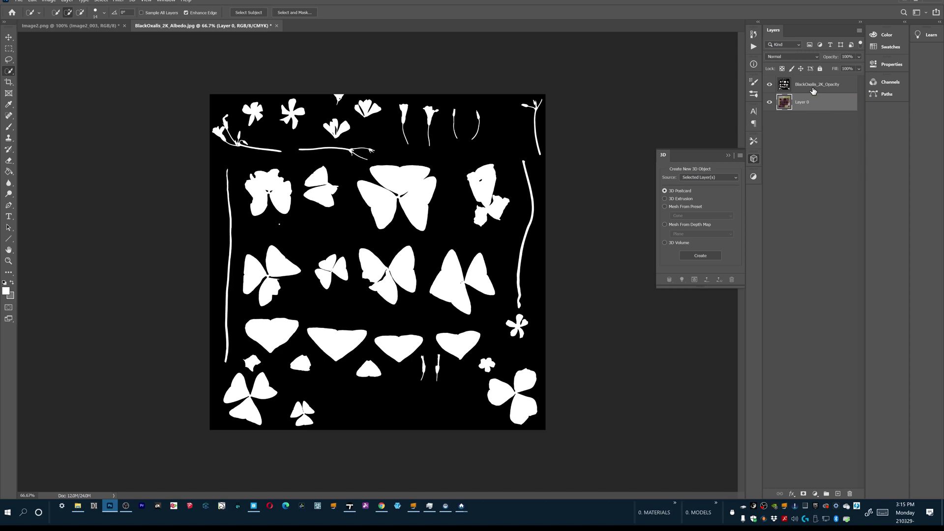
pyautogui.moveTo(768, 155)
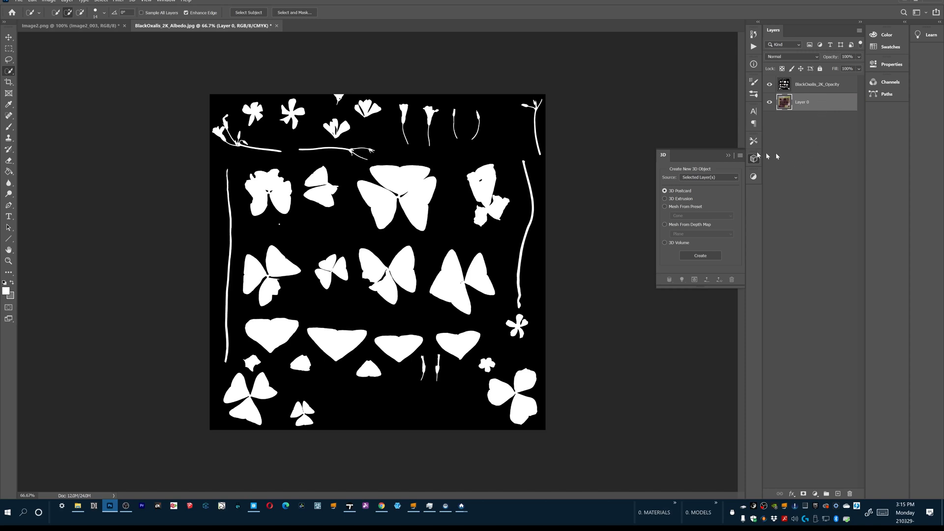
pyautogui.click(32, 1)
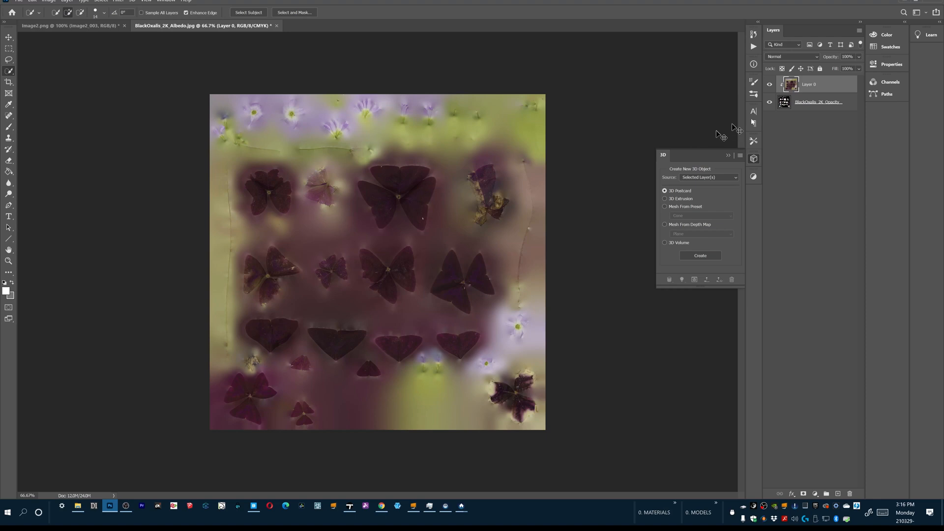
pyautogui.moveTo(799, 95)
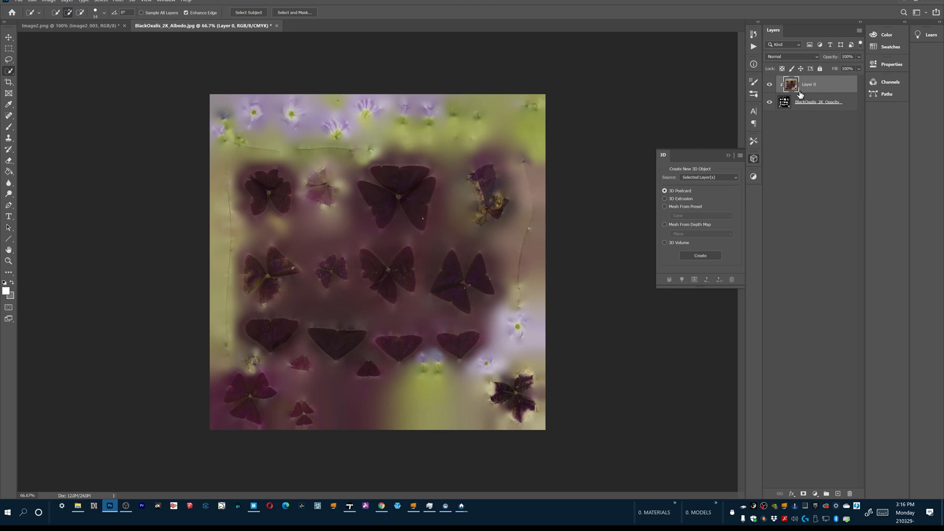
pyautogui.moveTo(809, 102)
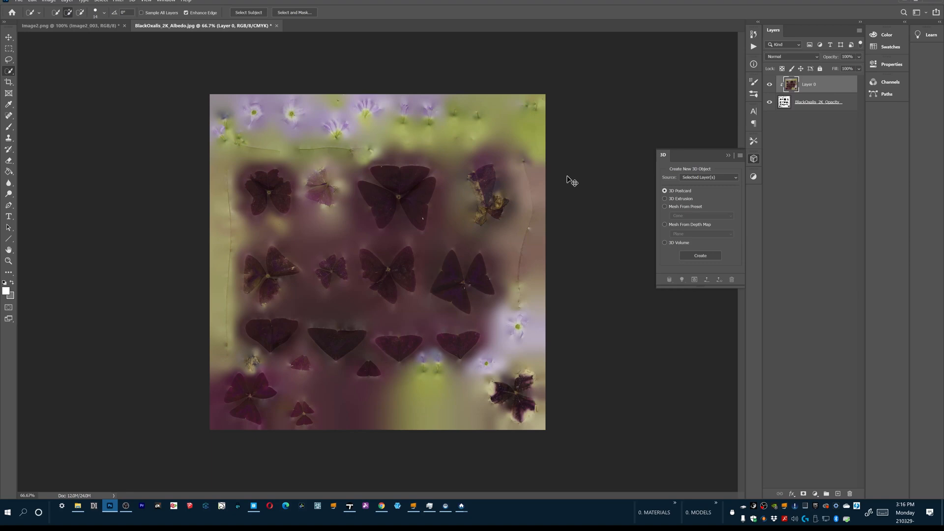
pyautogui.moveTo(793, 110)
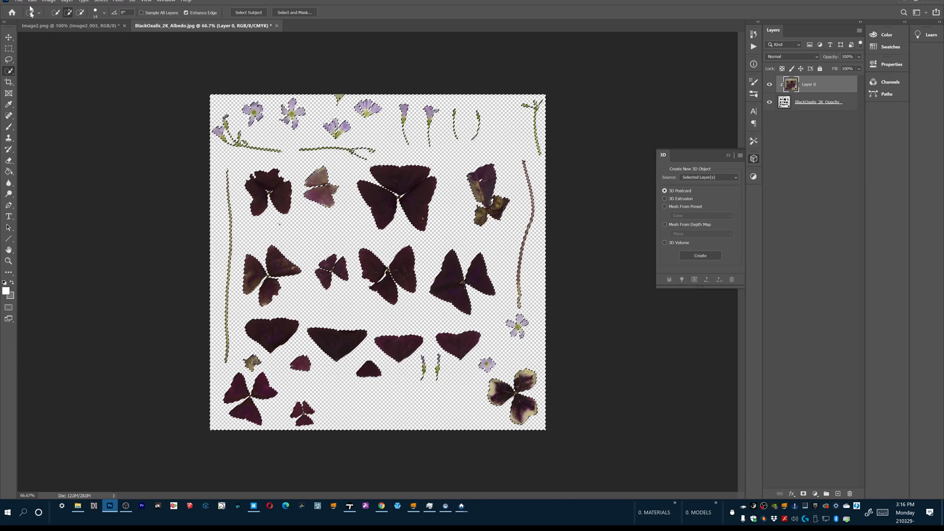
pyautogui.click(17, 1)
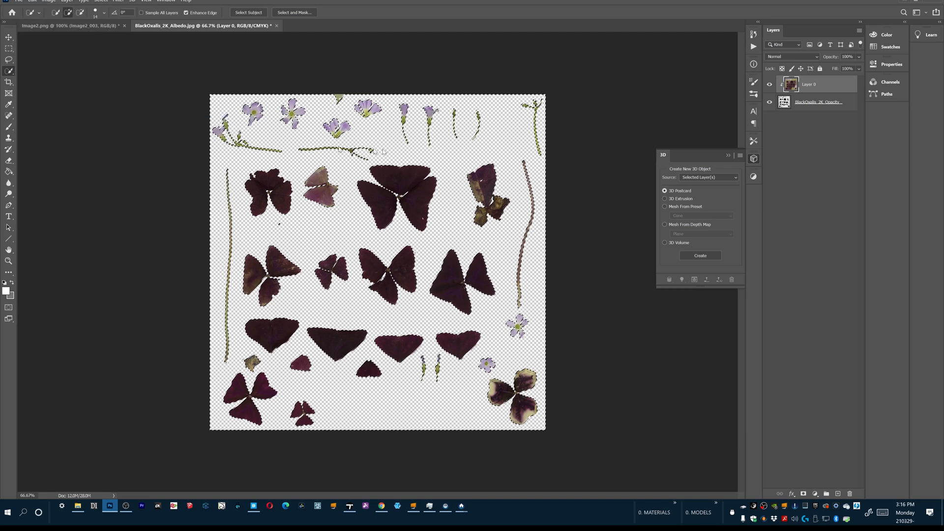
pyautogui.press('ctrl+shift+s')
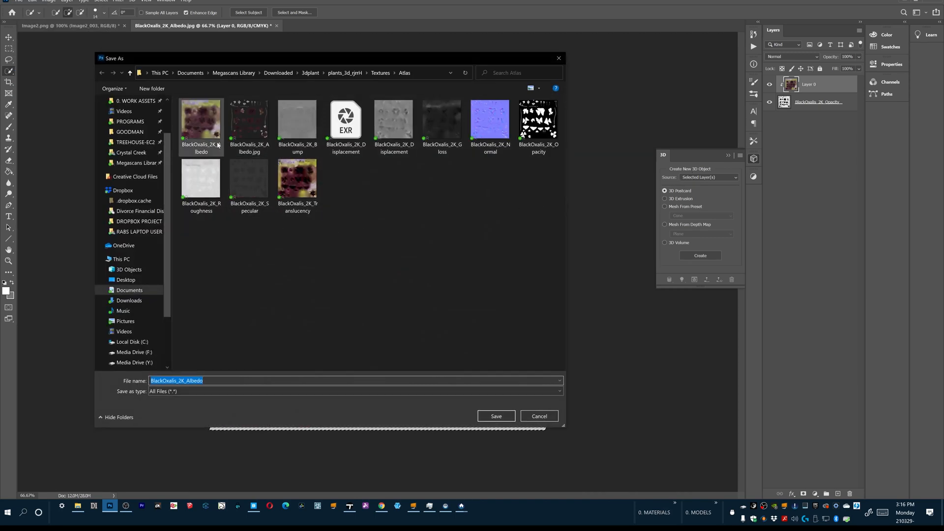
pyautogui.moveTo(249, 119)
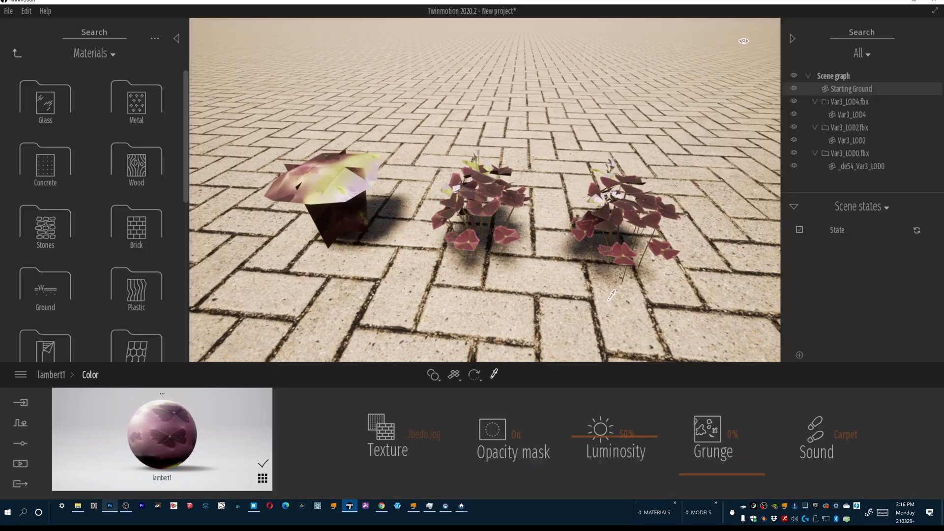
pyautogui.moveTo(422, 440)
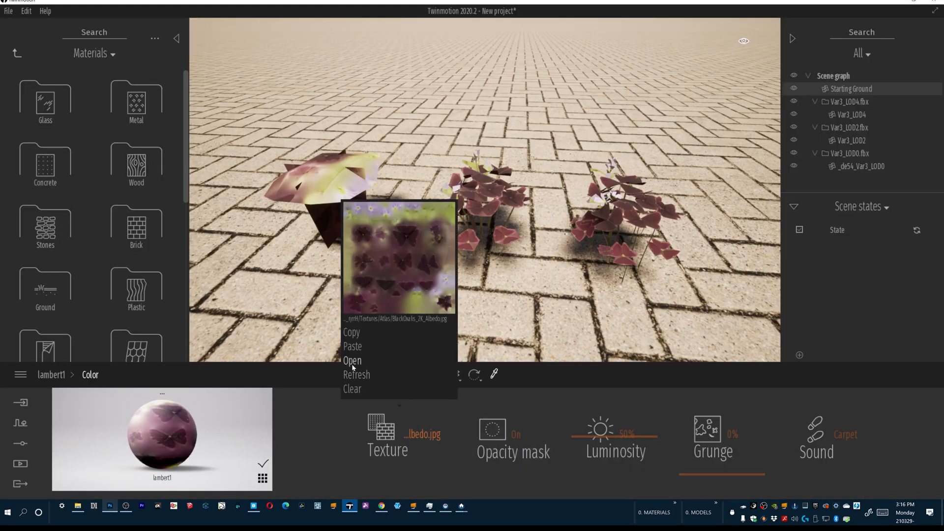
# Refresh lambert1's Color texture so the updated albedo reloads
pyautogui.click(352, 360)
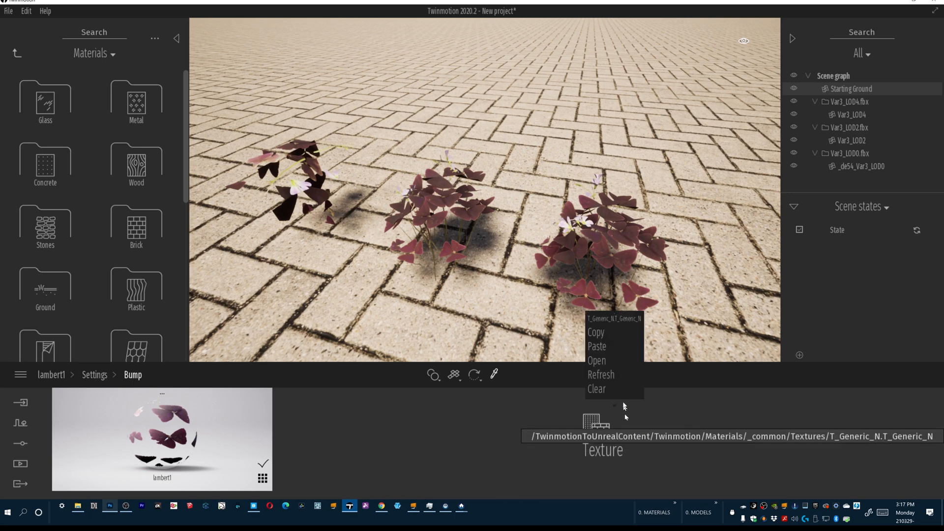
# Load BlackOxalis_2K_Normal as lambert1's bump texture and go to Reflection
pyautogui.click(596, 360)
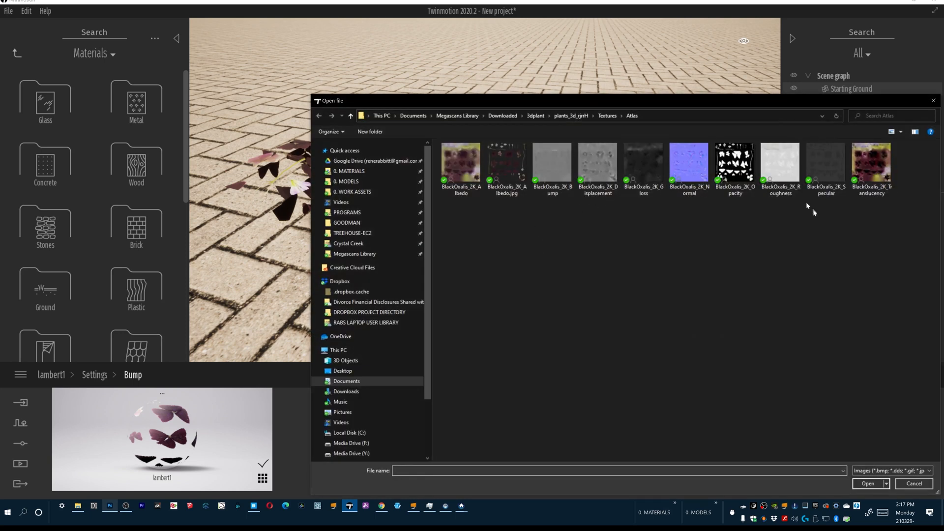
pyautogui.click(688, 163)
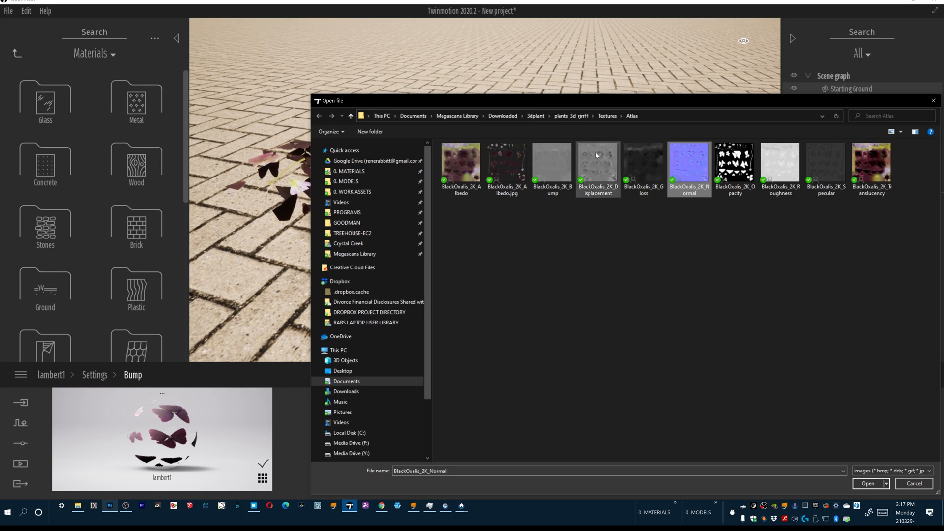
pyautogui.moveTo(689, 163)
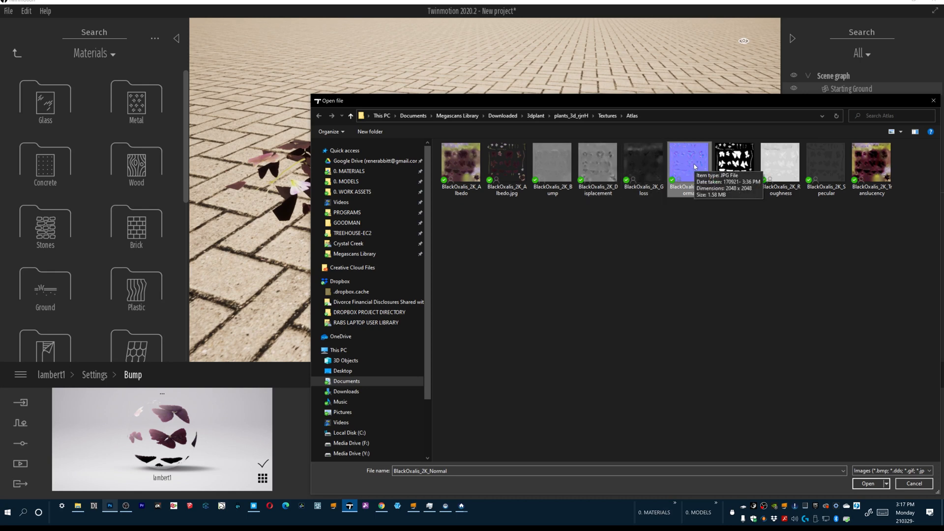
pyautogui.click(867, 482)
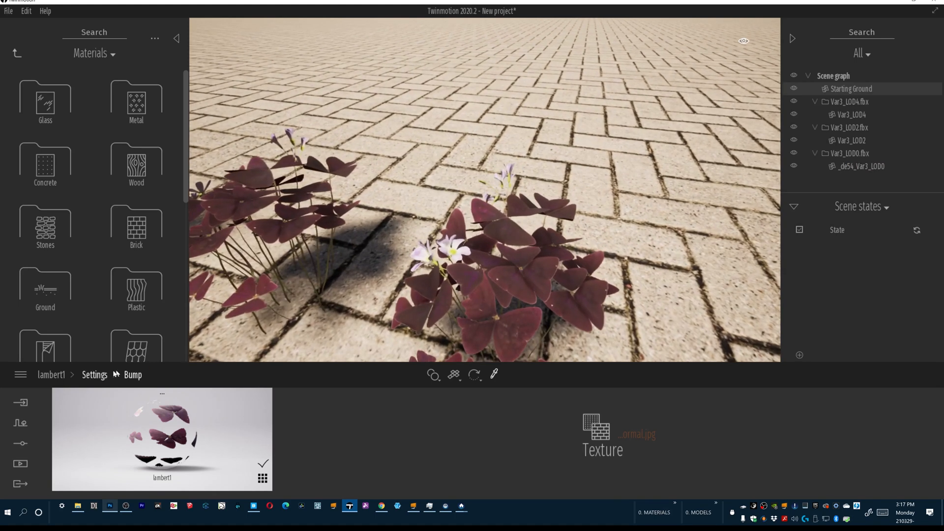
pyautogui.click(94, 375)
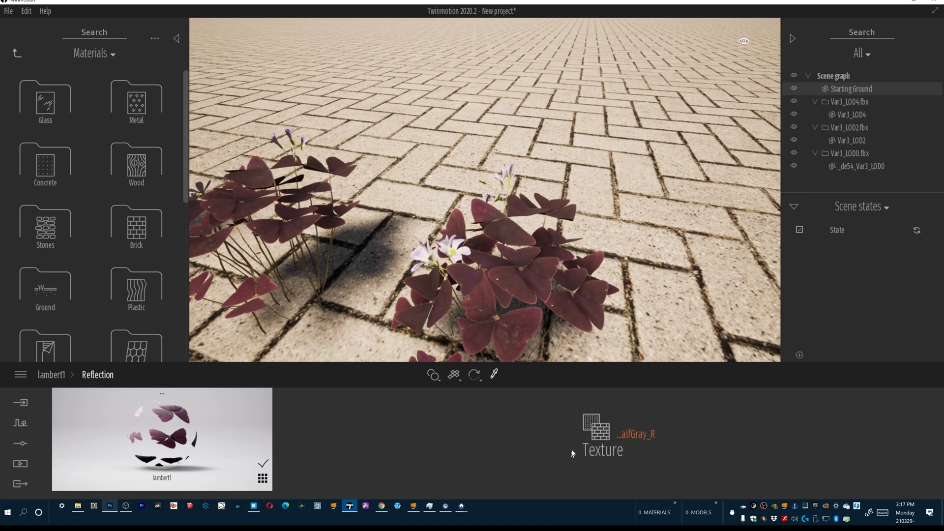
# Load BlackOxalis_2K_Gloss as lambert1's reflection texture and return to the main settings
pyautogui.rightClick(593, 428)
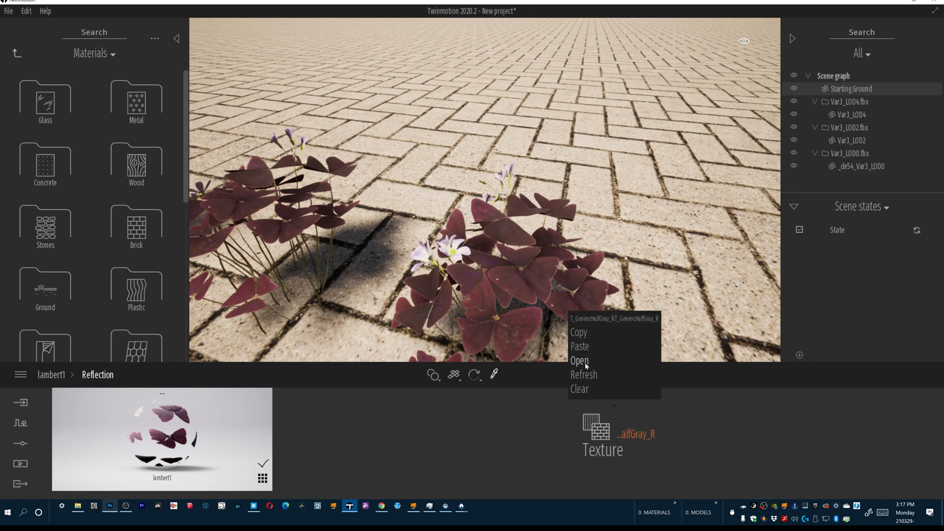
pyautogui.click(578, 360)
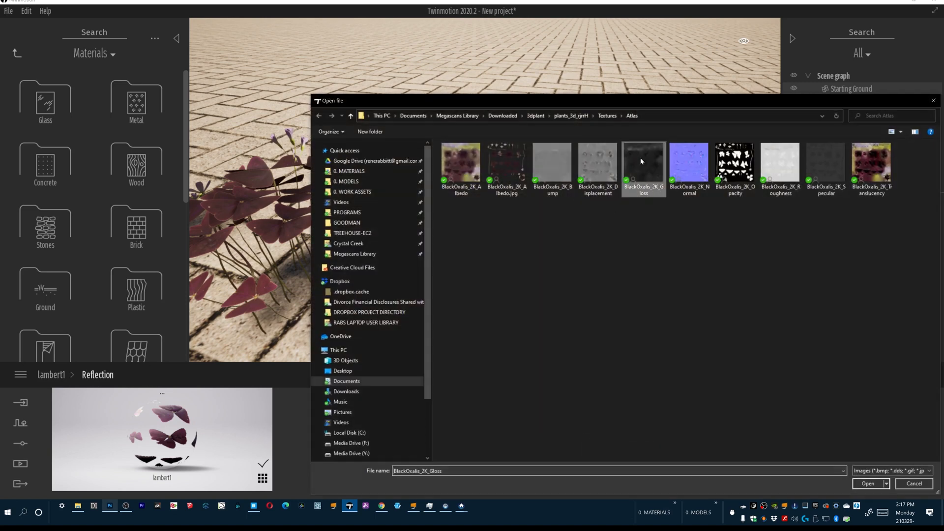
pyautogui.click(867, 484)
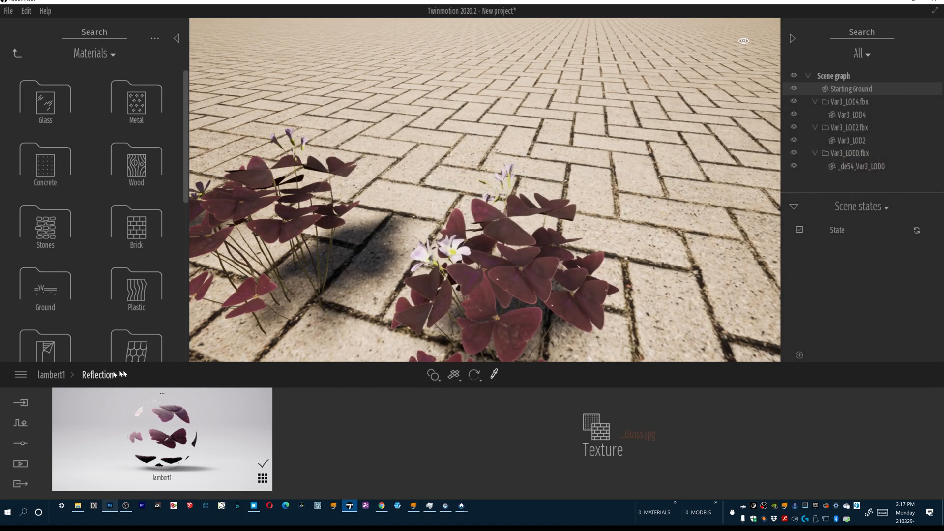
pyautogui.click(51, 374)
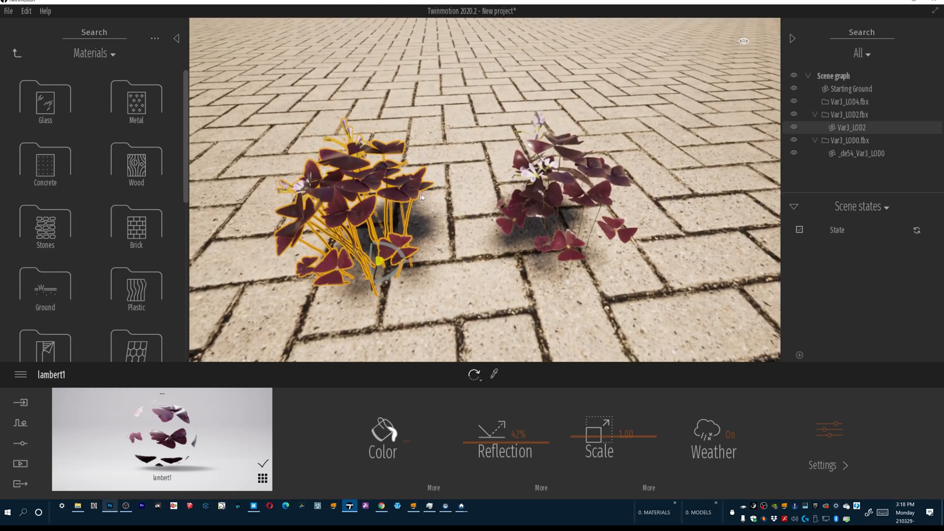
pyautogui.click(861, 153)
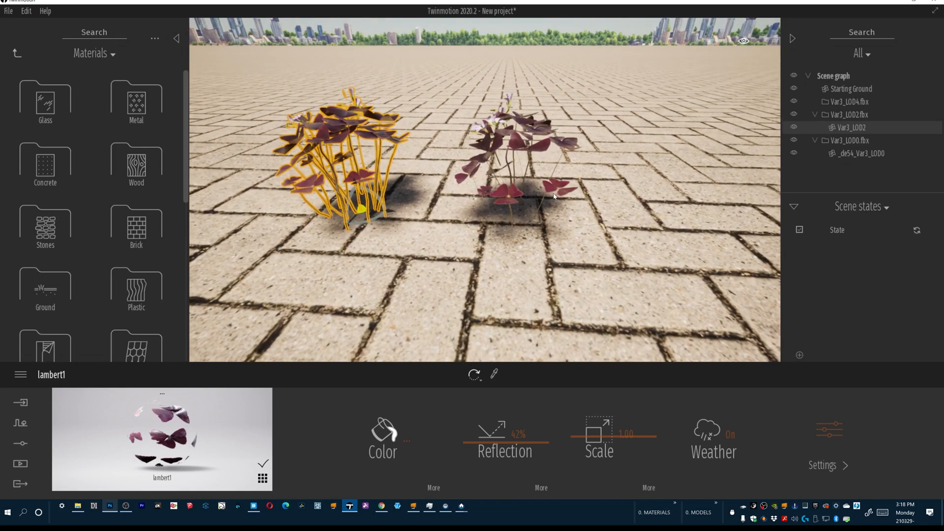
pyautogui.moveTo(567, 156)
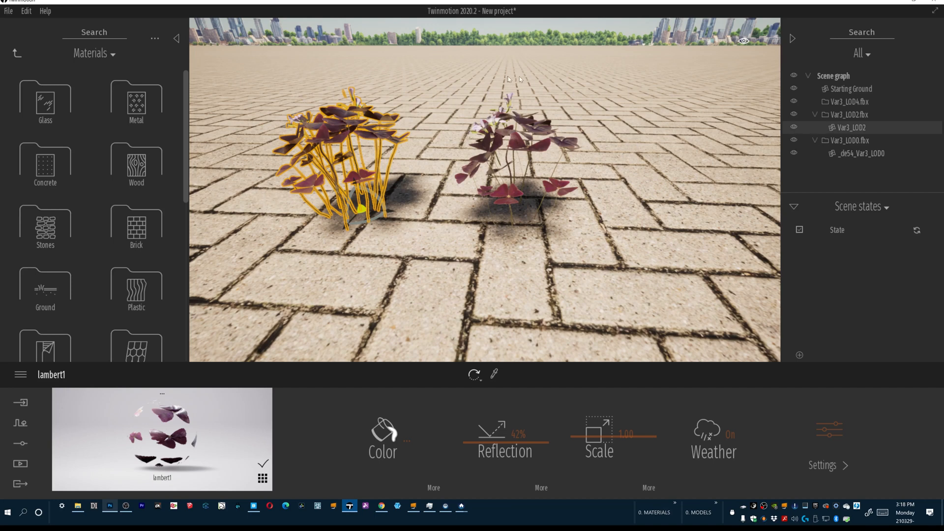
pyautogui.moveTo(273, 72)
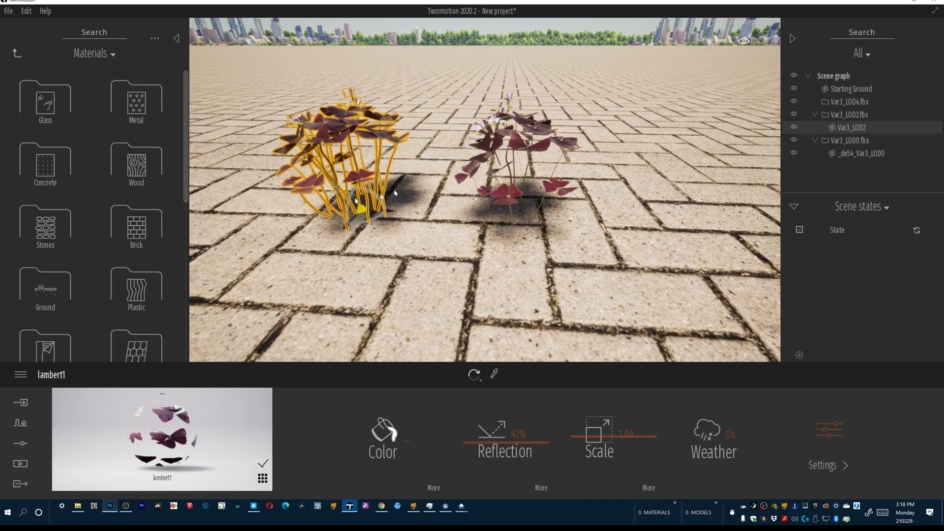
pyautogui.moveTo(216, 241)
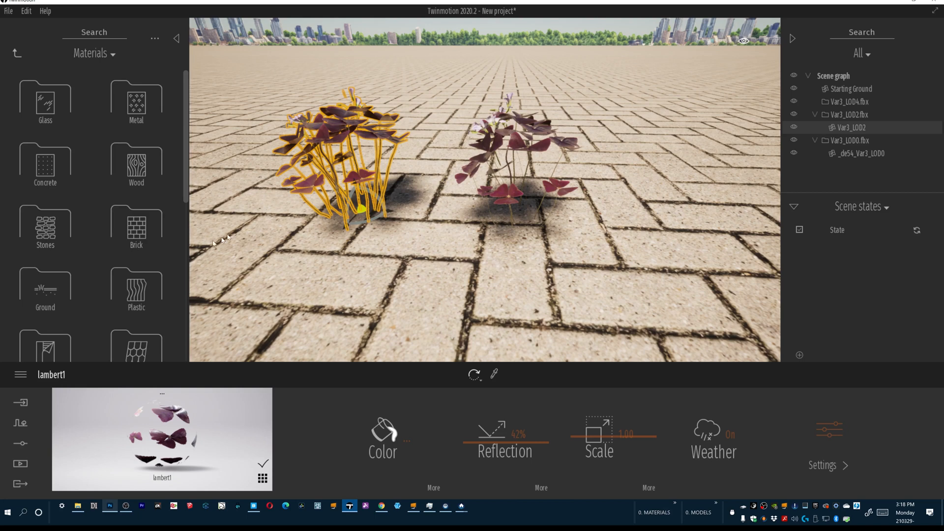
pyautogui.moveTo(73, 232)
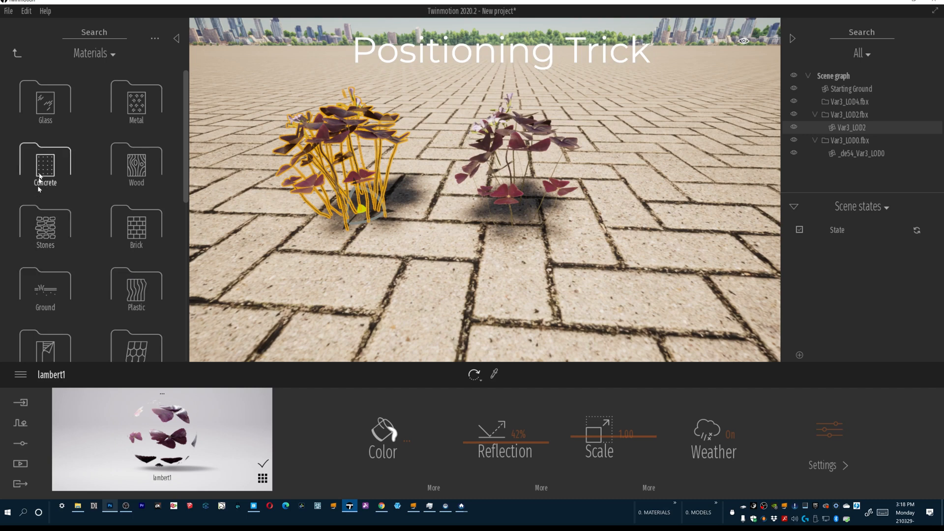
# Place a Cylinder 1m from Objects > Primitives under the right plant and flatten it
pyautogui.click(17, 53)
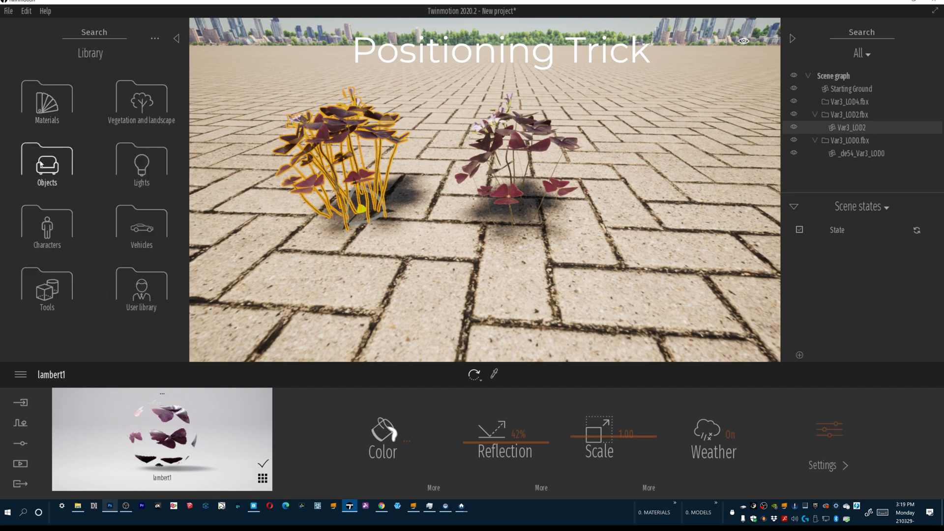
pyautogui.click(46, 165)
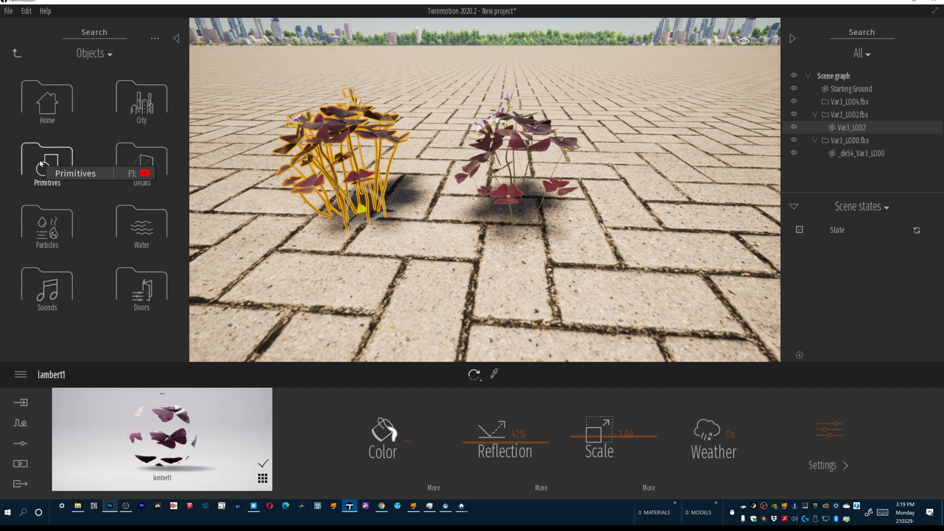
pyautogui.click(48, 164)
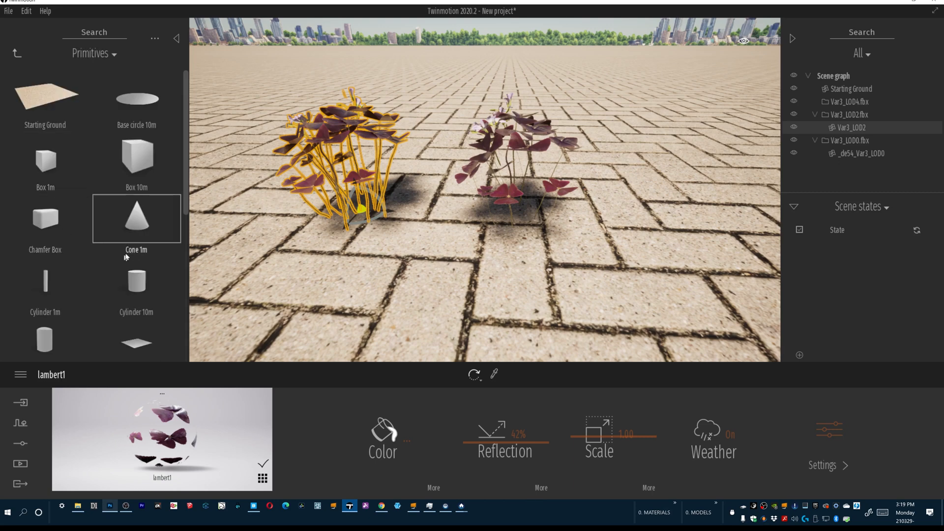
pyautogui.click(135, 281)
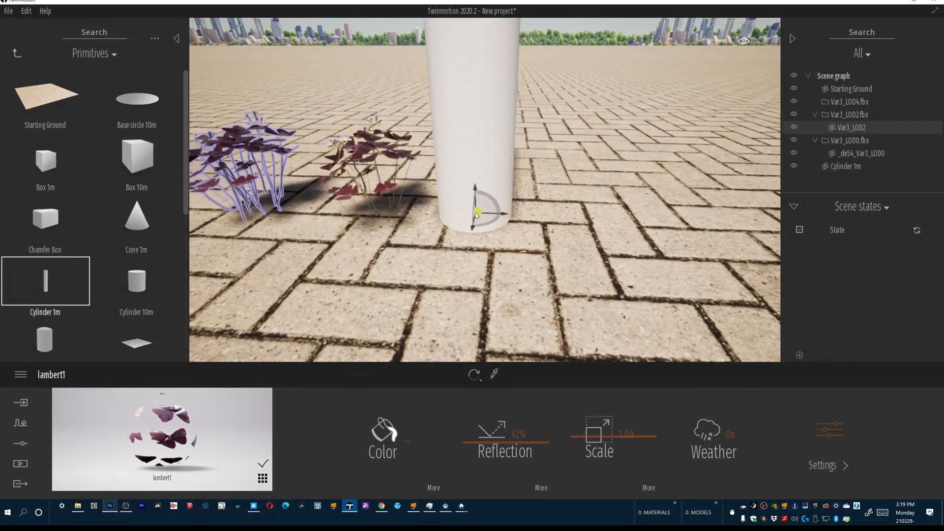
pyautogui.click(476, 120)
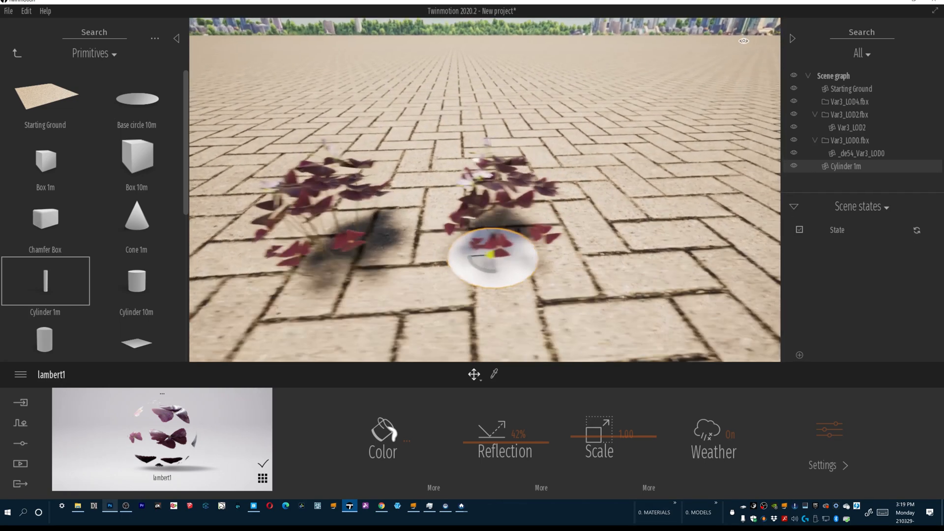
# Search the library for Dirt and apply it to the cylinder as a soil patch
pyautogui.click(16, 53)
pyautogui.write('d')
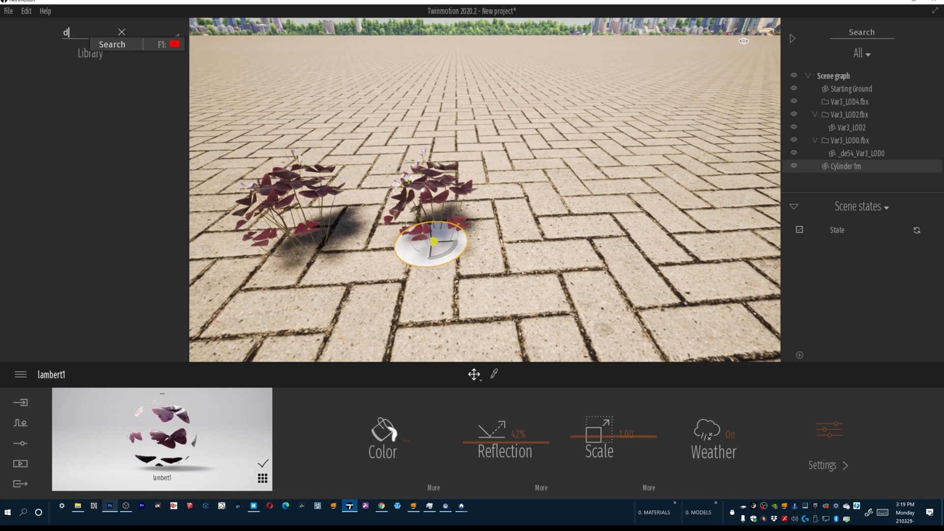
pyautogui.write('irt')
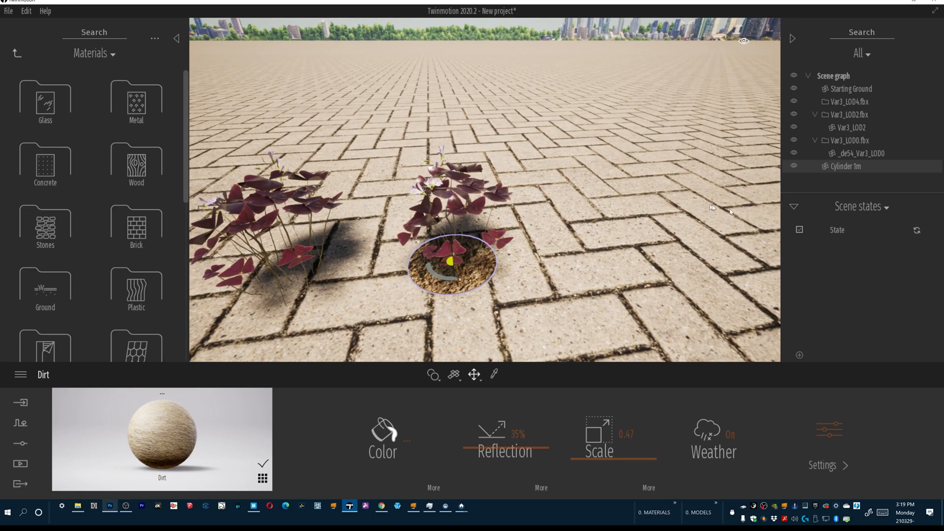
# Rename the cylinder to Flower and nest the right plant's LOD0 item under it
pyautogui.rightClick(846, 165)
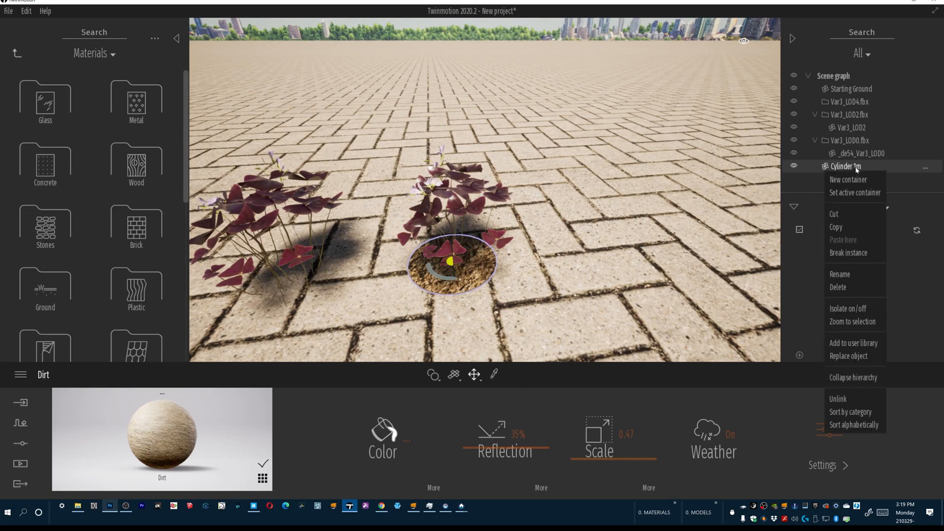
pyautogui.moveTo(838, 274)
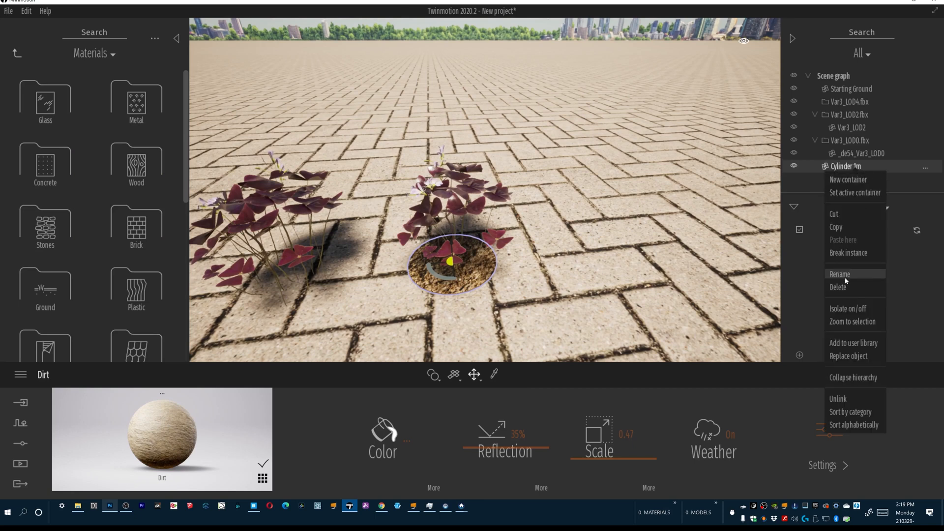
pyautogui.click(839, 274)
pyautogui.write('Flower')
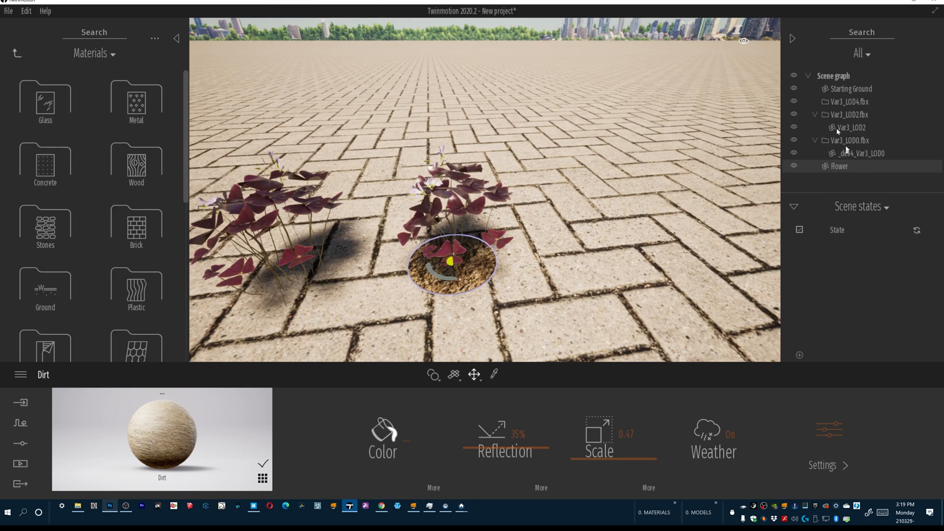
pyautogui.click(861, 154)
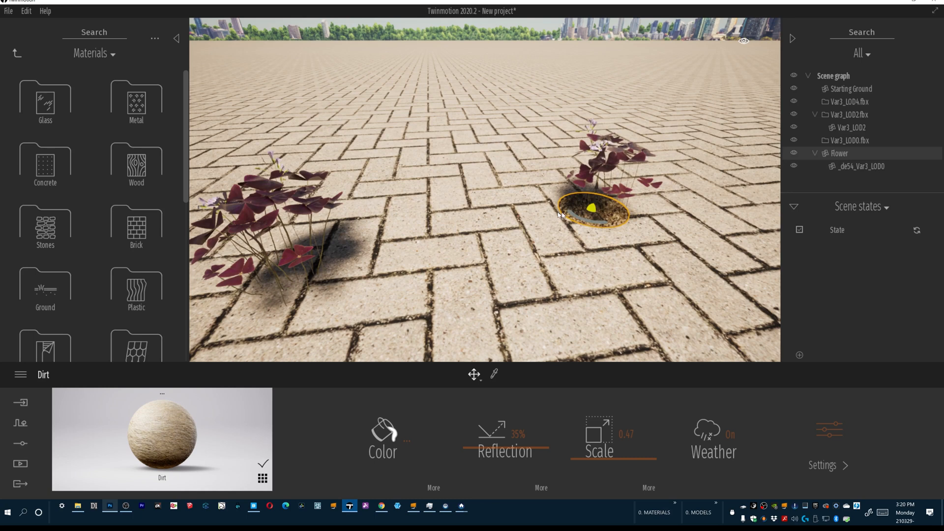
# Select the Flower group and move it next to the left plant on the paving
pyautogui.click(474, 373)
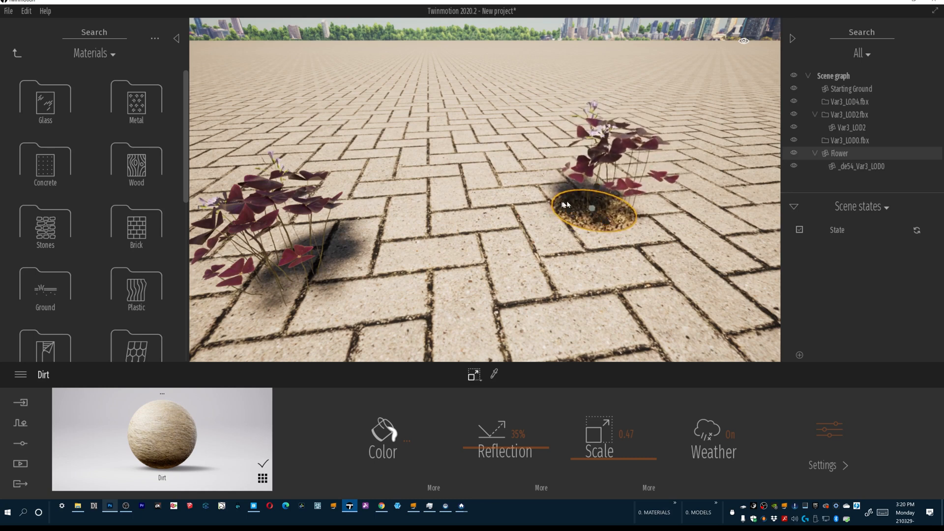
pyautogui.click(473, 374)
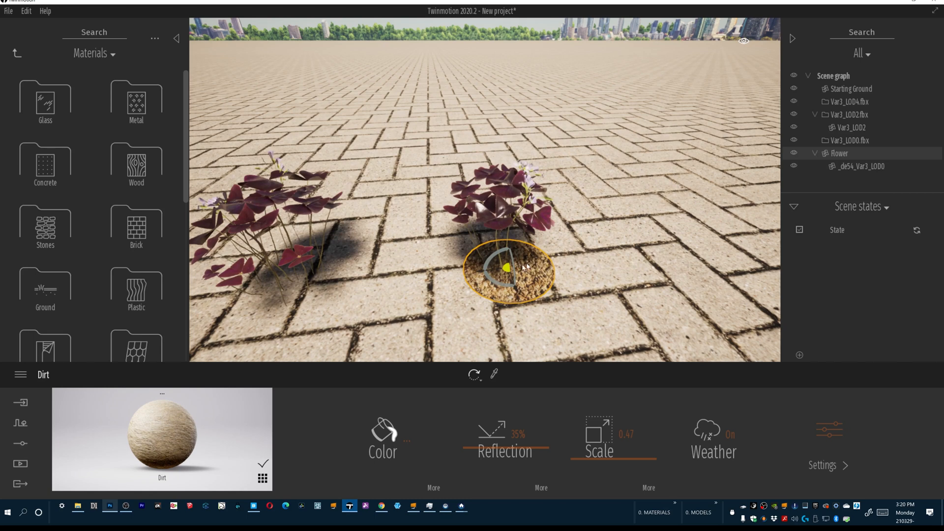
pyautogui.moveTo(615, 204)
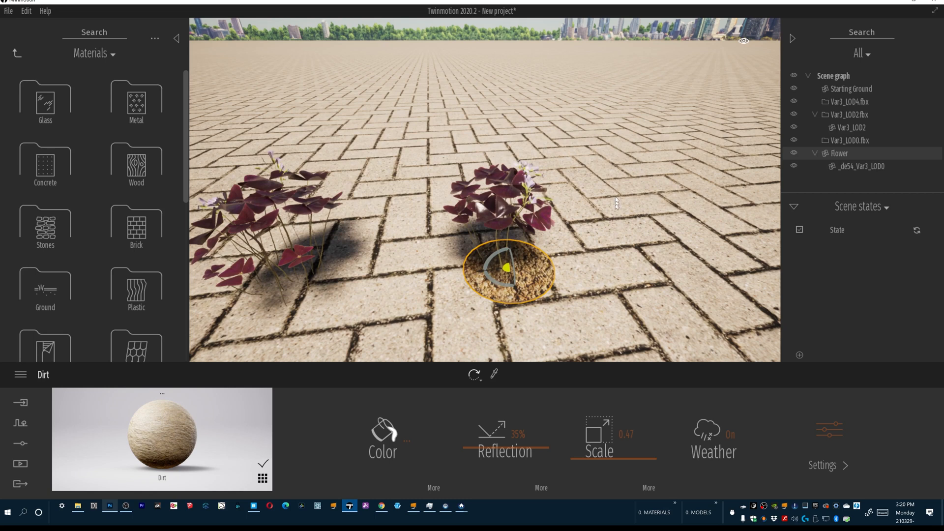
pyautogui.moveTo(588, 235)
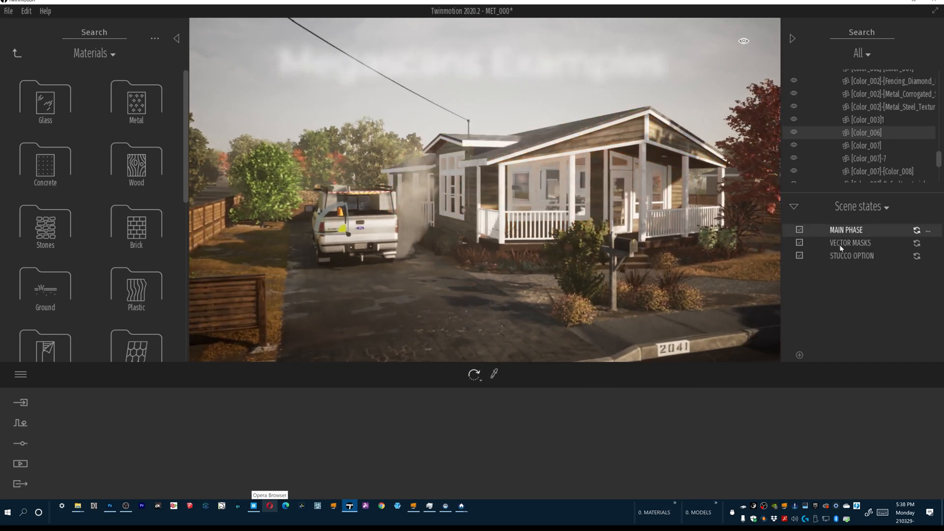
pyautogui.click(850, 243)
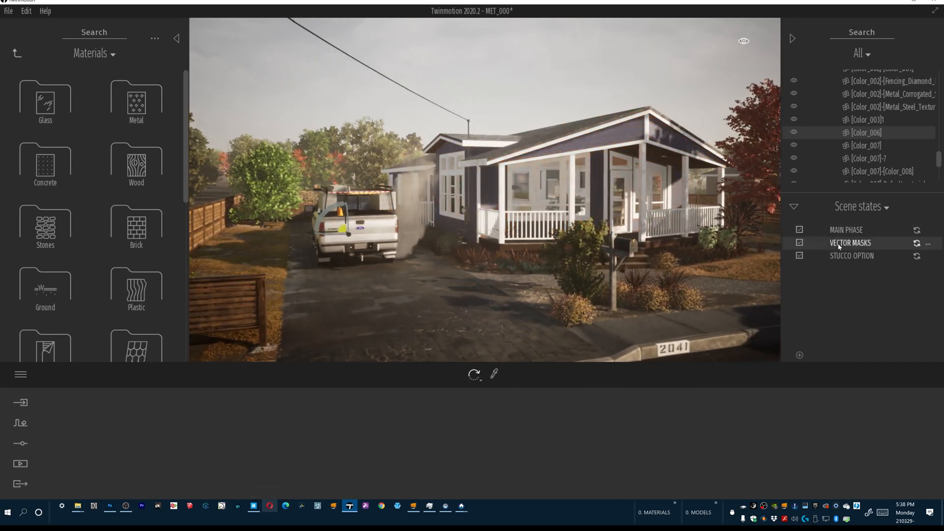
pyautogui.click(846, 229)
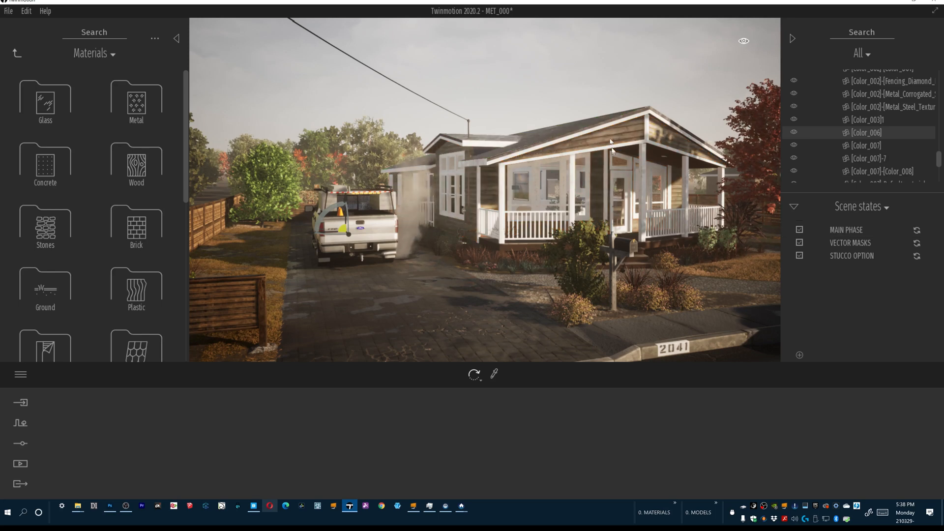
pyautogui.click(852, 255)
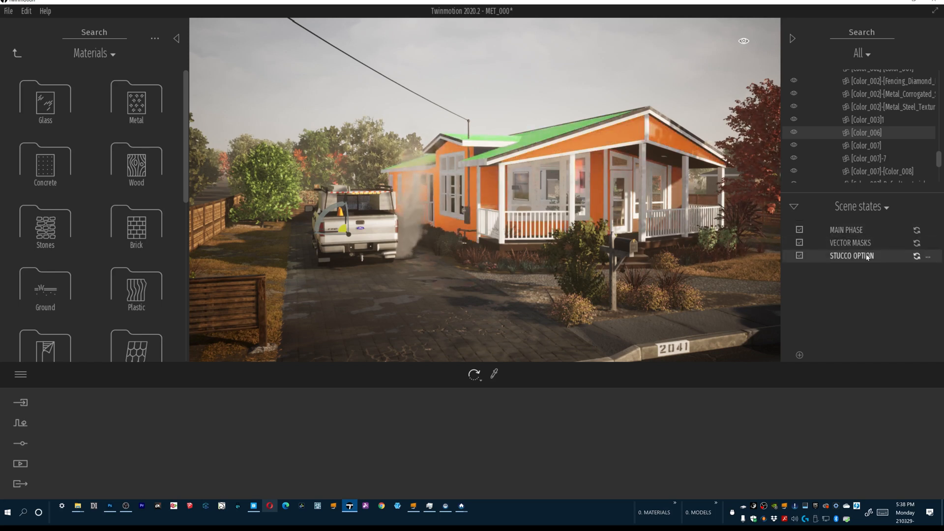
pyautogui.click(845, 229)
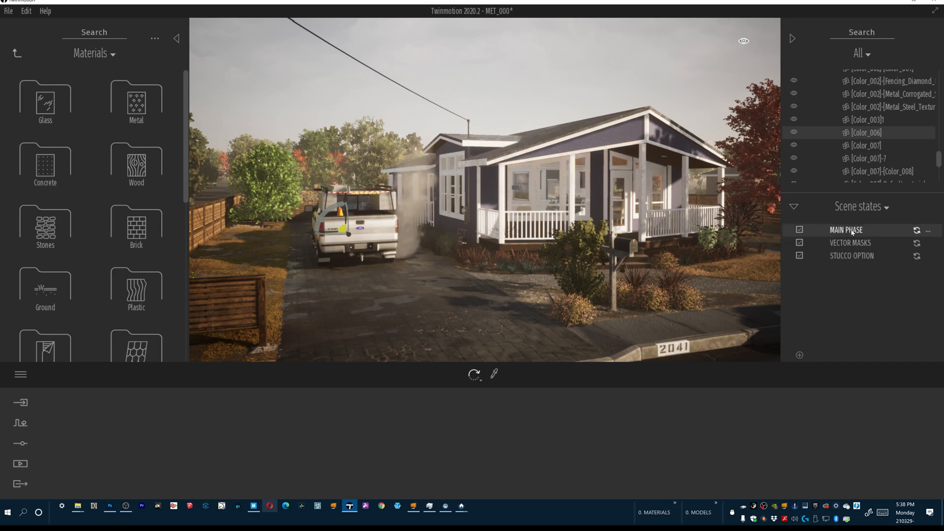
pyautogui.click(849, 242)
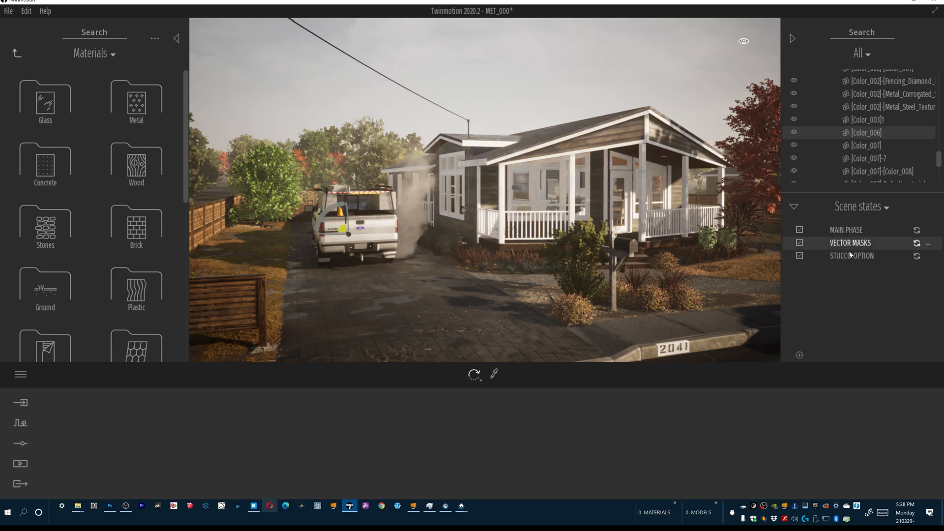
pyautogui.click(915, 243)
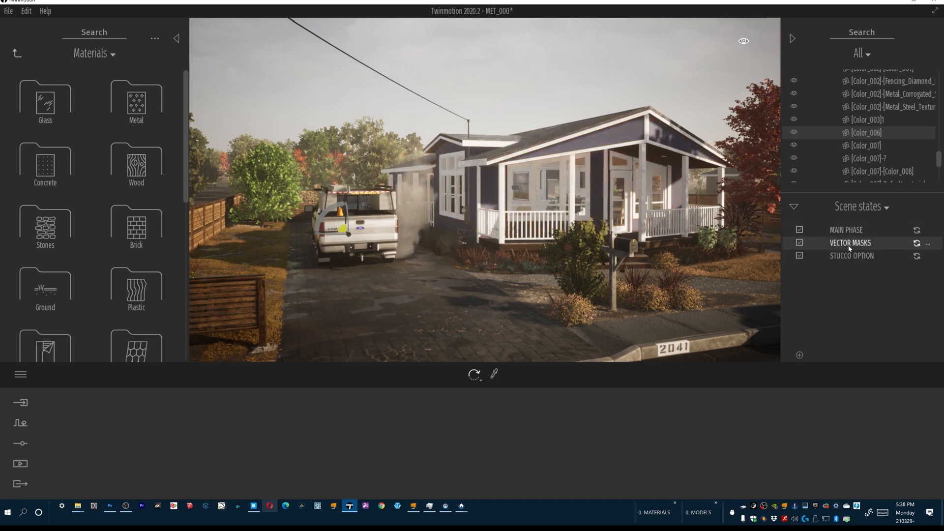
pyautogui.click(799, 230)
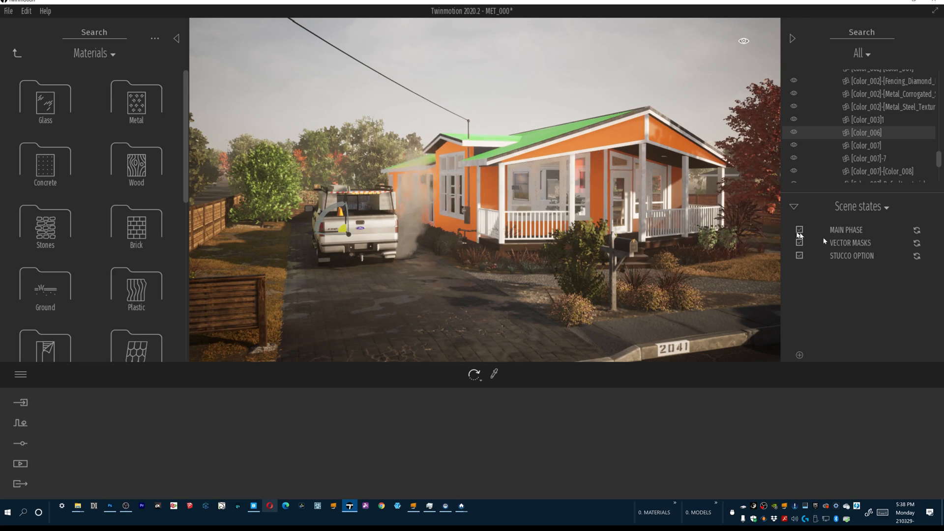
pyautogui.click(800, 229)
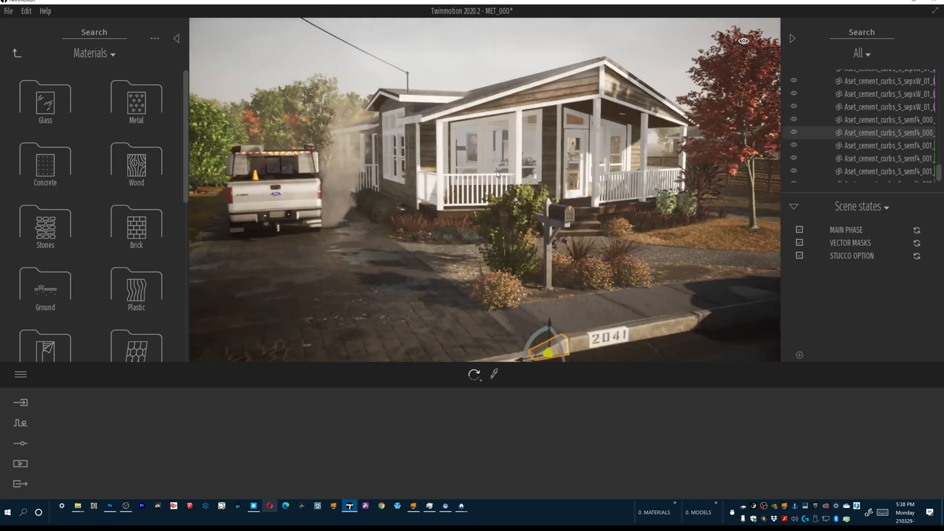
# Apply the VECTOR MASKS scene state for orange walls and green roofs
pyautogui.click(850, 243)
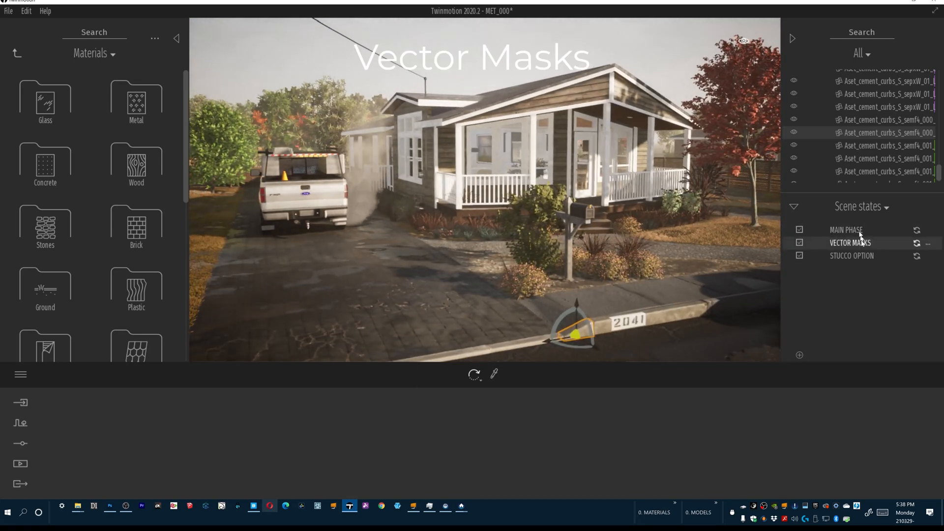
pyautogui.click(849, 243)
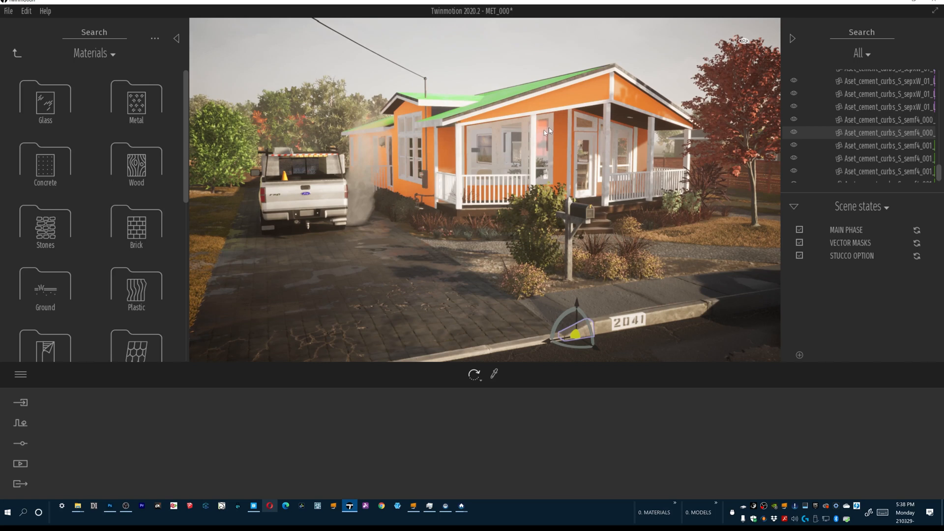
pyautogui.moveTo(503, 109)
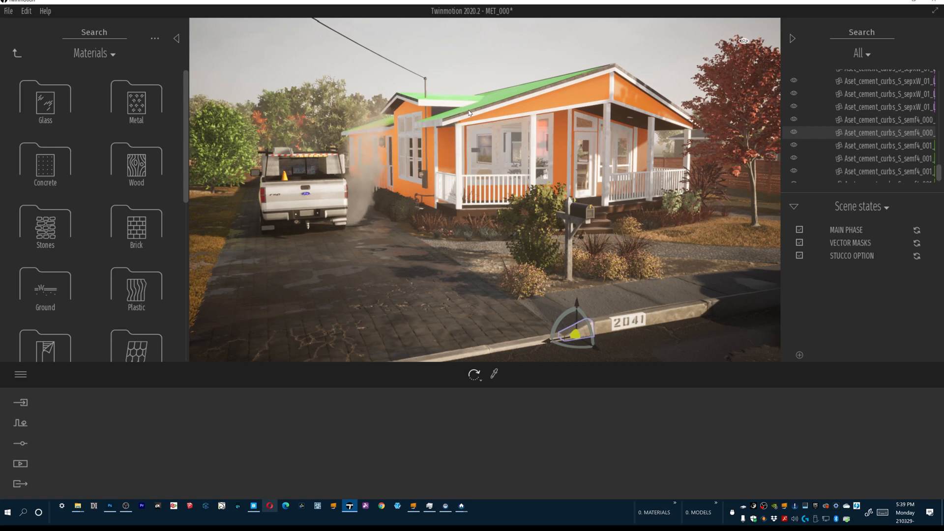
pyautogui.moveTo(548, 93)
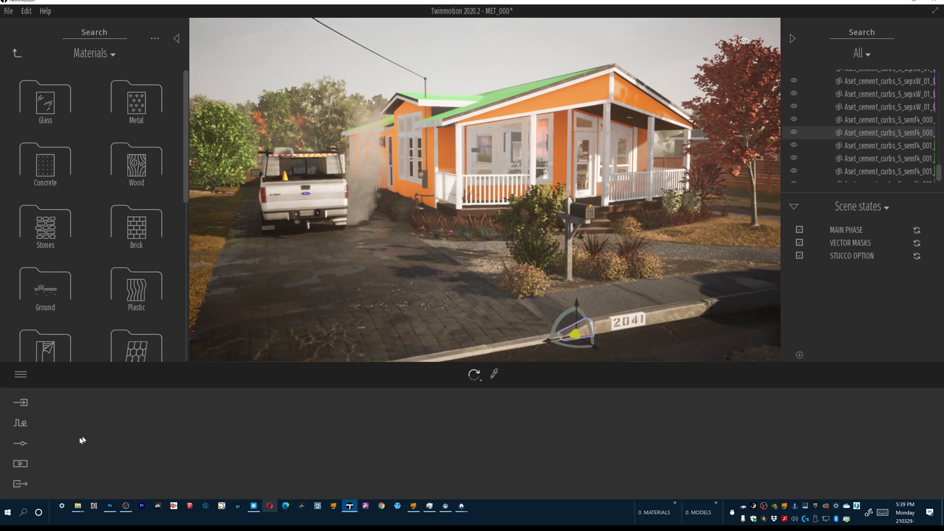
# In Media > Image, select the Image2 shot and adjust its Lighting sliders
pyautogui.click(19, 463)
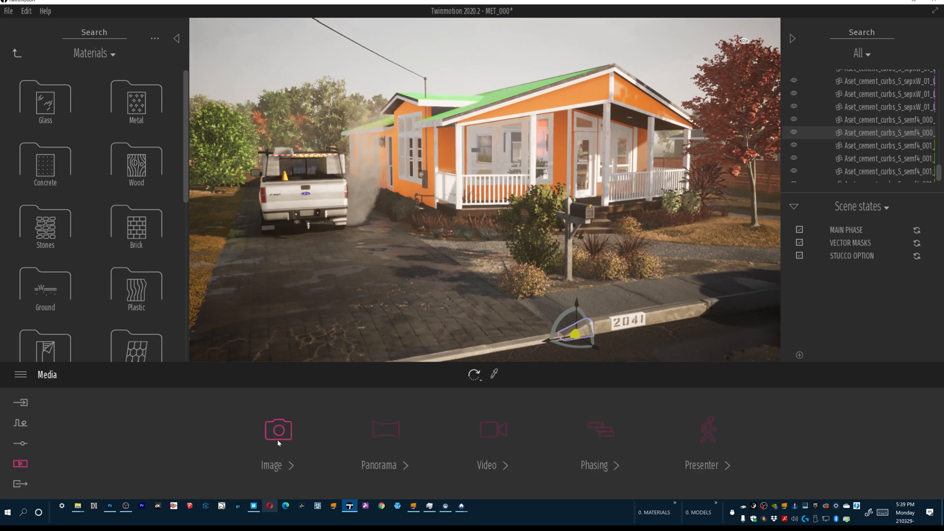
pyautogui.click(278, 430)
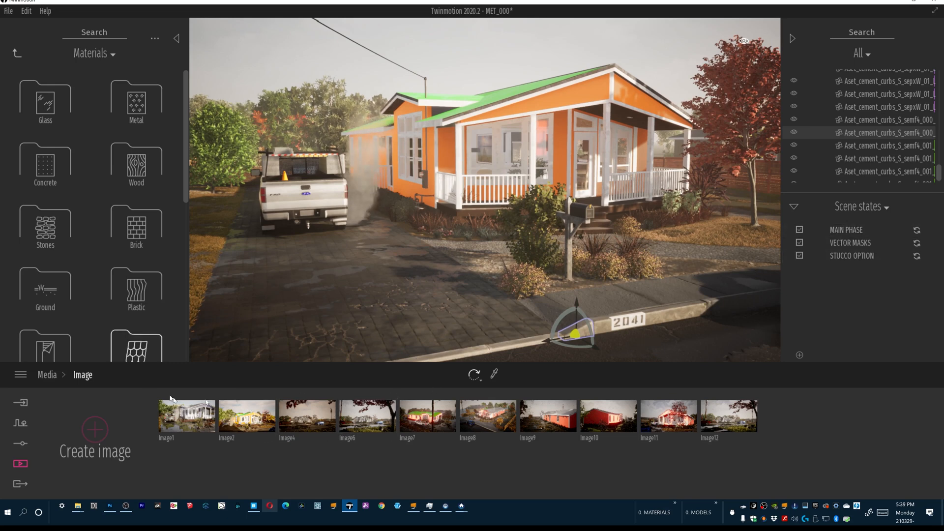
pyautogui.click(246, 415)
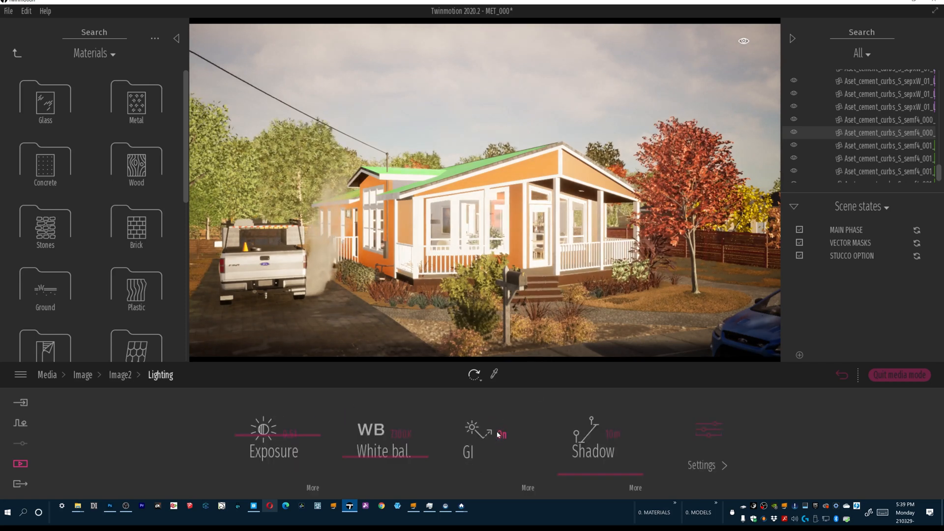
pyautogui.click(592, 437)
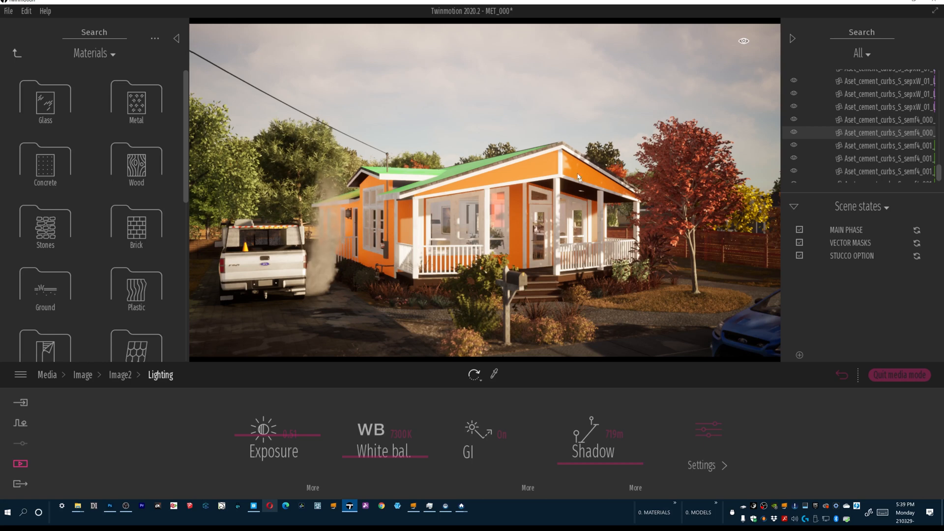
pyautogui.moveTo(650, 175)
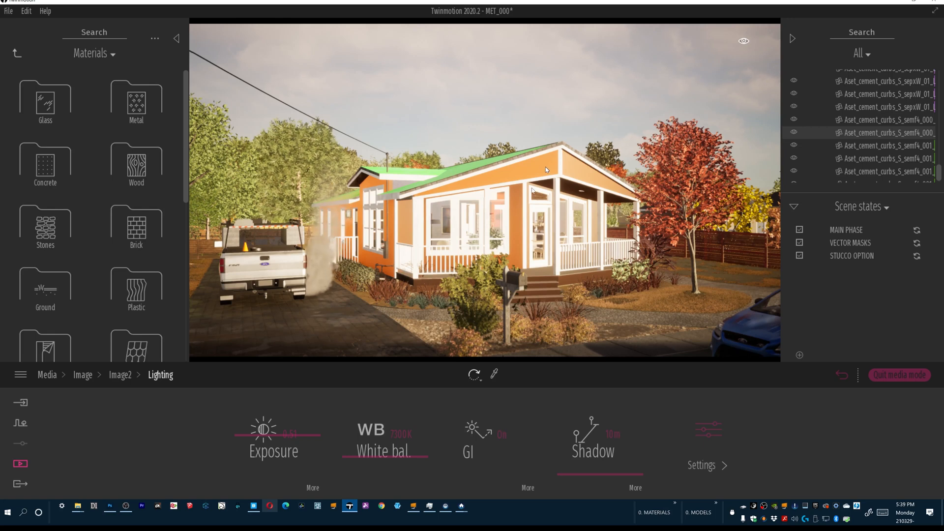
# Return to the top of Media, leave the Neon 01 material editor, and list the saved images
pyautogui.click(120, 375)
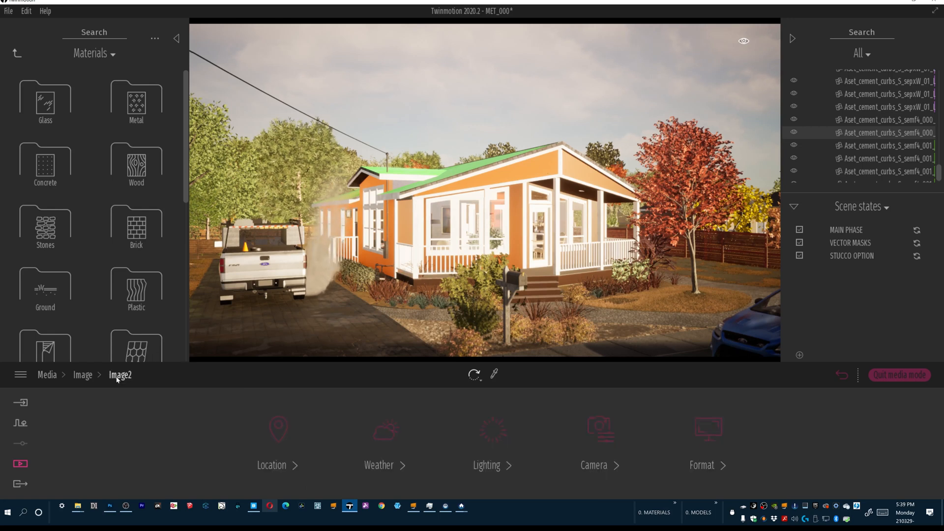
pyautogui.moveTo(47, 375)
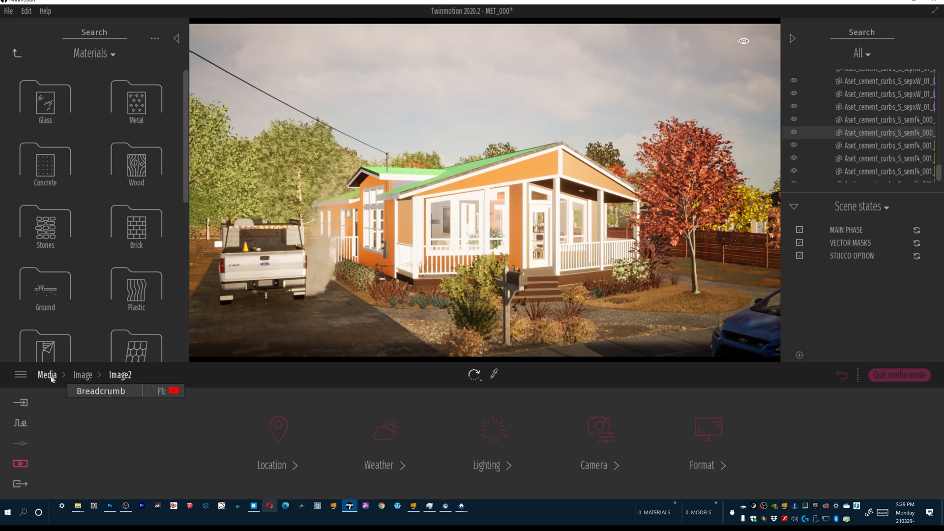
pyautogui.click(47, 373)
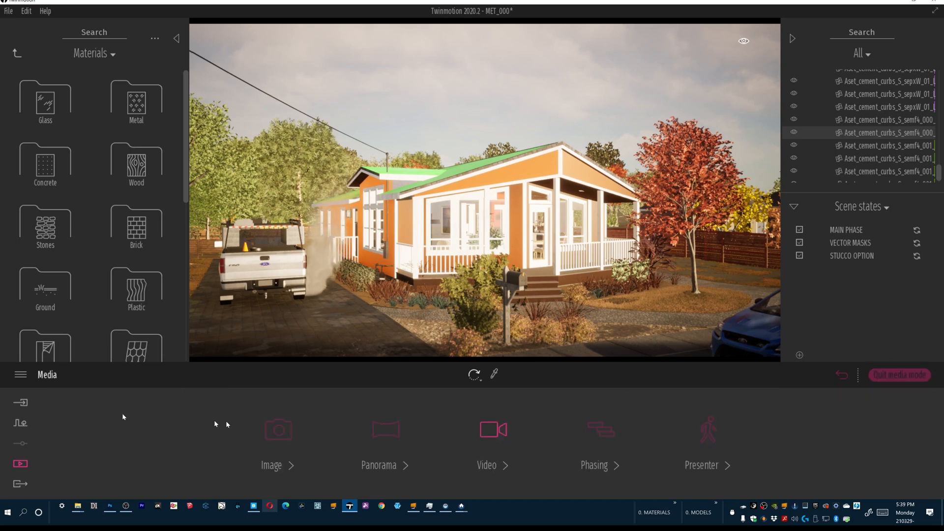
pyautogui.click(271, 465)
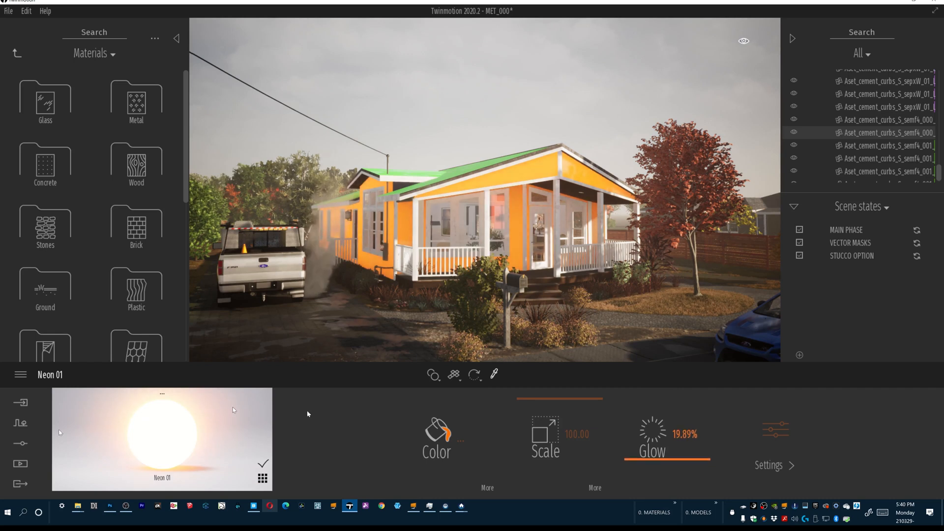
pyautogui.click(19, 463)
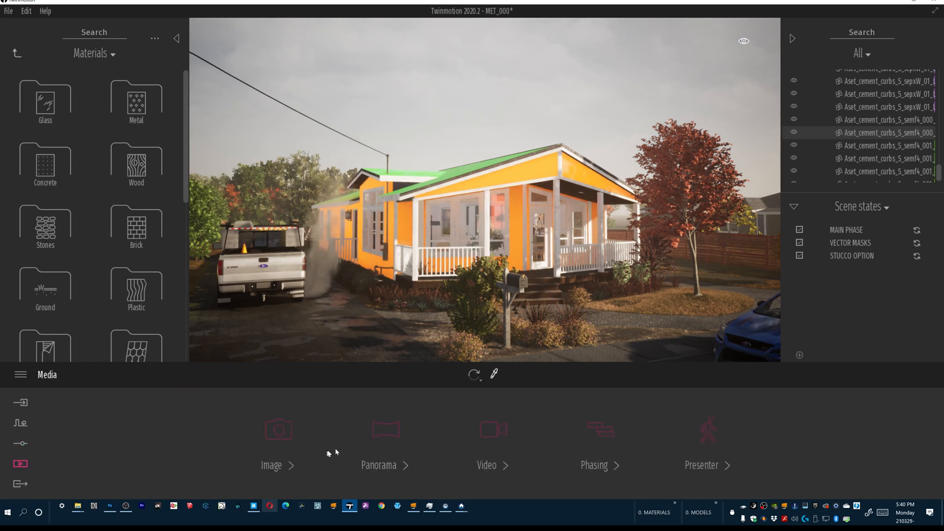
pyautogui.click(271, 465)
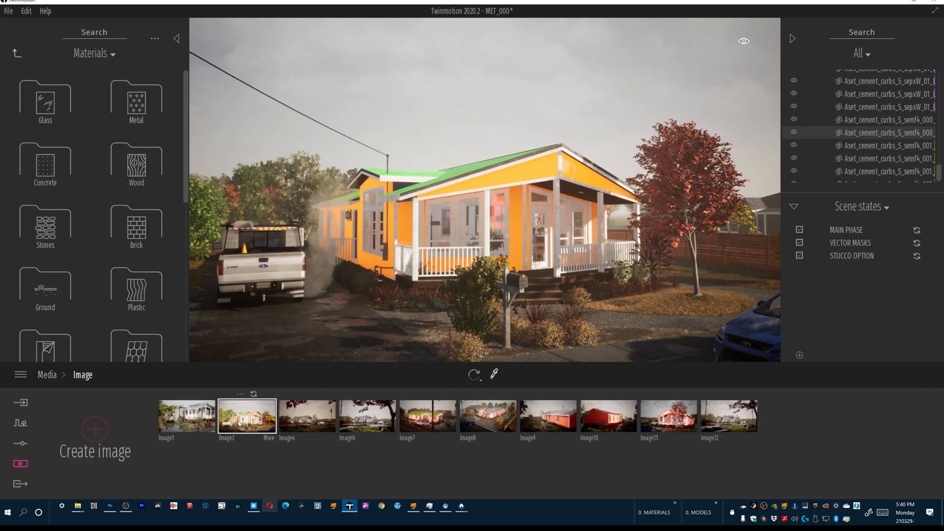
# Switch to Photoshop and Magic Wand-select the orange gable on layer Image2_001
pyautogui.press('alt+tab')
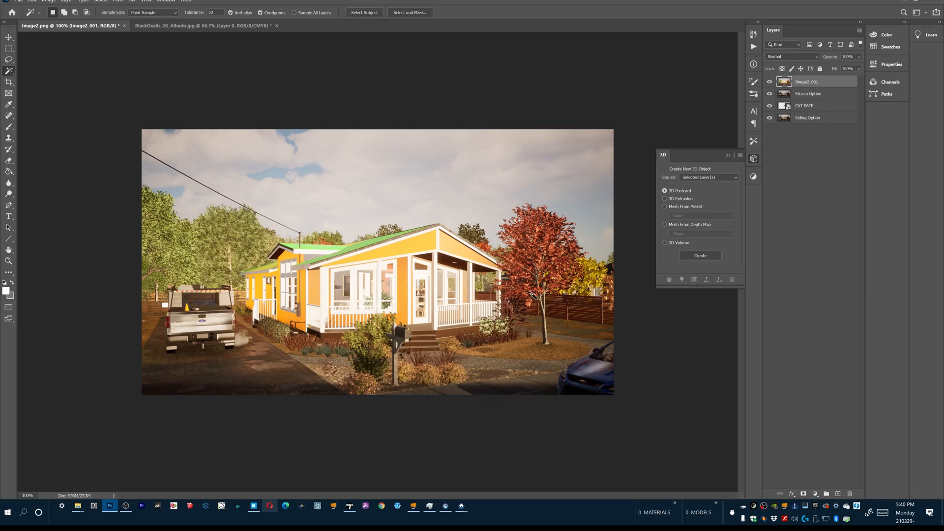
pyautogui.moveTo(60, 37)
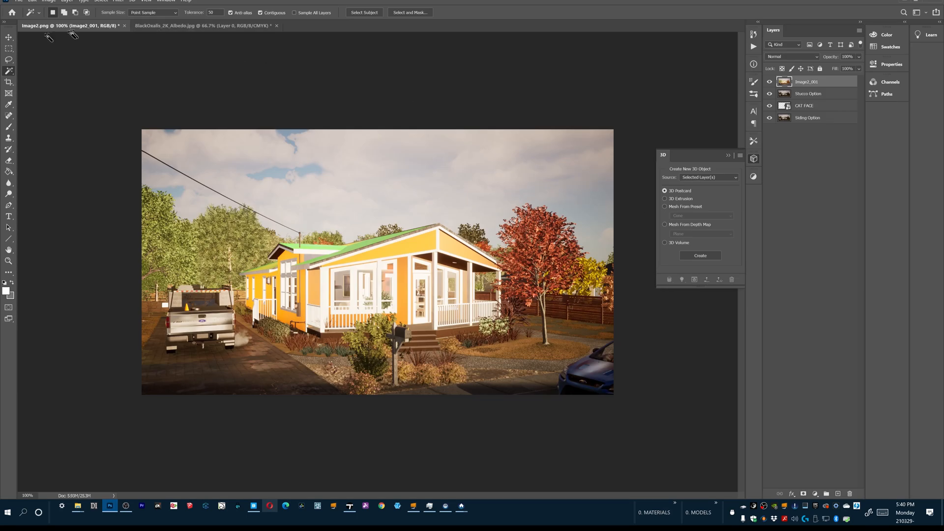
pyautogui.moveTo(675, 128)
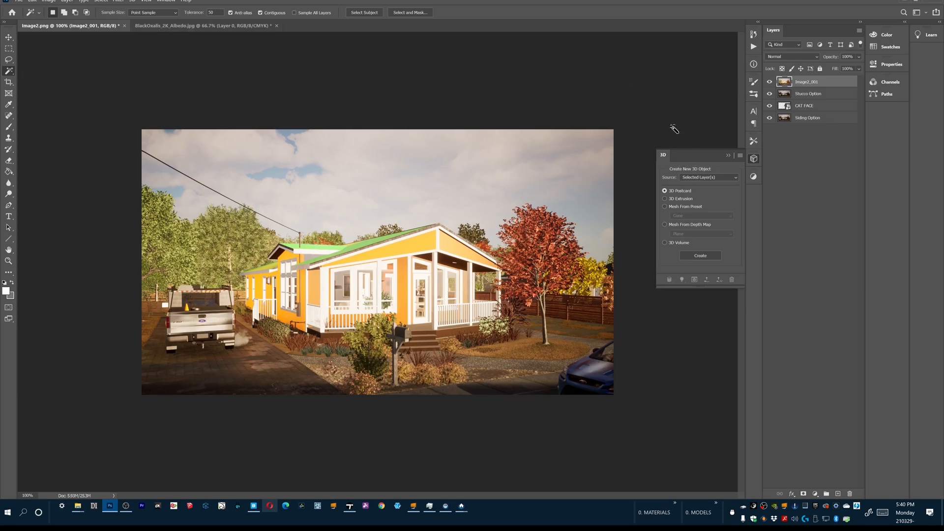
pyautogui.moveTo(428, 249)
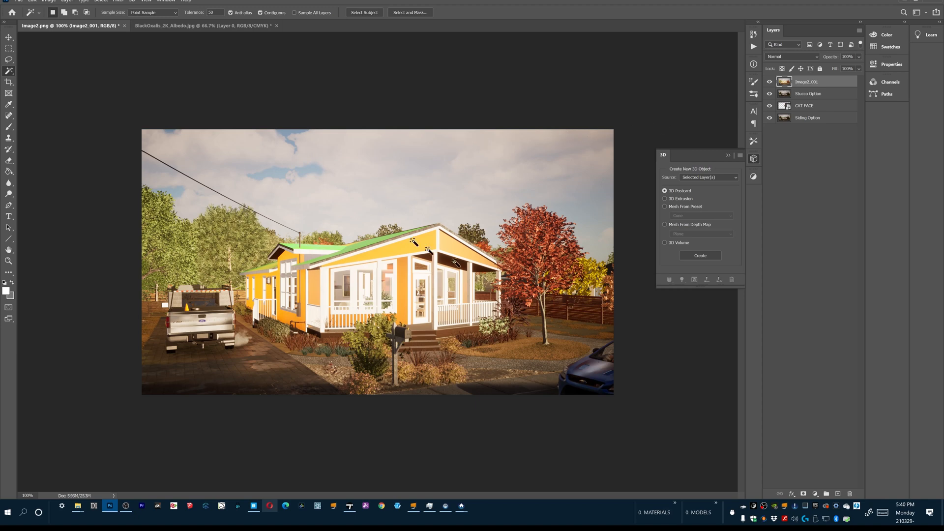
pyautogui.moveTo(299, 272)
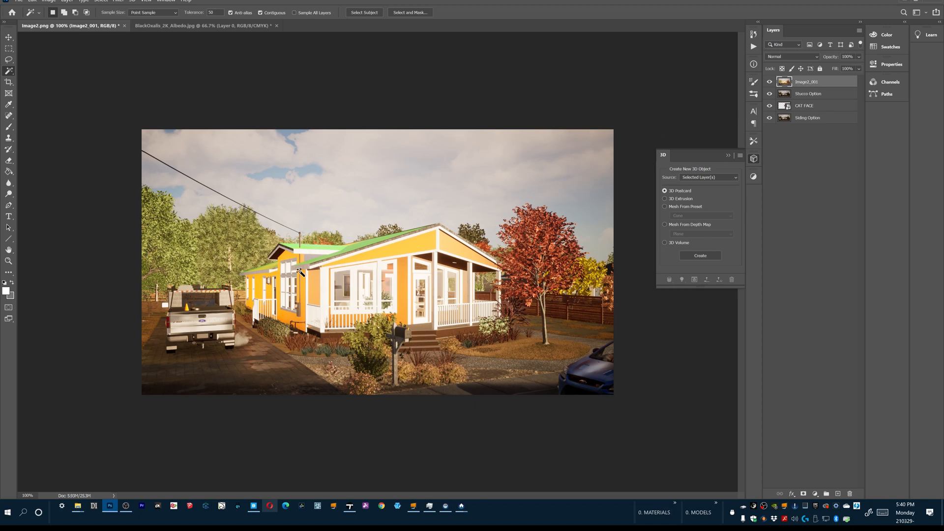
pyautogui.moveTo(408, 251)
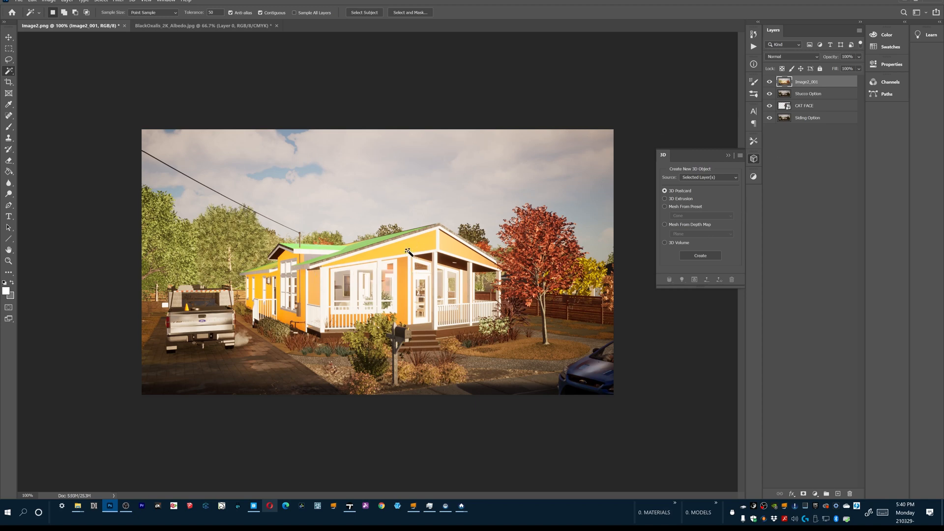
pyautogui.moveTo(336, 178)
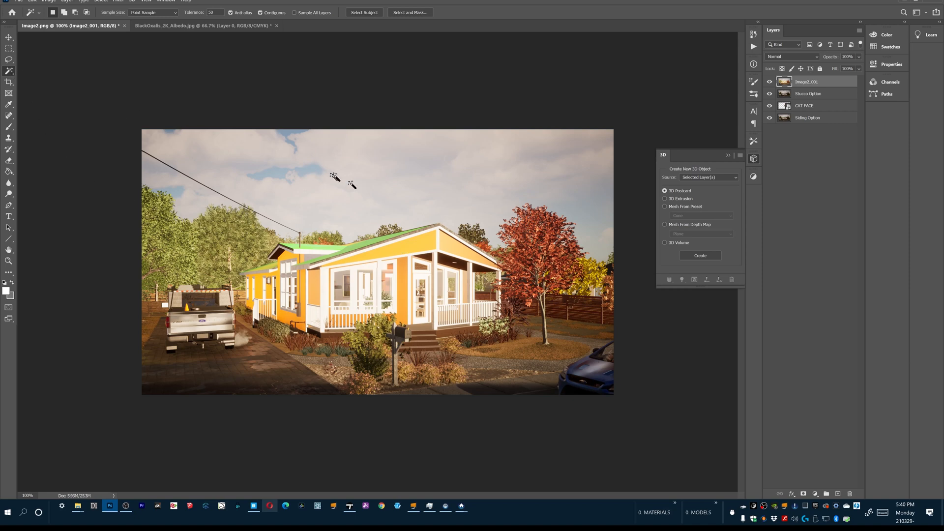
pyautogui.moveTo(401, 250)
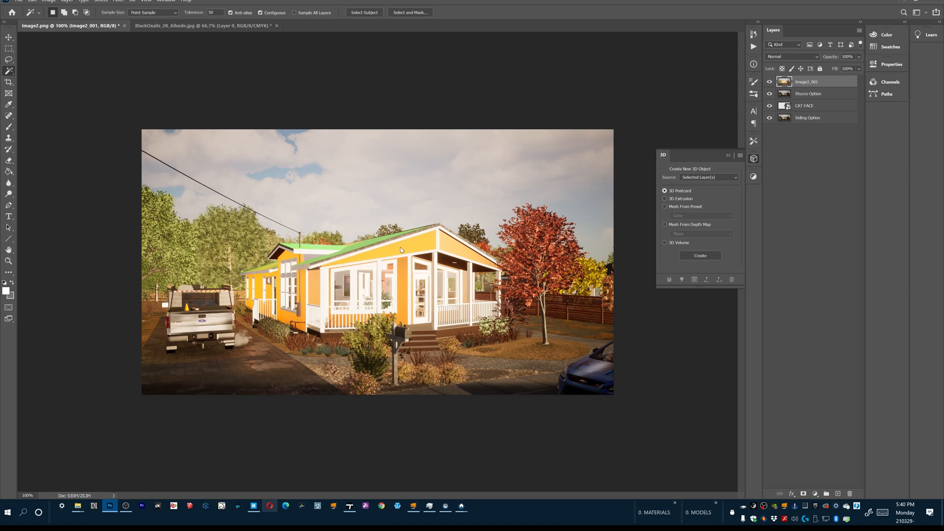
pyautogui.click(400, 249)
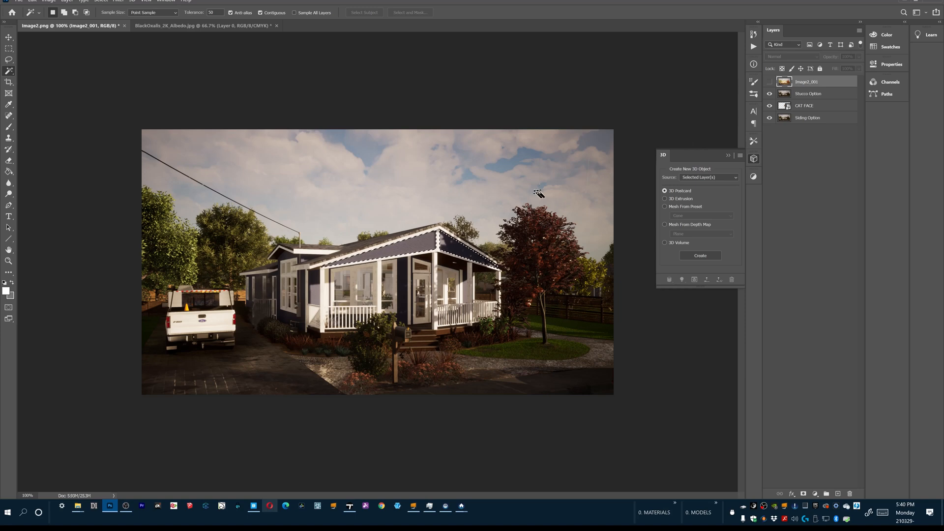
# Make the Stucco Option layer active, keeping the gable selection
pyautogui.click(809, 93)
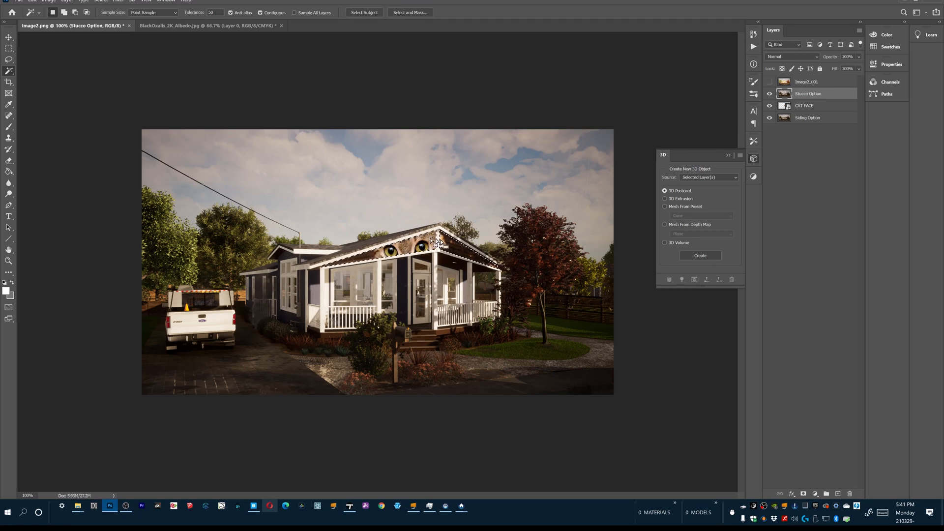
pyautogui.moveTo(547, 190)
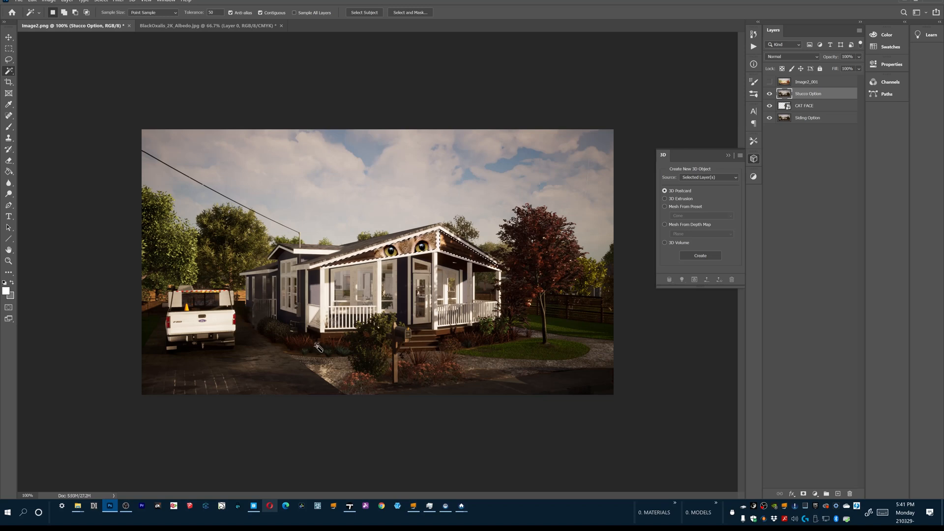
pyautogui.click(49, 1)
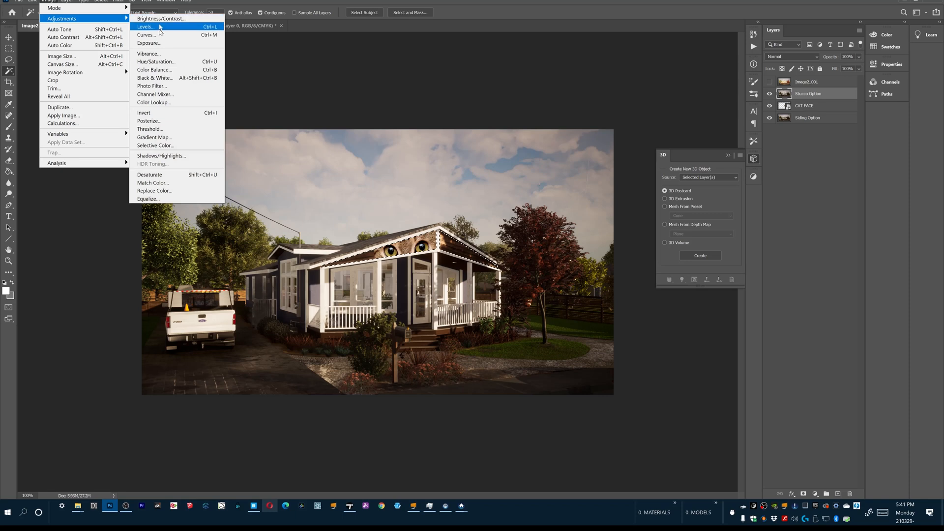
pyautogui.moveTo(173, 64)
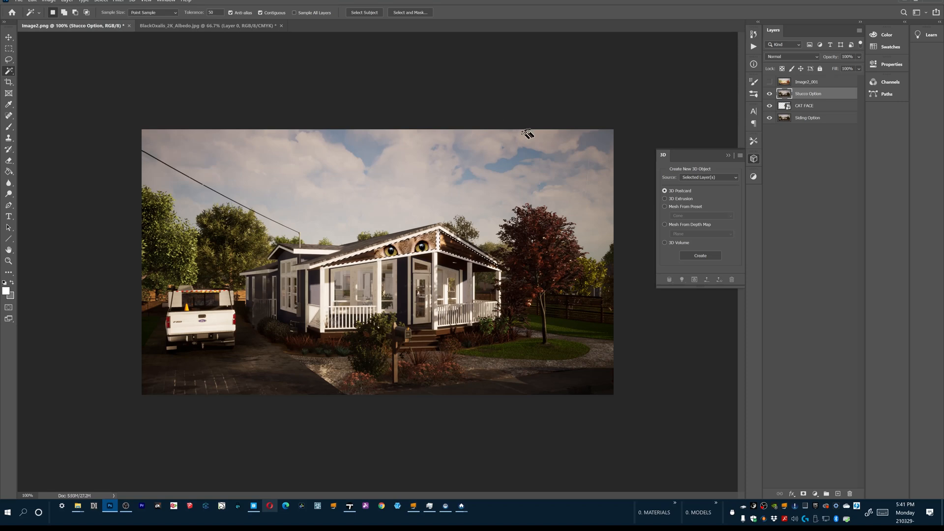
pyautogui.moveTo(530, 132)
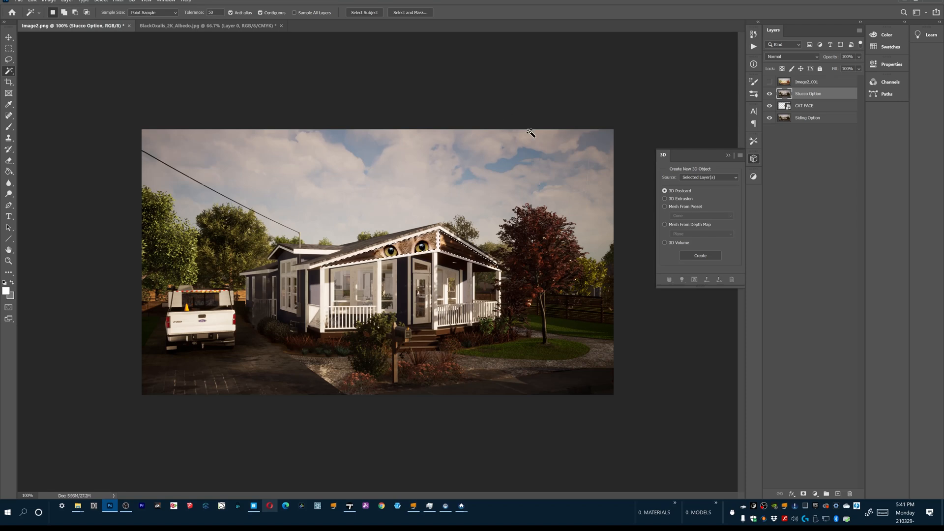